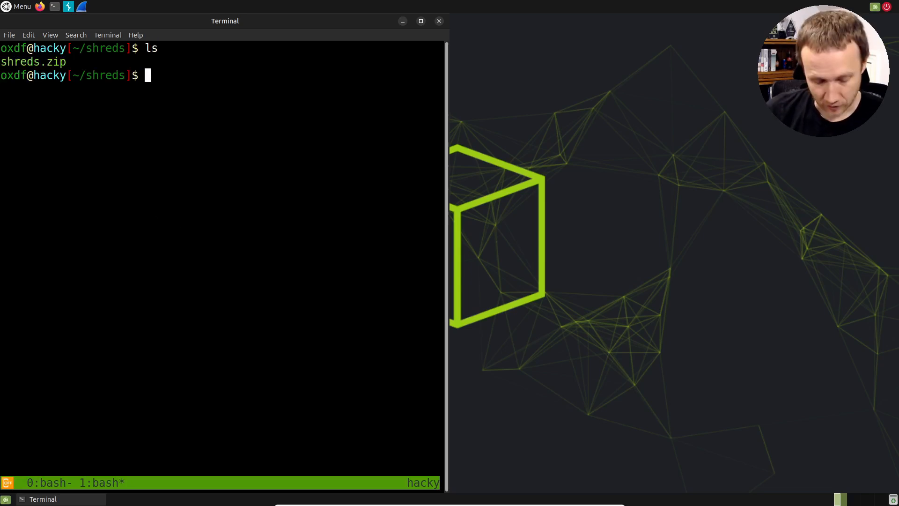
- Unzip shreds.zip and count the files in slices/ with ls | wc, finding 1000 images
text(unzip)
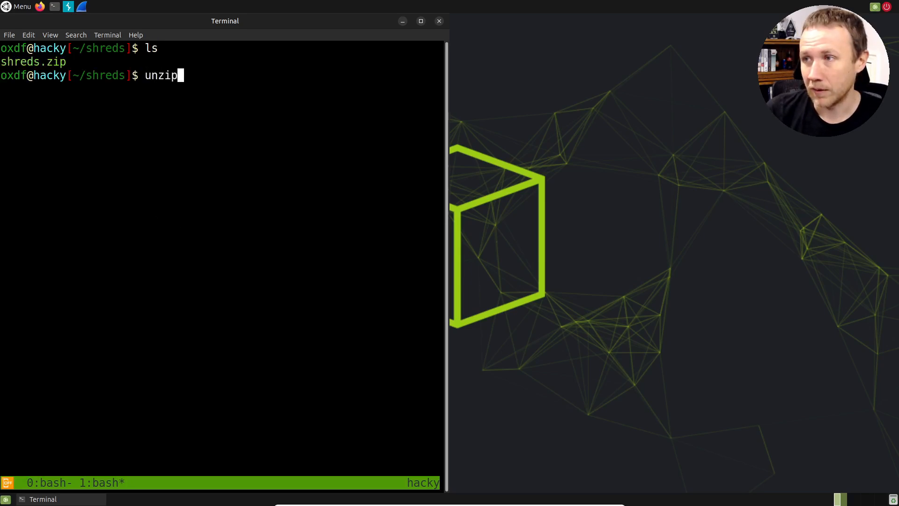
key(Return)
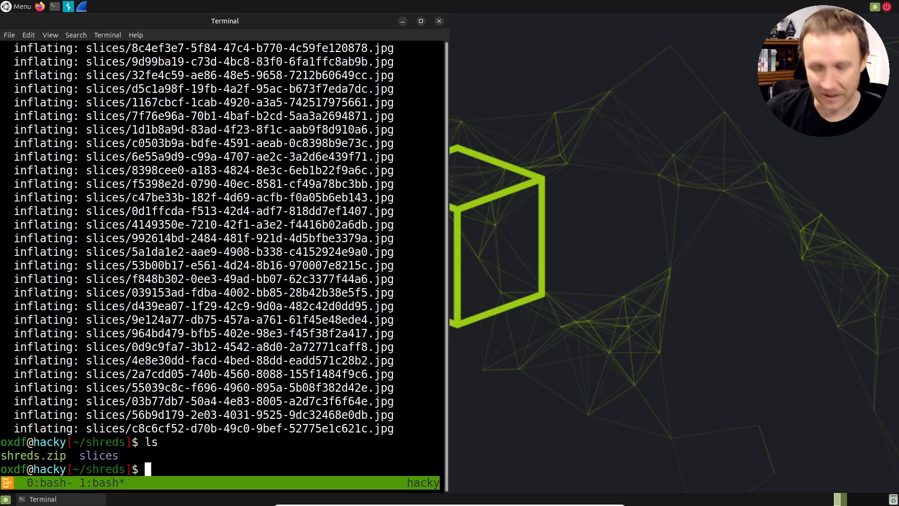
text(ls slices/)
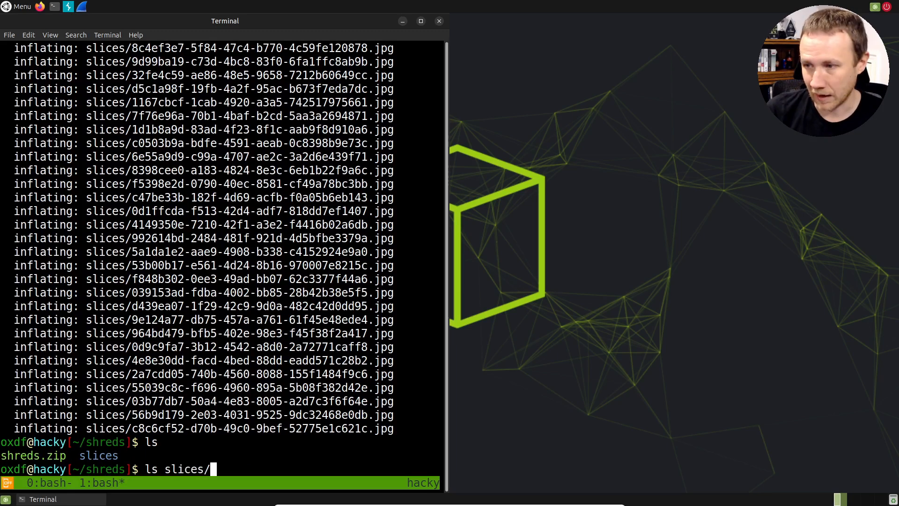
text(| wc)
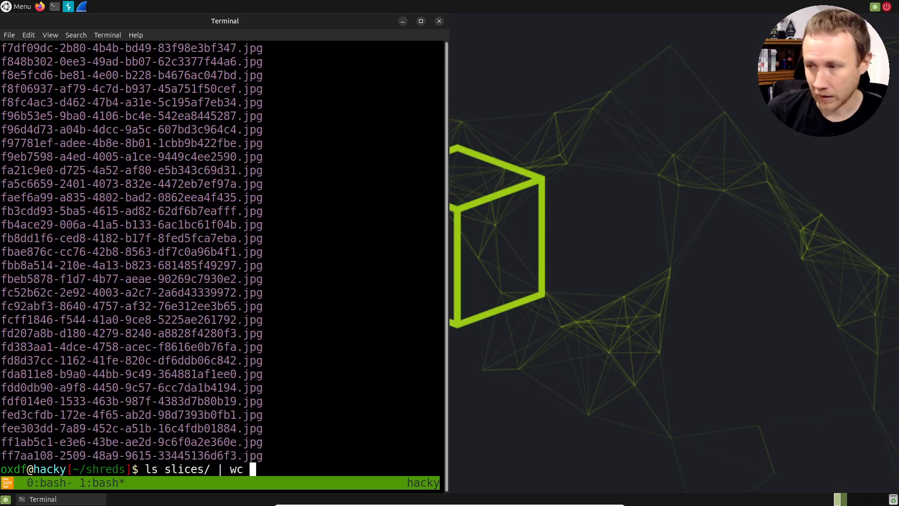
key(Return)
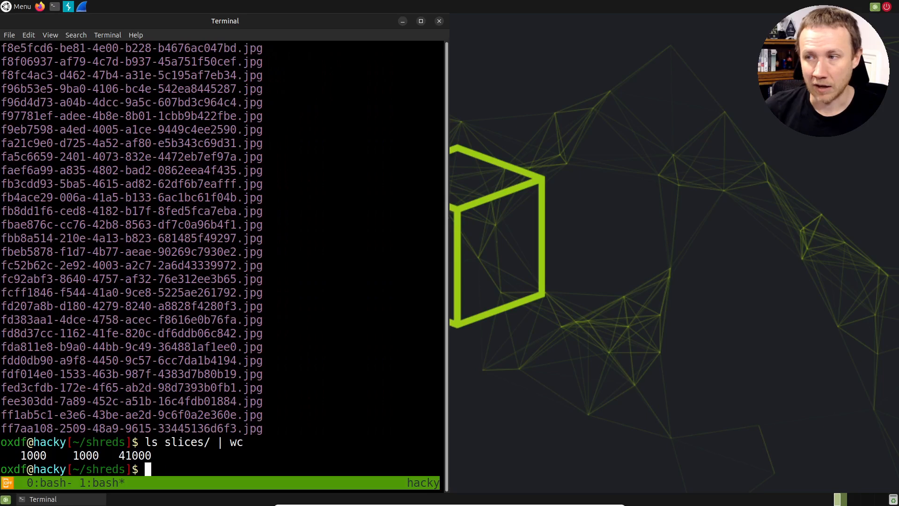
- View one slice image, slices/ff7aa108-….jpg, in the image viewer
text(open)
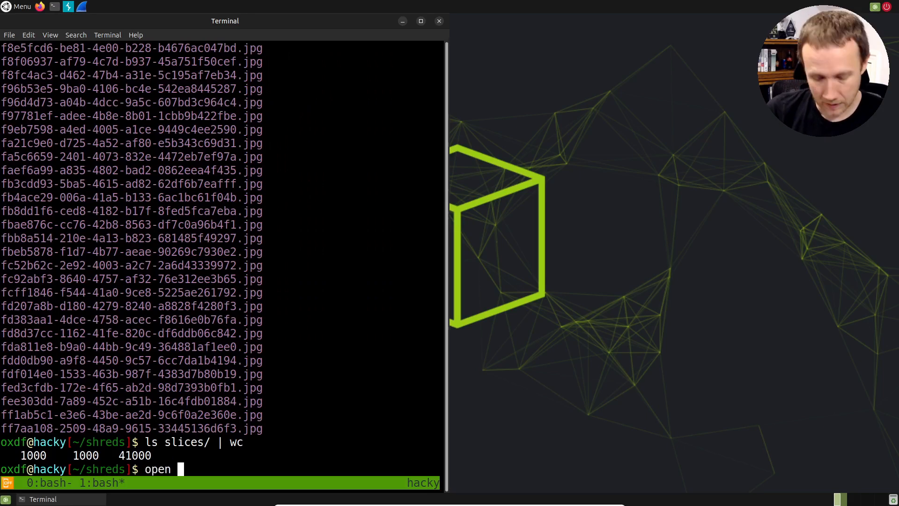
text(slices/f)
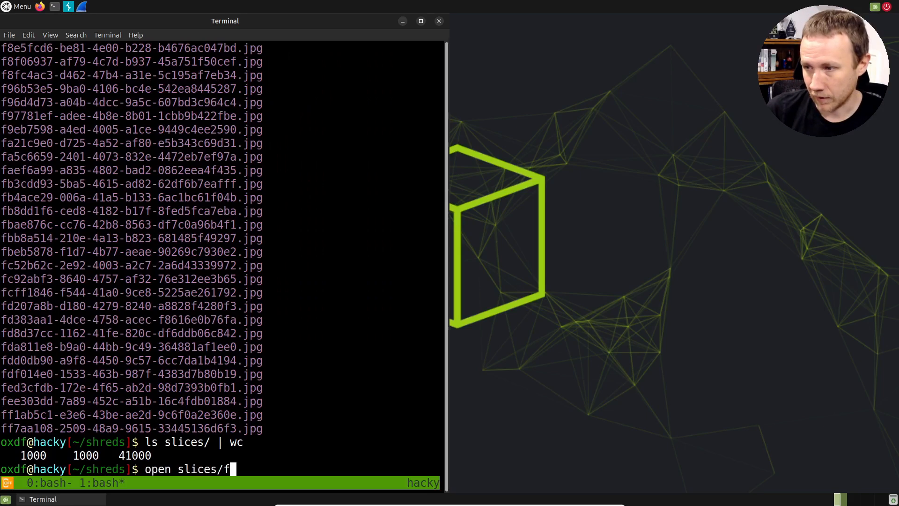
key(Return)
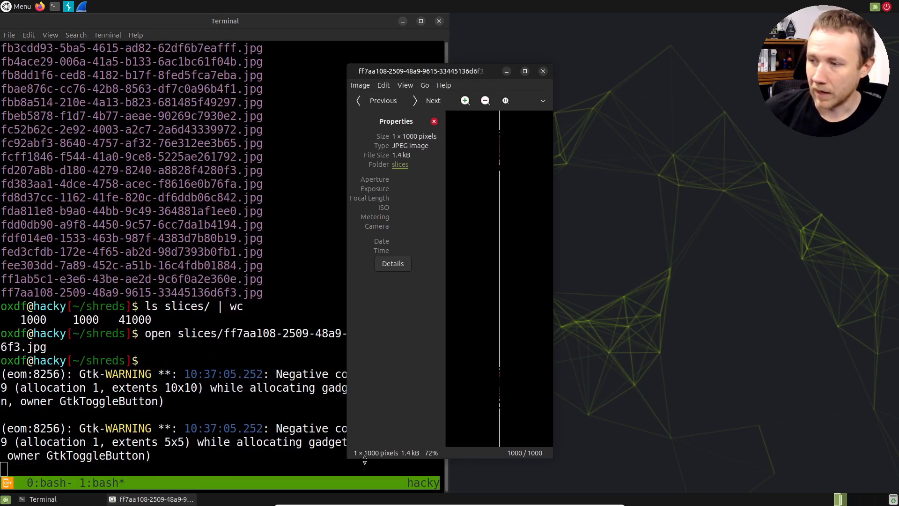
mouse_move(427, 437)
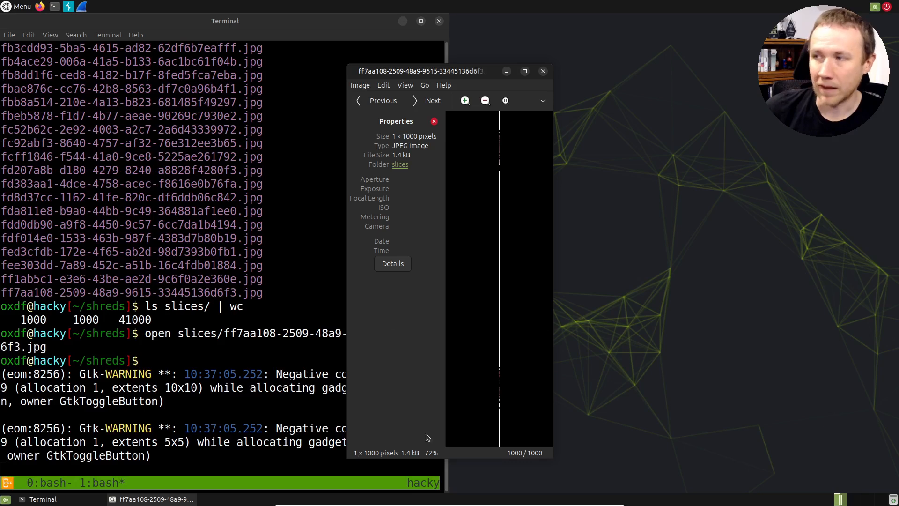
mouse_move(483, 179)
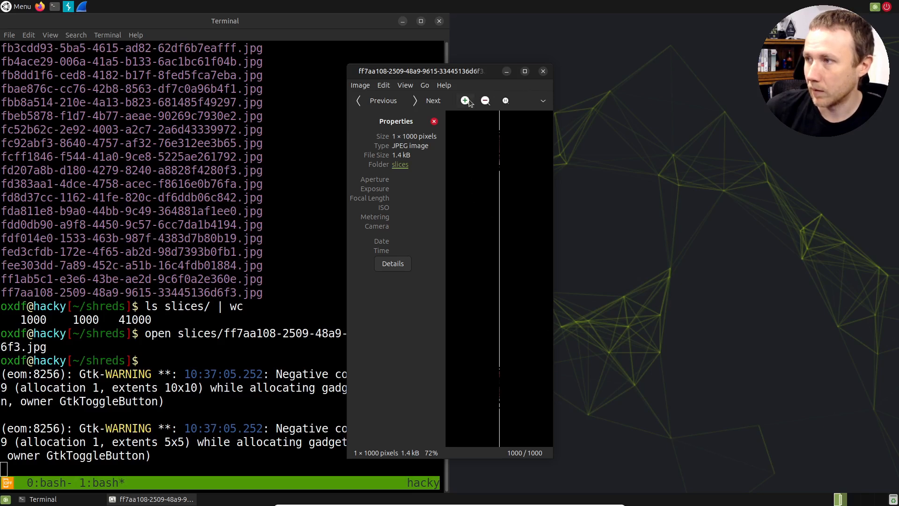
- Zoom into the 1×1000-pixel slice strip, then close Eye of MATE
click(465, 100)
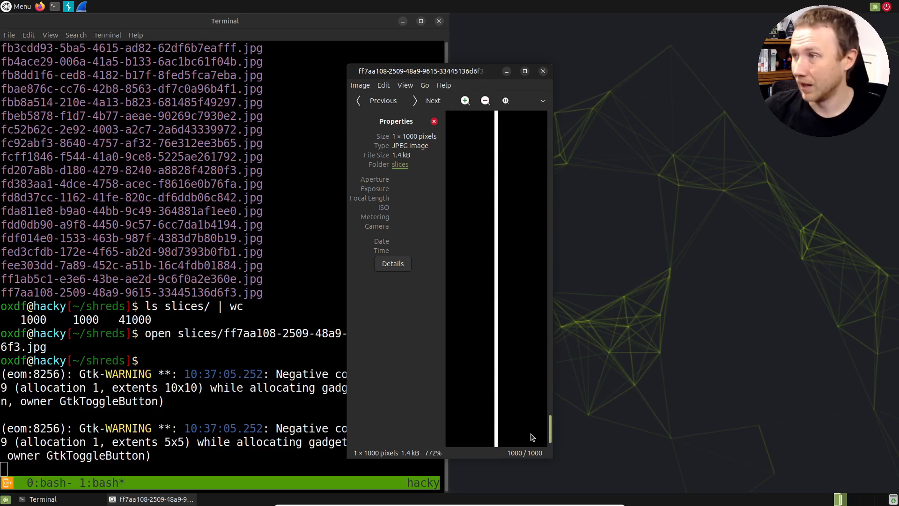
click(542, 70)
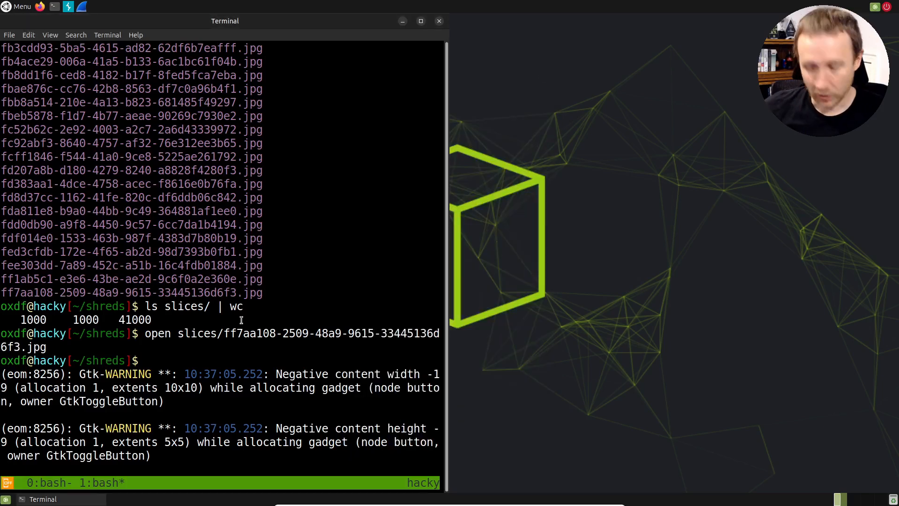
- Show the slice's metadata with exiftool and select its User Comment value
text(exiftool slices/ff7aa108-2509-48a9-9615-33445136d6f3.jpg)
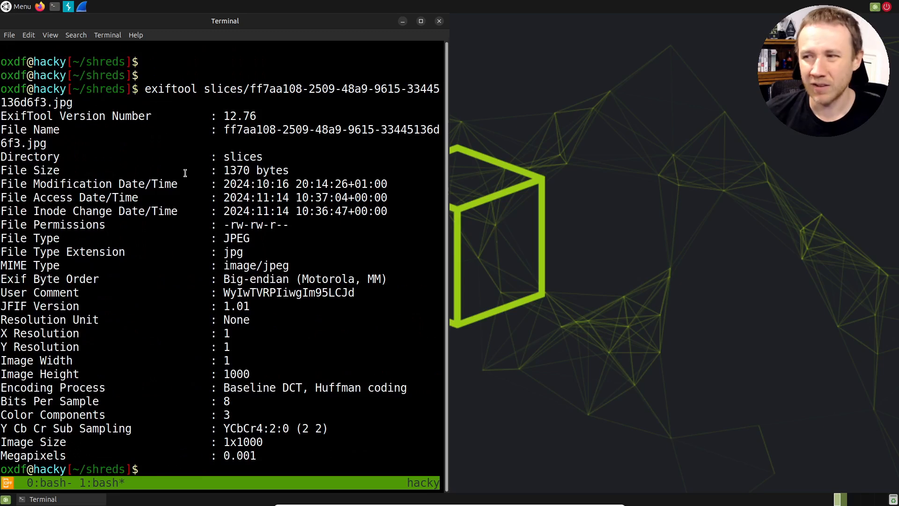
mouse_move(247, 321)
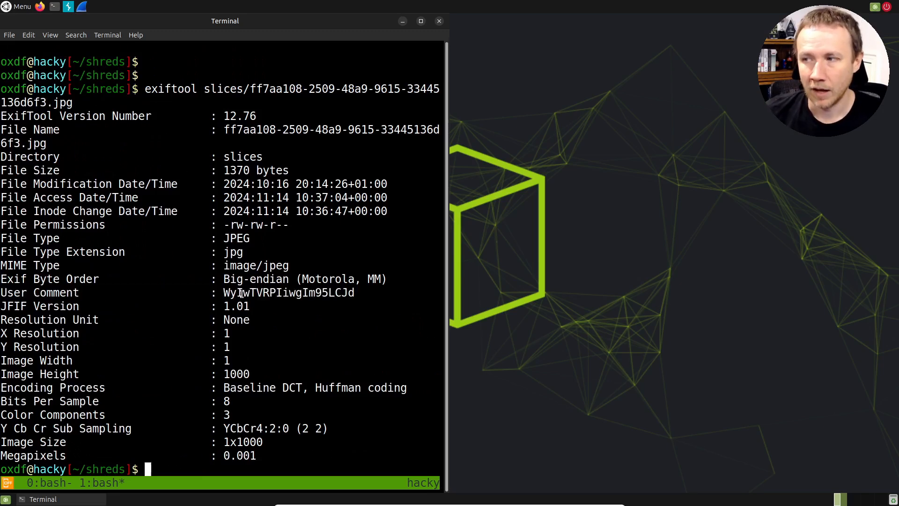
double_click(288, 293)
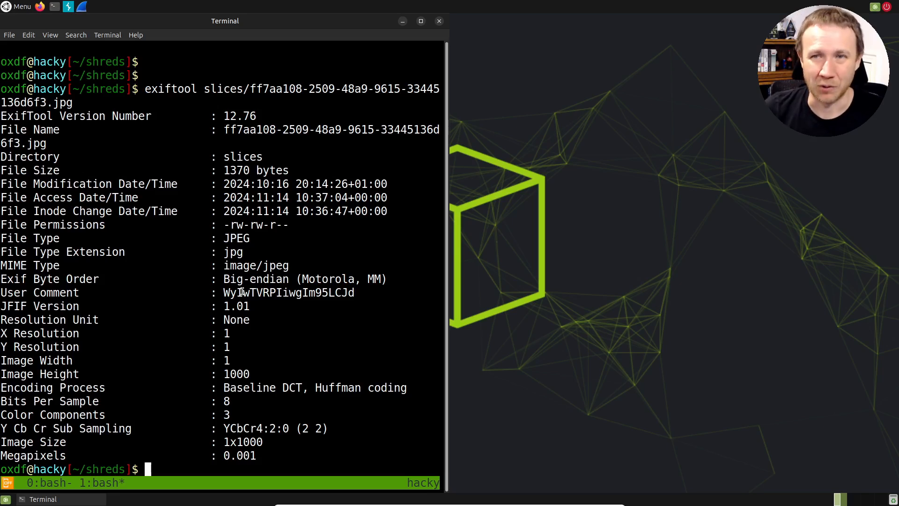
double_click(288, 292)
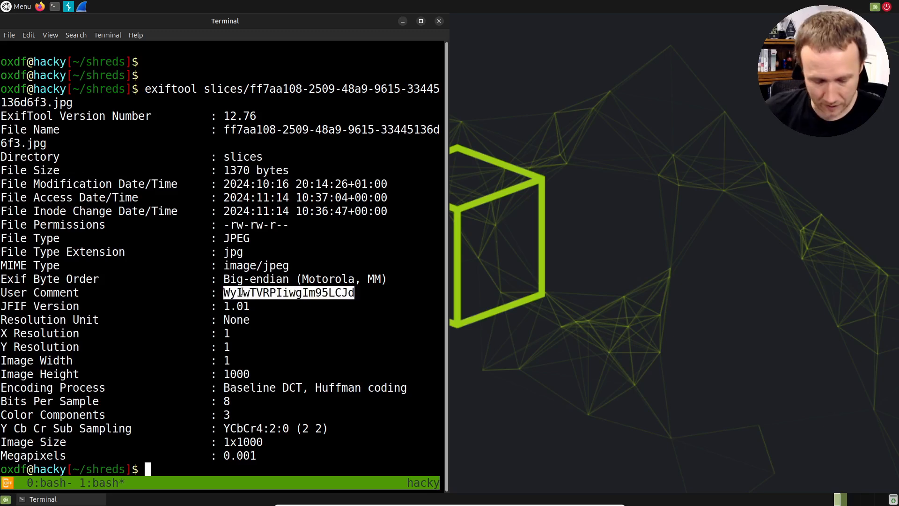
- Decode the comment WyIwTVRPIiwgIm95LCJd with base64 -d into a short JSON-like list
text(echo)
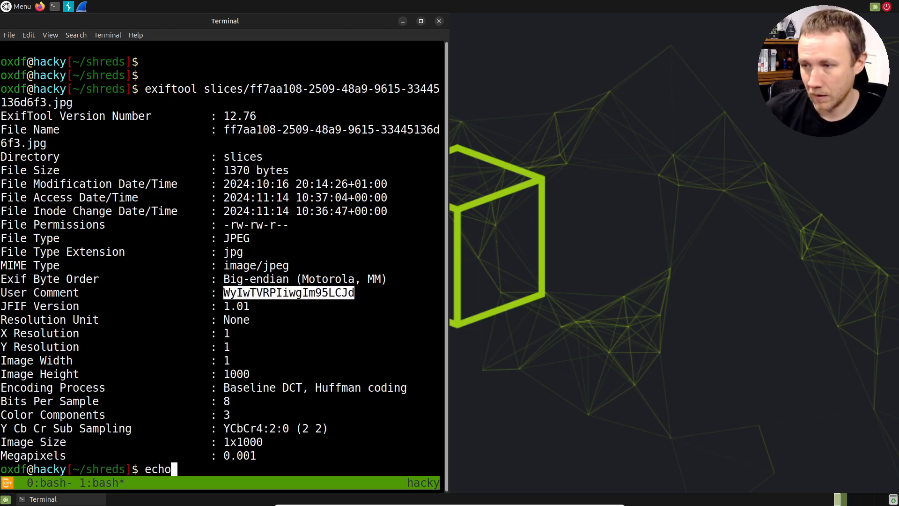
text(WyIwTVRPIiwgIm95LCJd | base64)
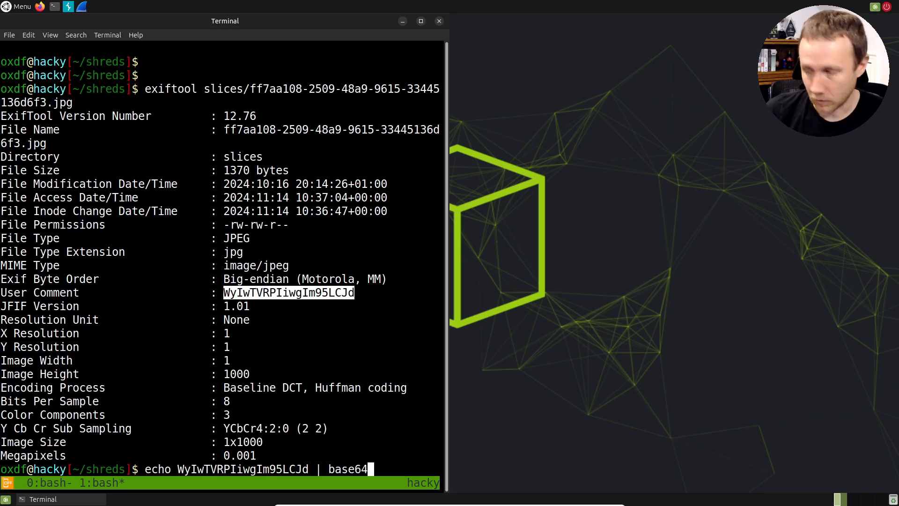
key(Return)
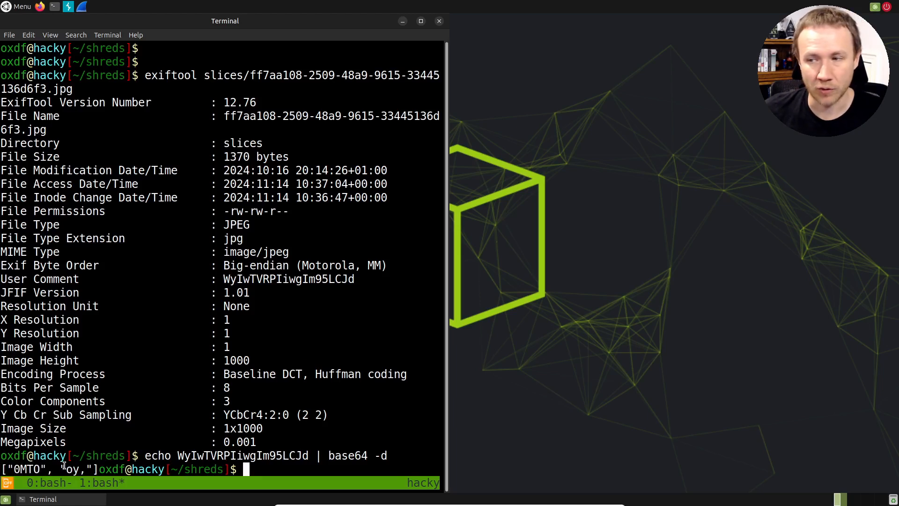
mouse_move(240, 461)
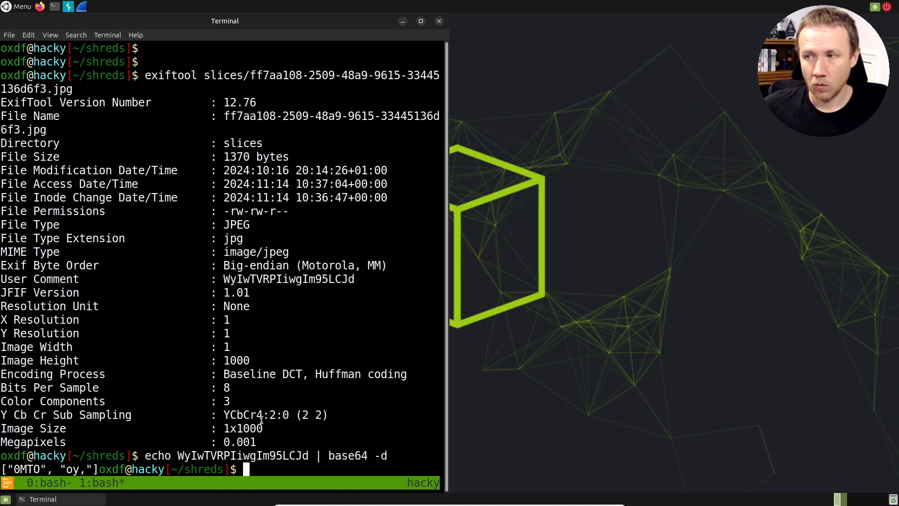
- Launch VS Code on the shreds folder and create an empty shreds.py with touch
text(code .)
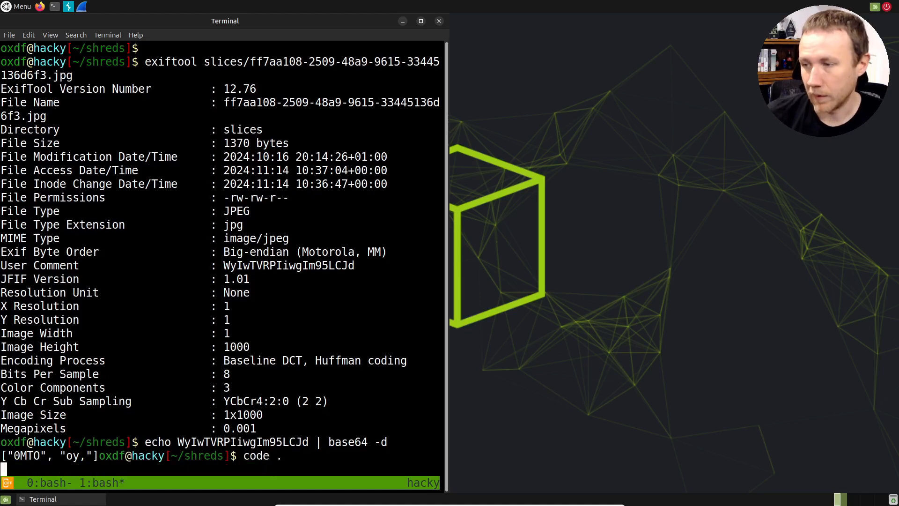
key(Return)
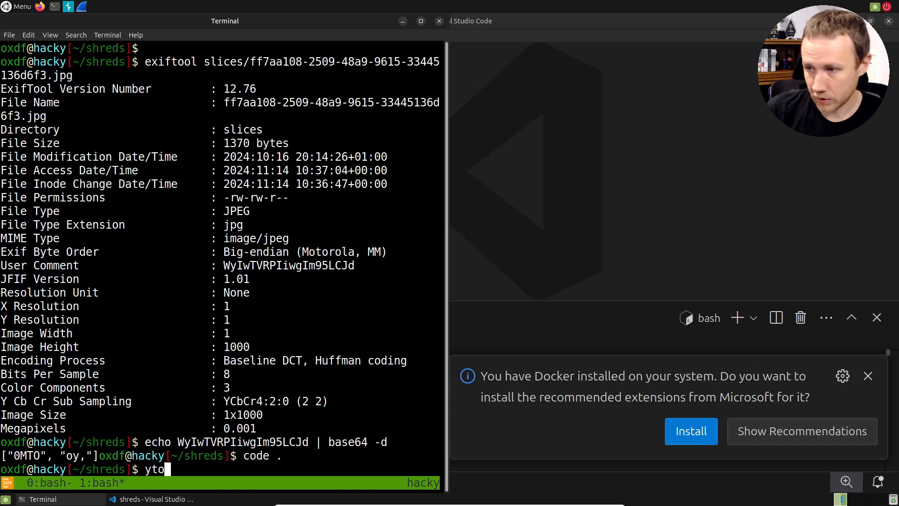
text(touch shre)
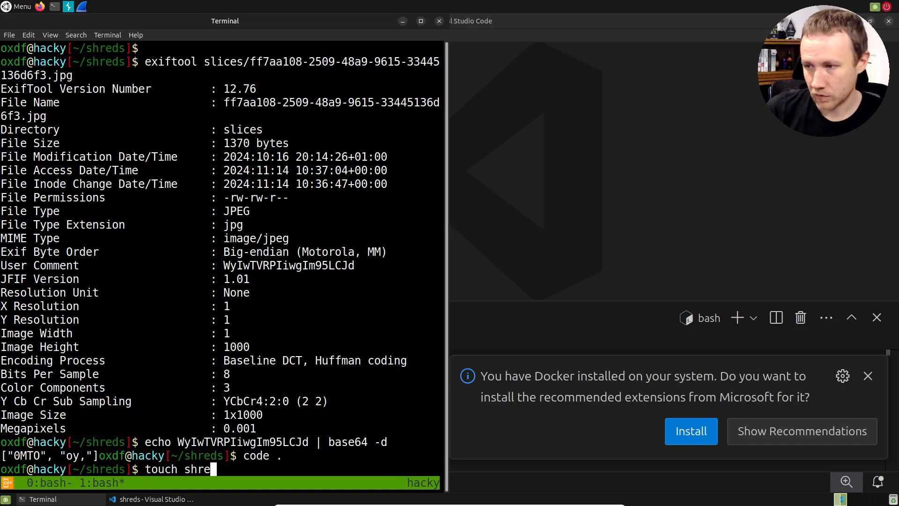
key(Return)
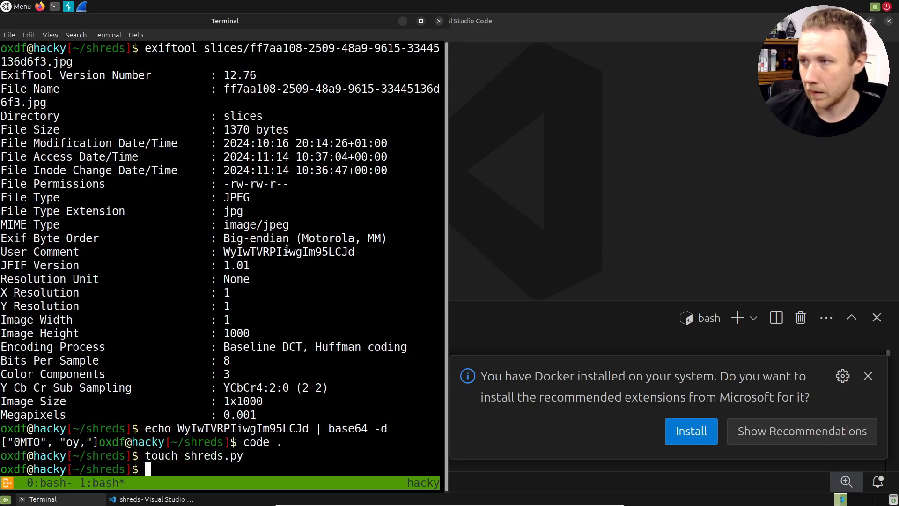
- Bring VS Code forward and open shreds.py from the explorer
click(152, 499)
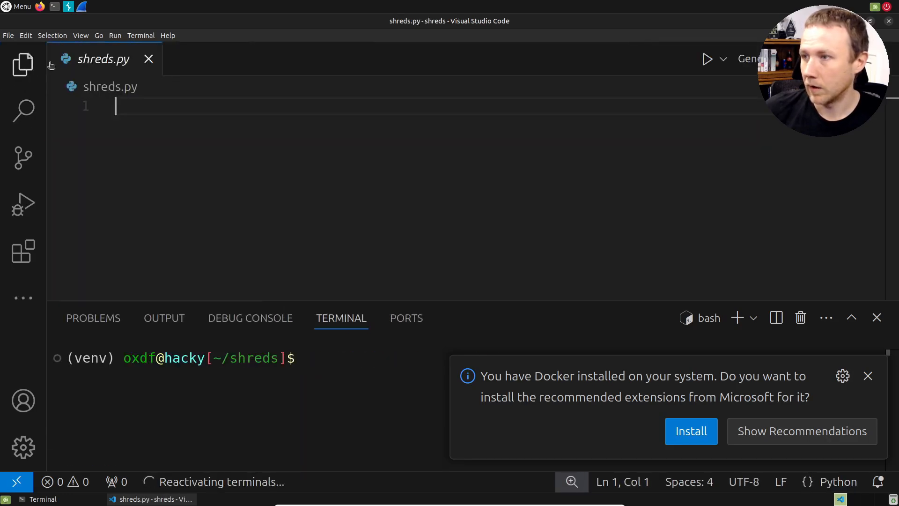
click(867, 375)
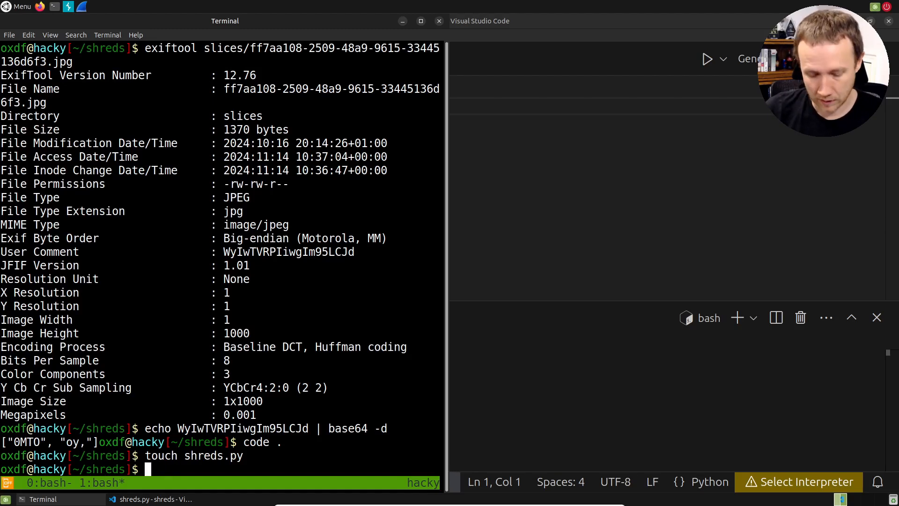
- Create a venv with python -m venv and activate it via source venv/bin/activate
text(python -m venv venv)
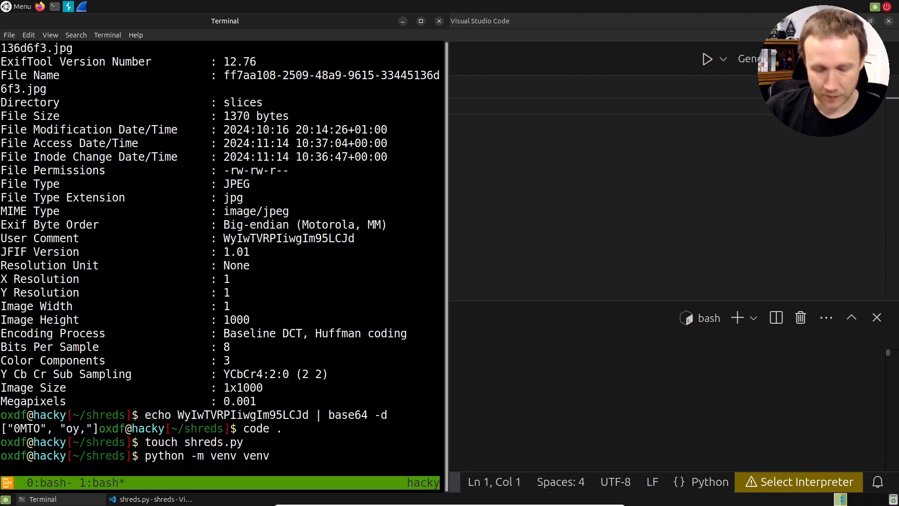
text(s)
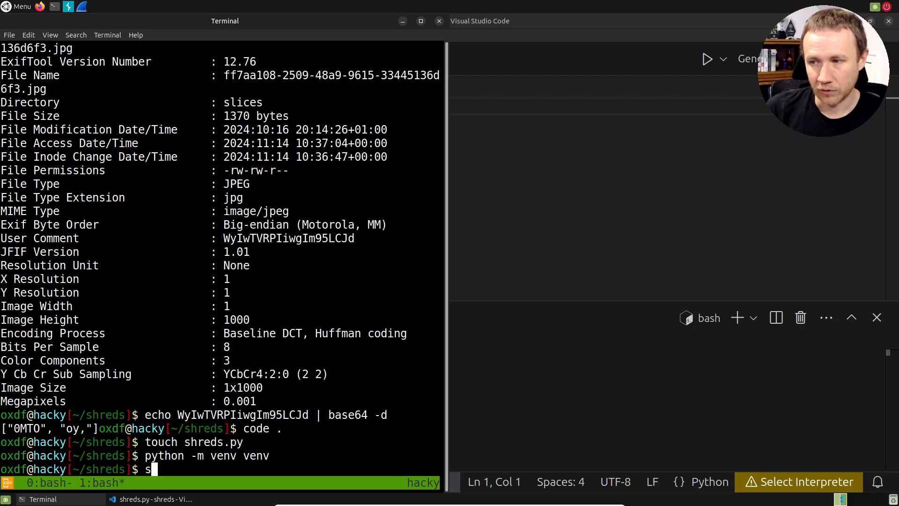
text(ource venv/bin/)
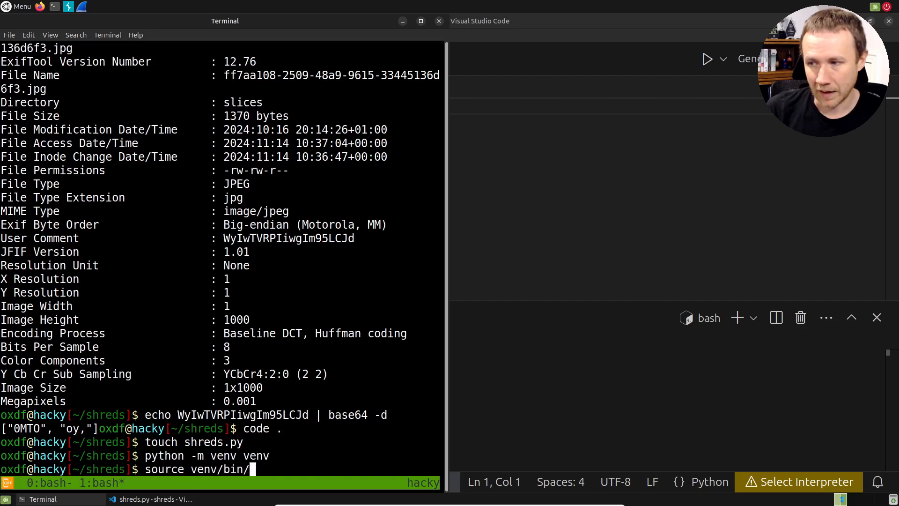
key(Return)
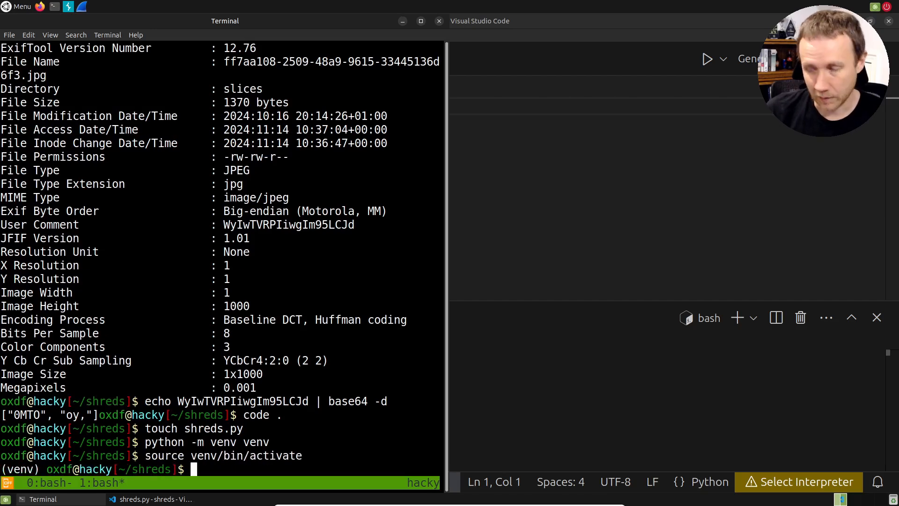
- Install the exif package with pip, then return to shreds.py in VS Code
text(pip install exif)
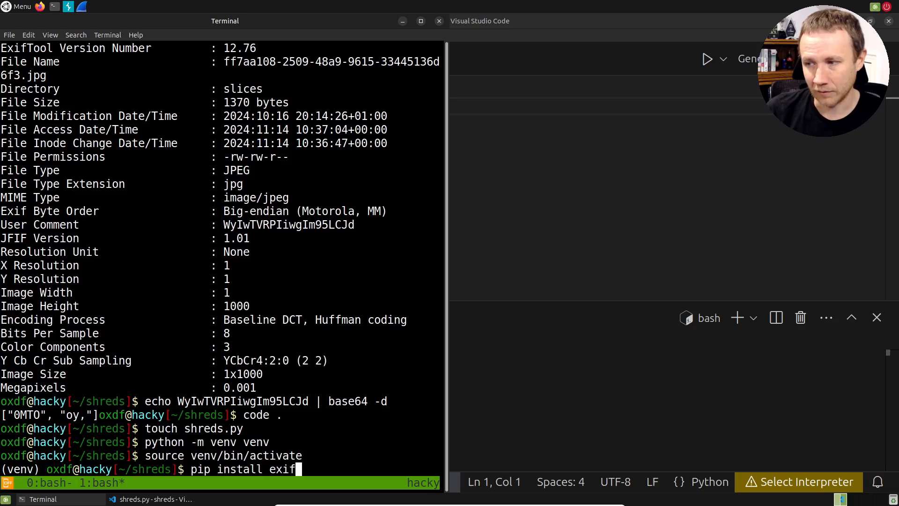
key(Return)
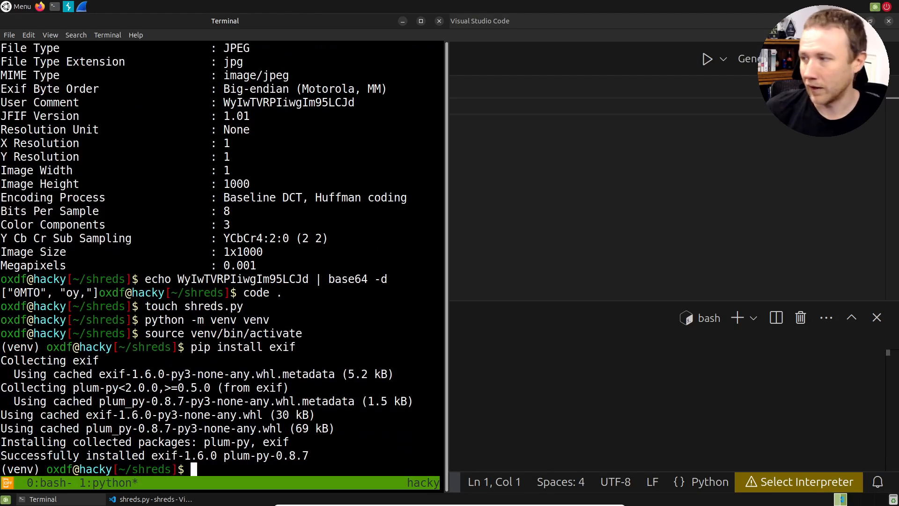
click(152, 499)
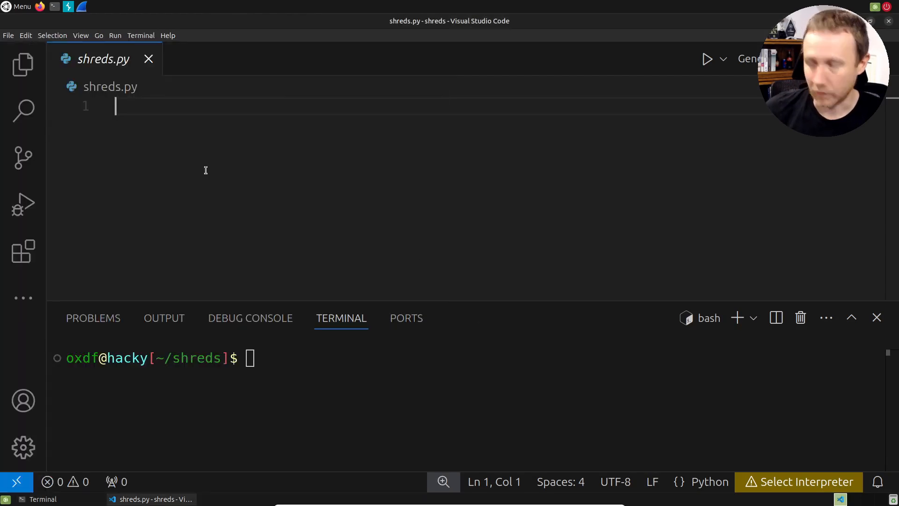
- Import exif and Path from pathlib at the top of shreds.py
text(import)
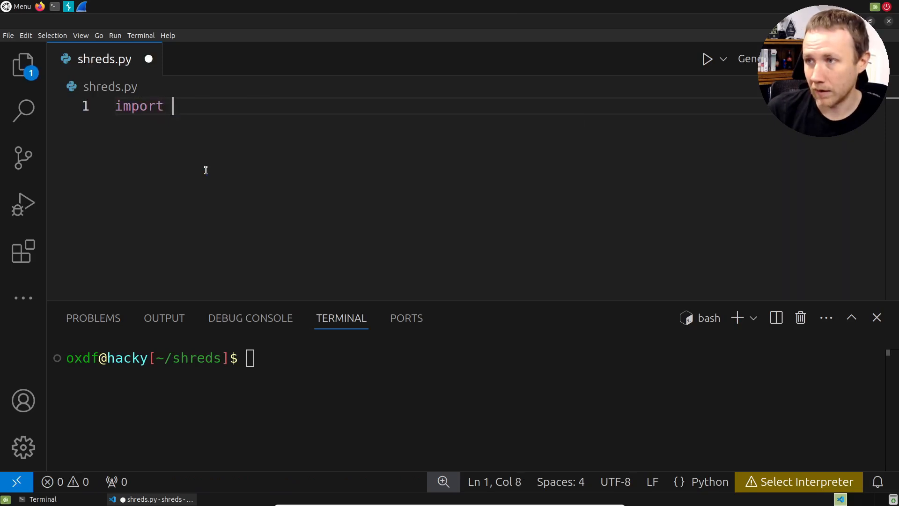
text(exifread)
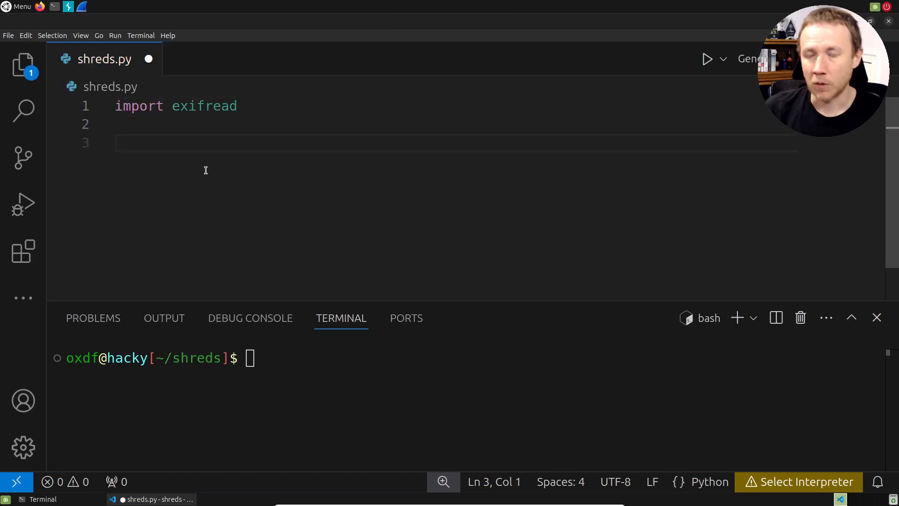
text(from pathlib import Path)
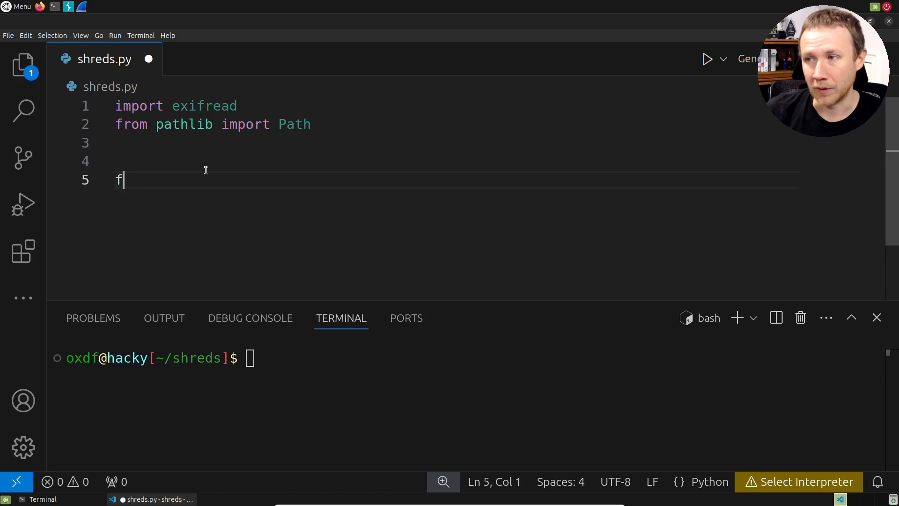
text(rom path)
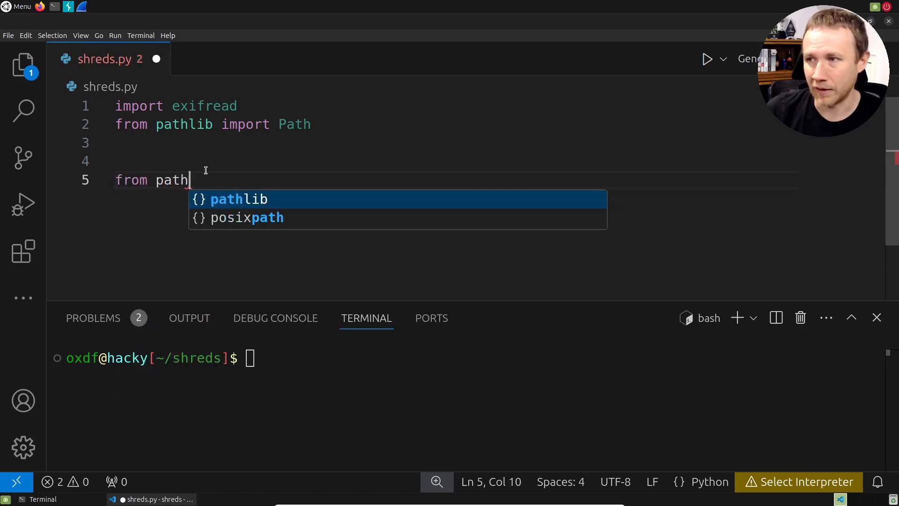
- Write a for loop over file_path in Path("slices").glob("*jpg")
text(file_al)
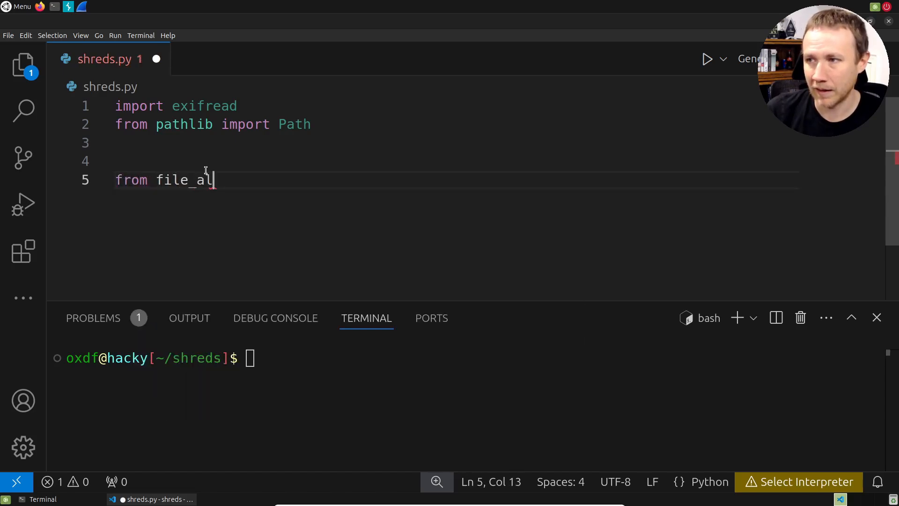
text(th in Path(")
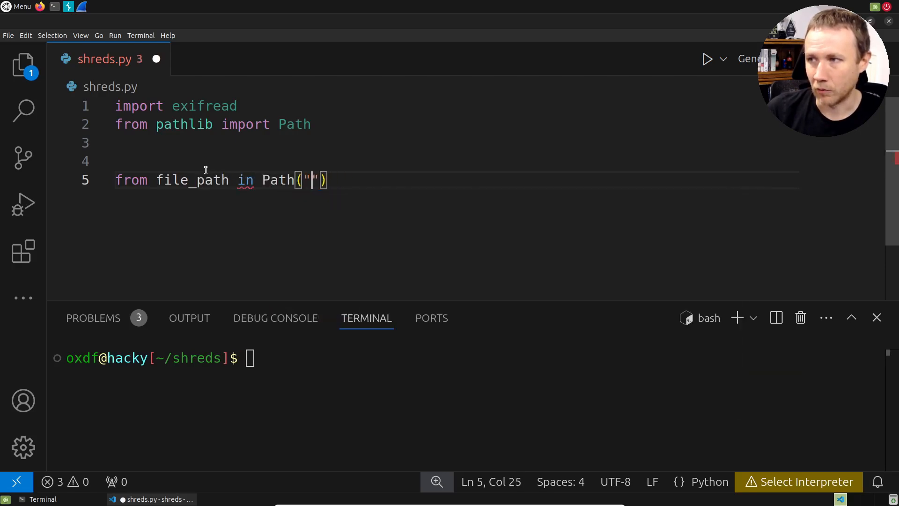
text(slices)
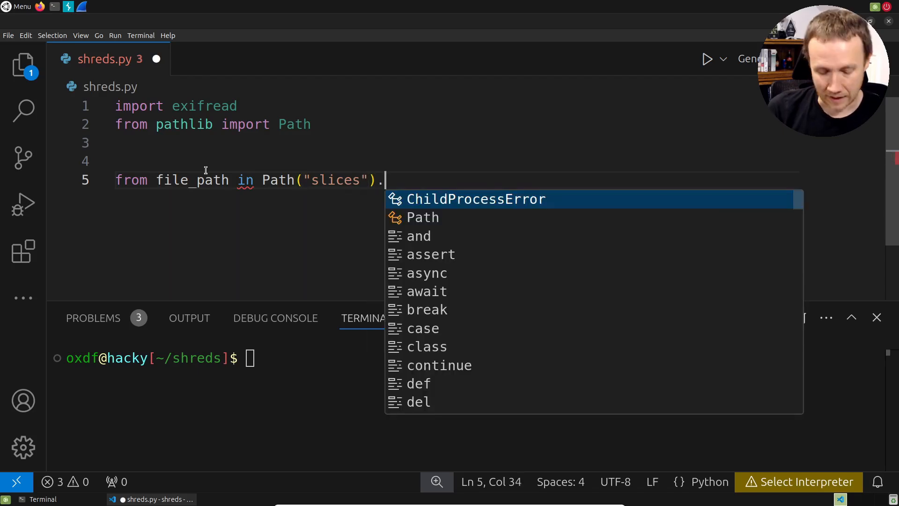
text(glob())
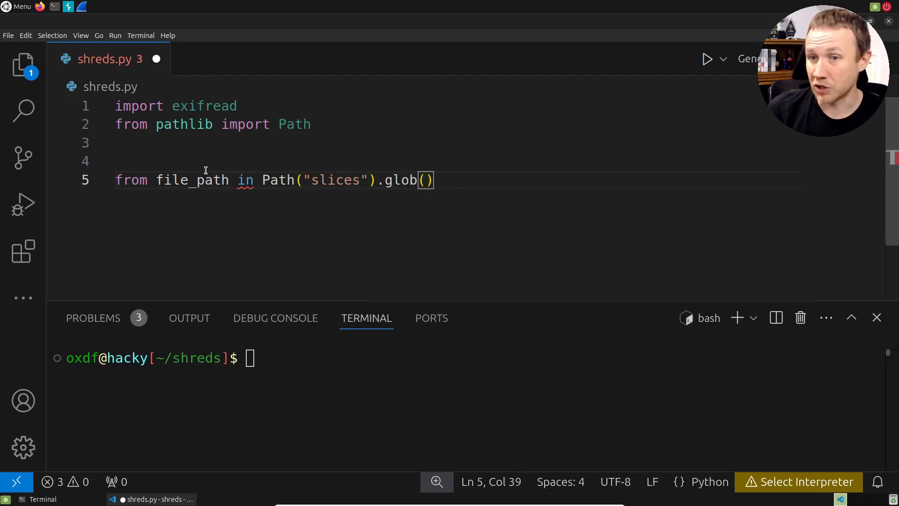
text("*j)
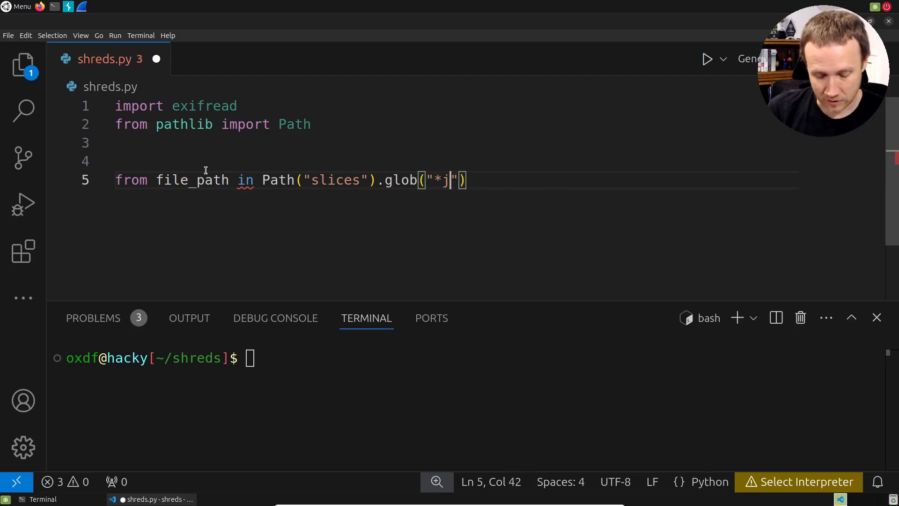
text(pg"):)
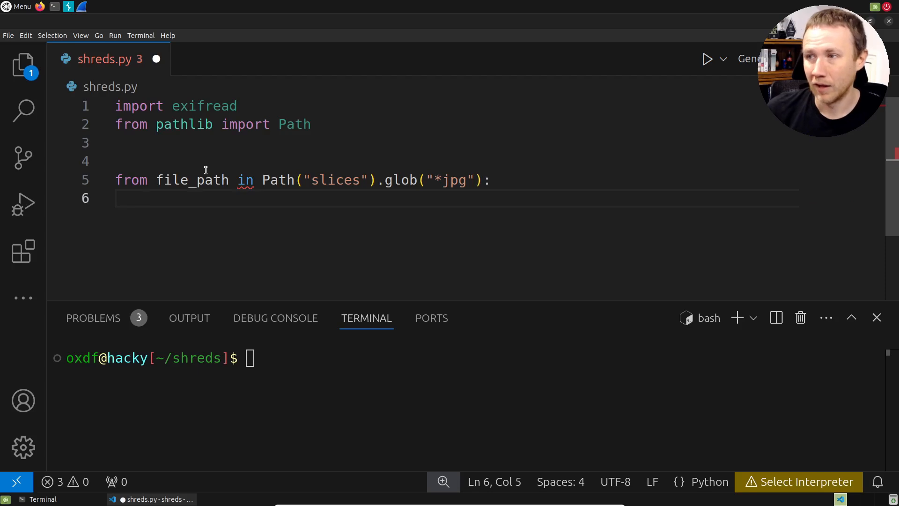
text(fo)
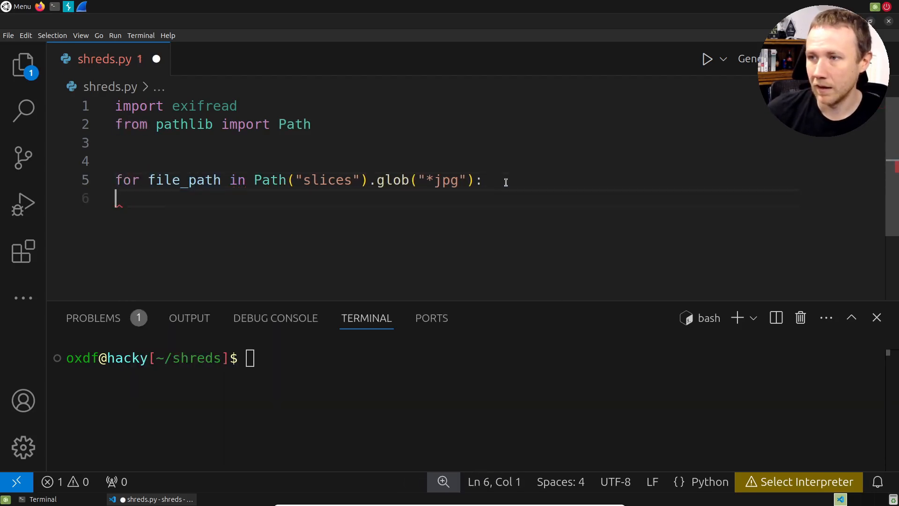
key(Tab)
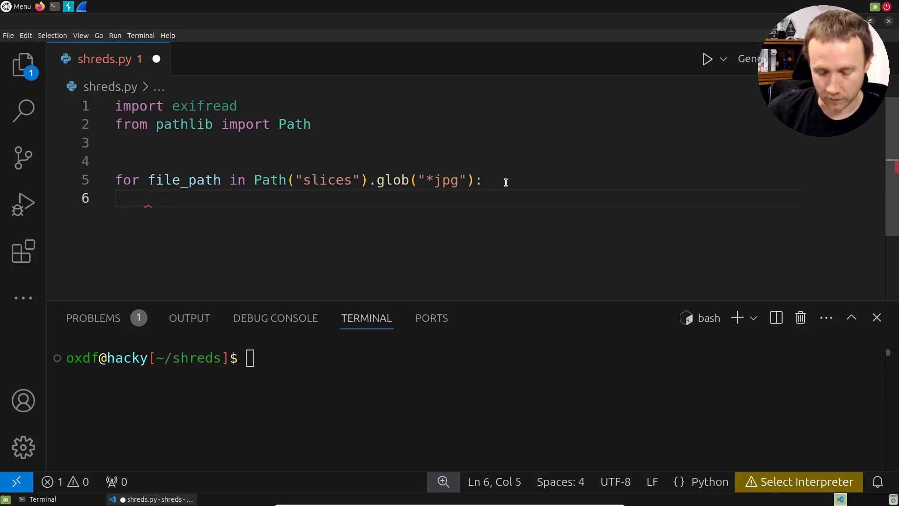
- Load each file into exif_data = exif.Image(file_path) and add a pass line below the loop
text(exif_fa)
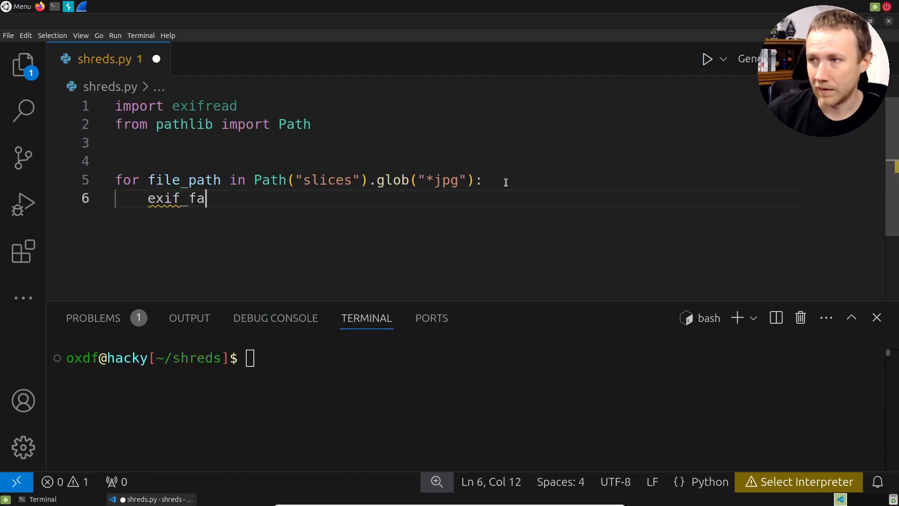
text(dat)
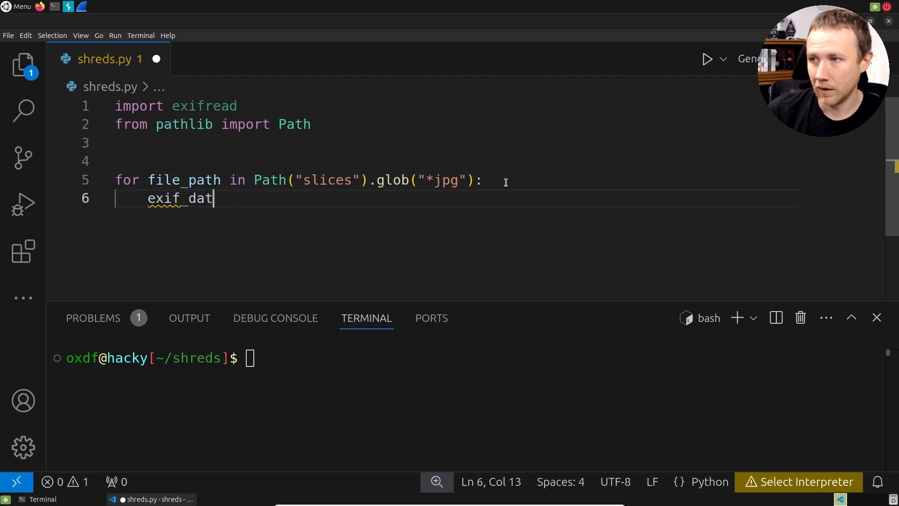
text(a = exi)
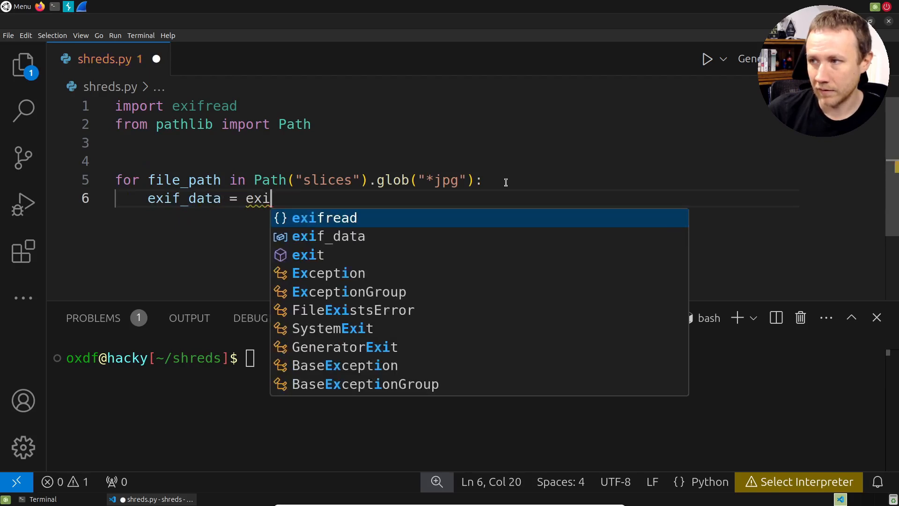
text(f.Image)
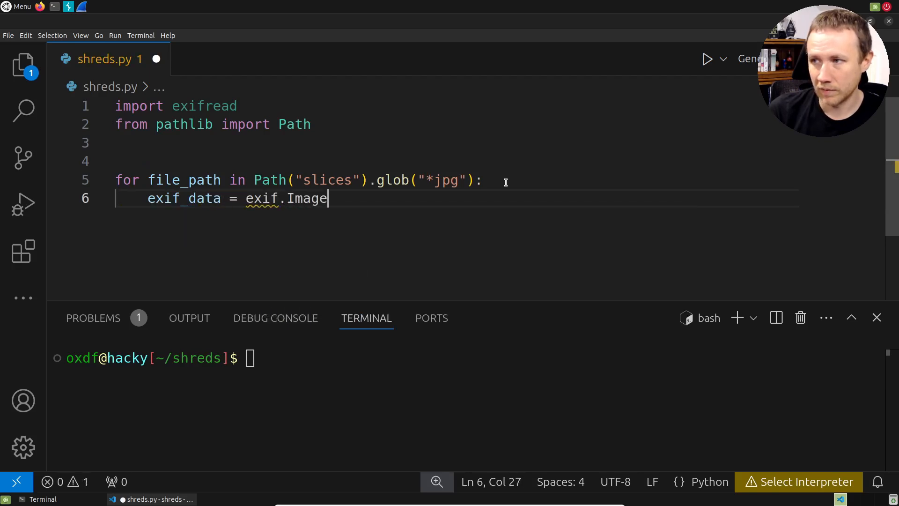
text(())
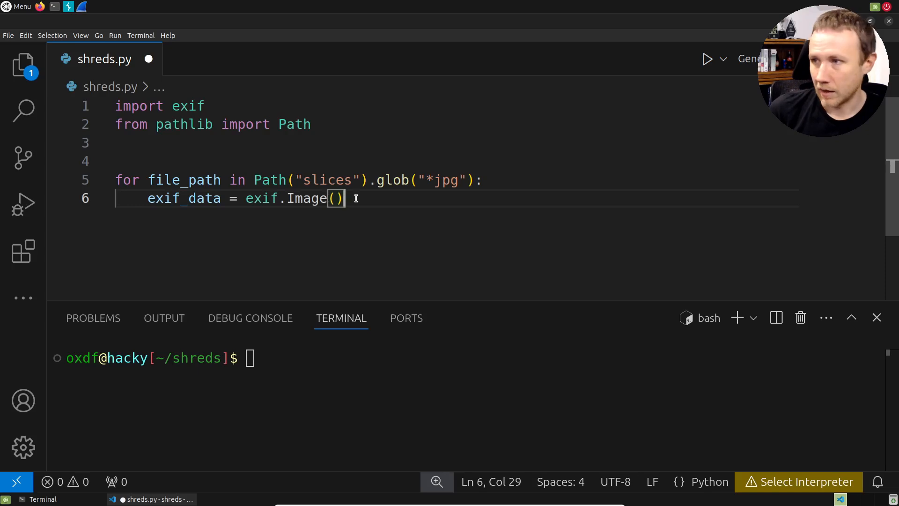
text(file_path)
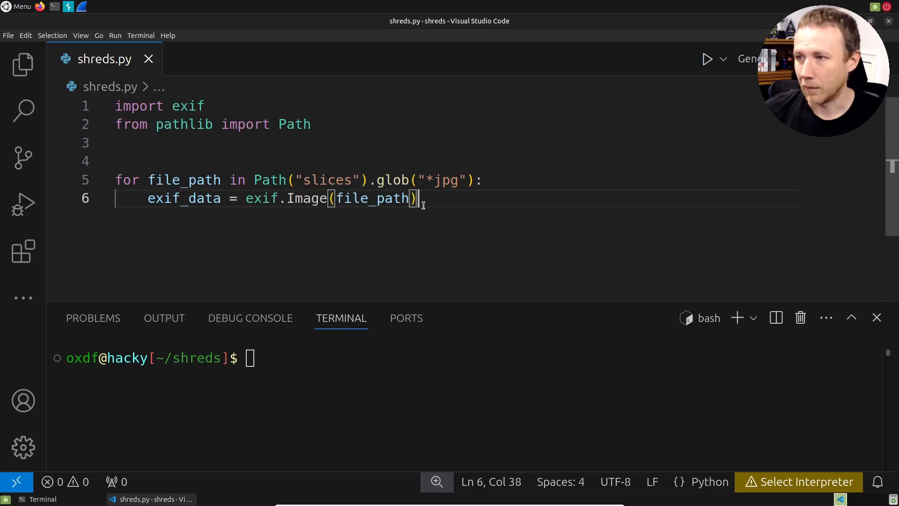
key(Enter)
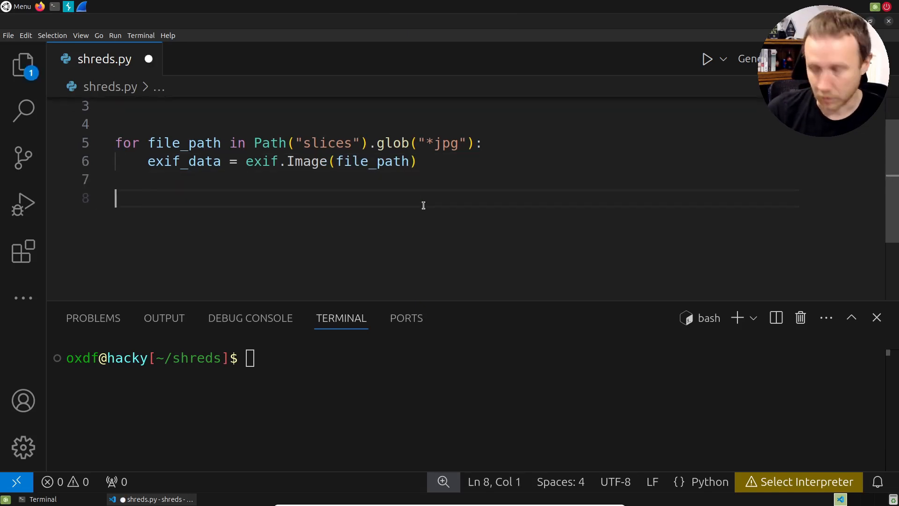
text(pass)
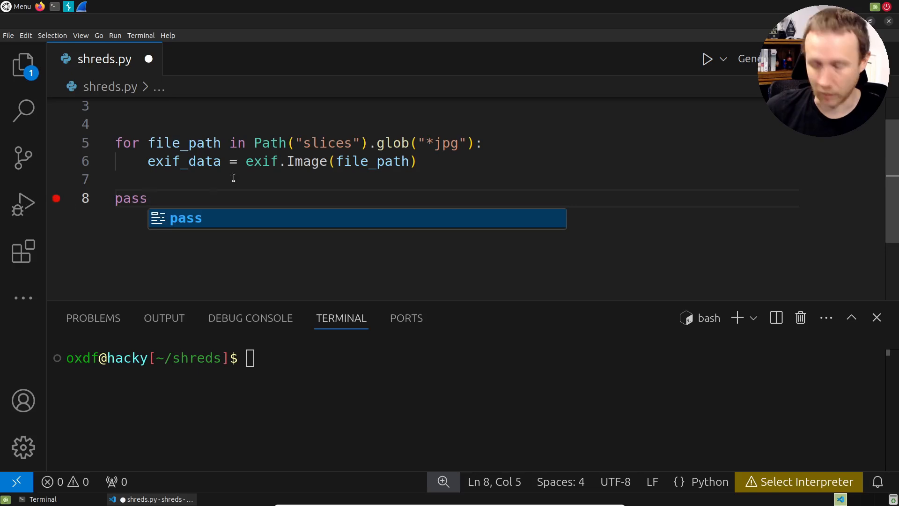
- Start debugging shreds.py from Run and Debug until it pauses on the pass breakpoint
click(23, 205)
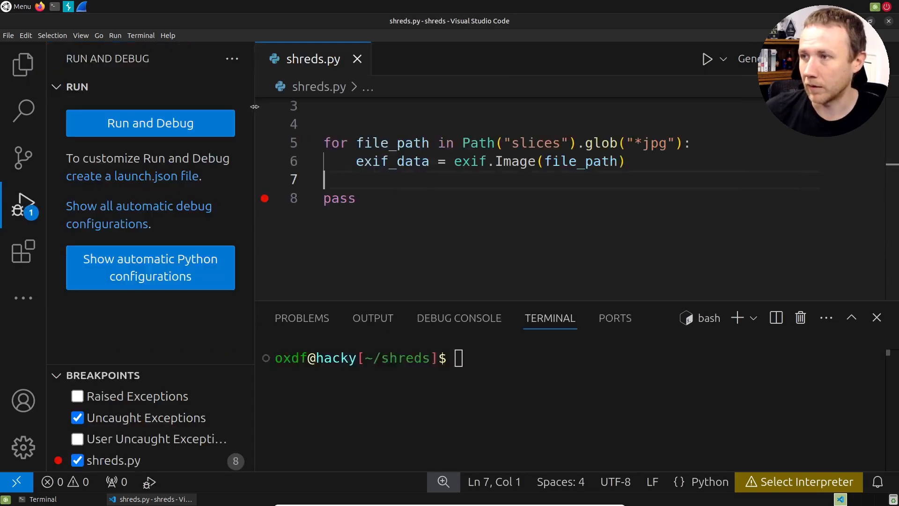
click(149, 123)
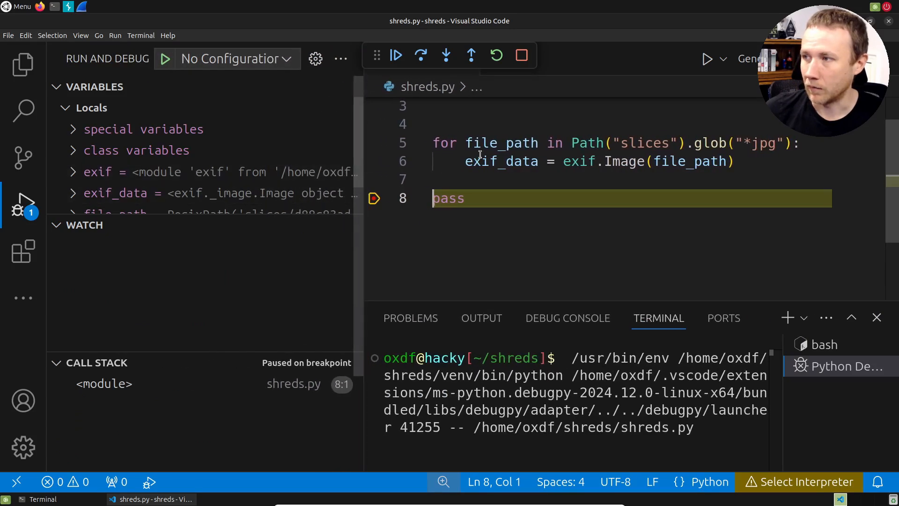
scroll(down, 3)
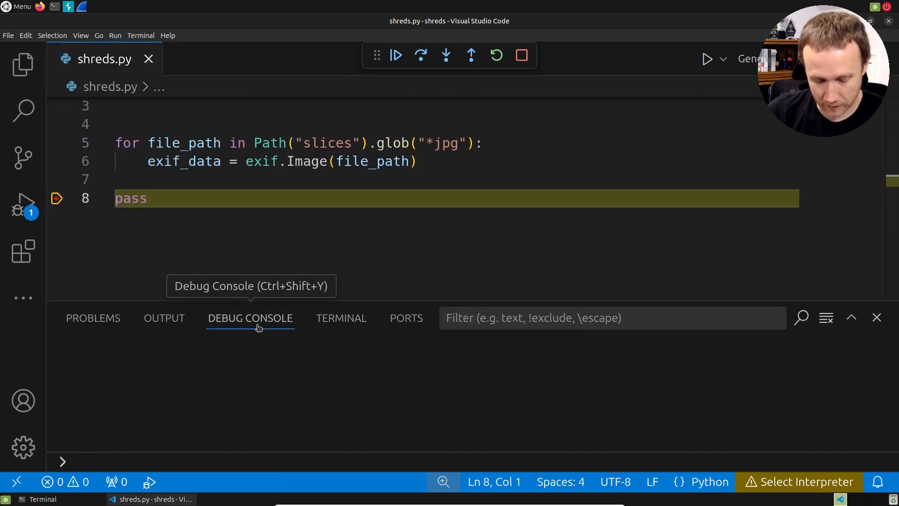
- Evaluate exif_data and exif_data.user_comment in the Debug Console
text(exif_data)
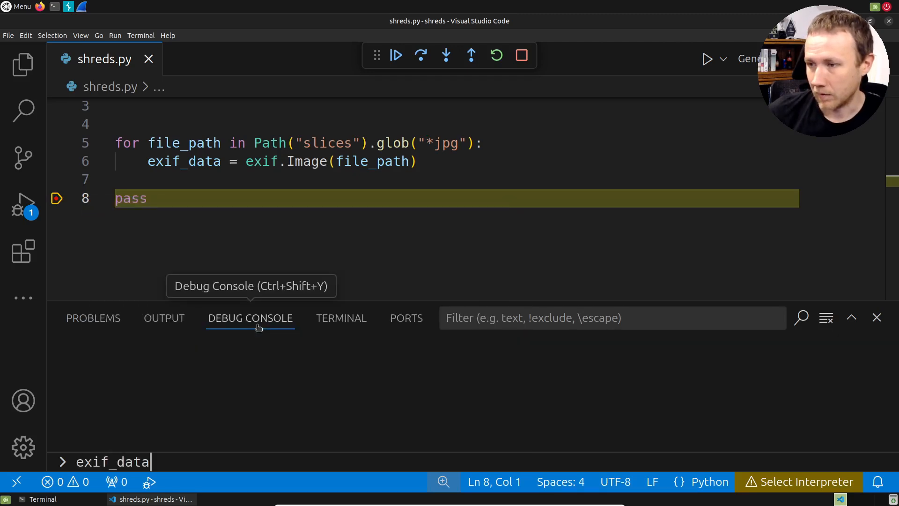
key(Return)
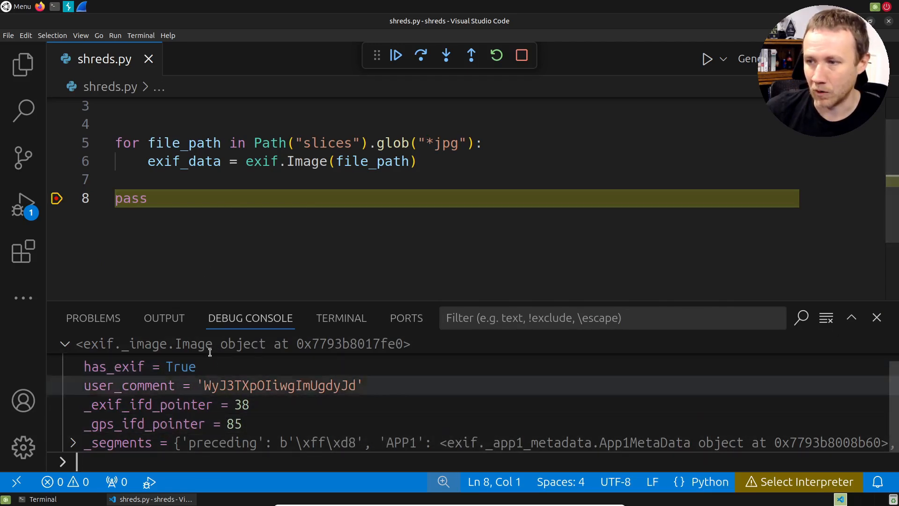
text(exif_data.use)
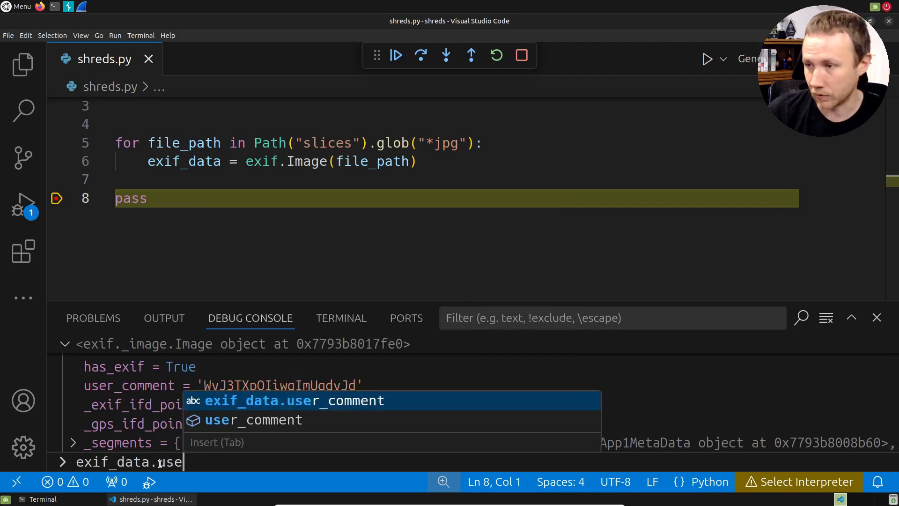
key(Return)
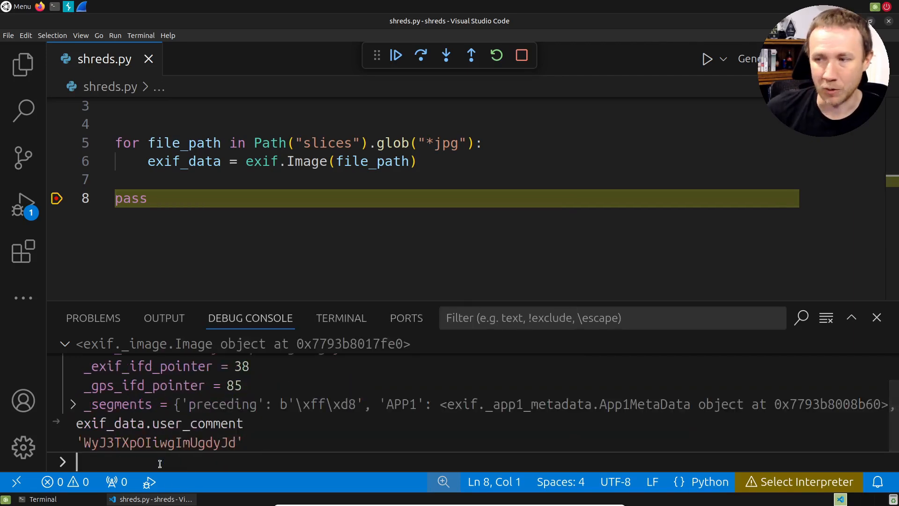
- Store exif_data.user_comment in comment, print it, and rerun to list every slice's comment
click(418, 161)
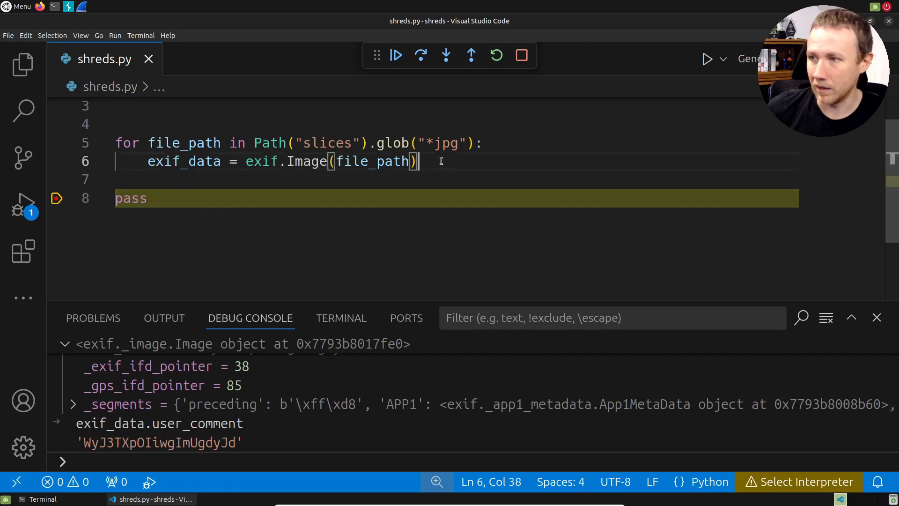
text(comment =)
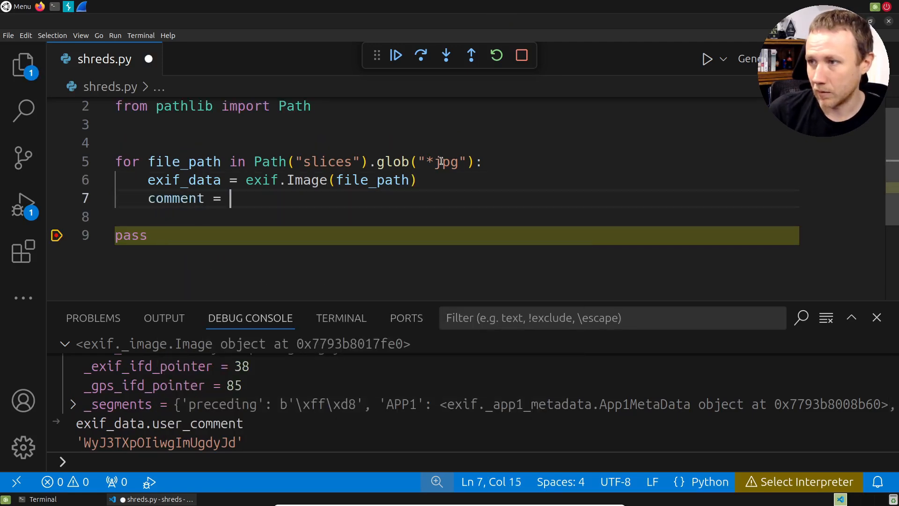
text(exif_data)
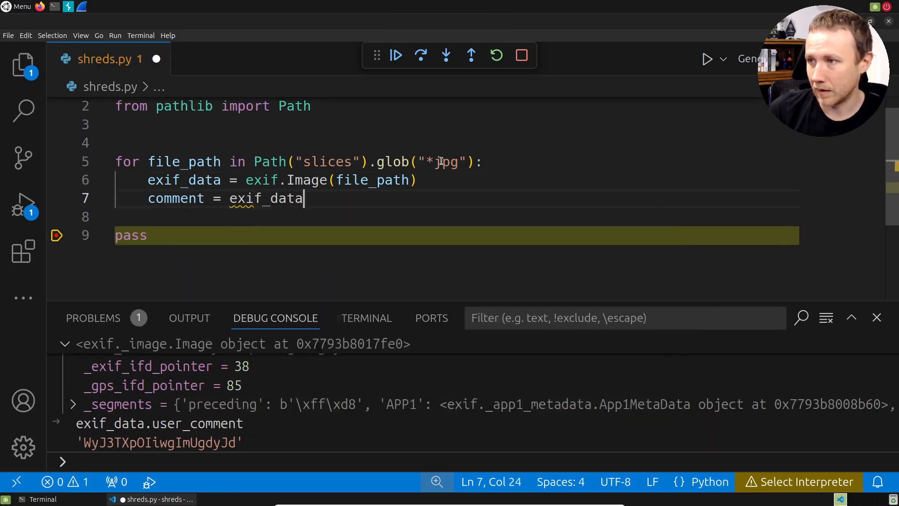
text(.user_)
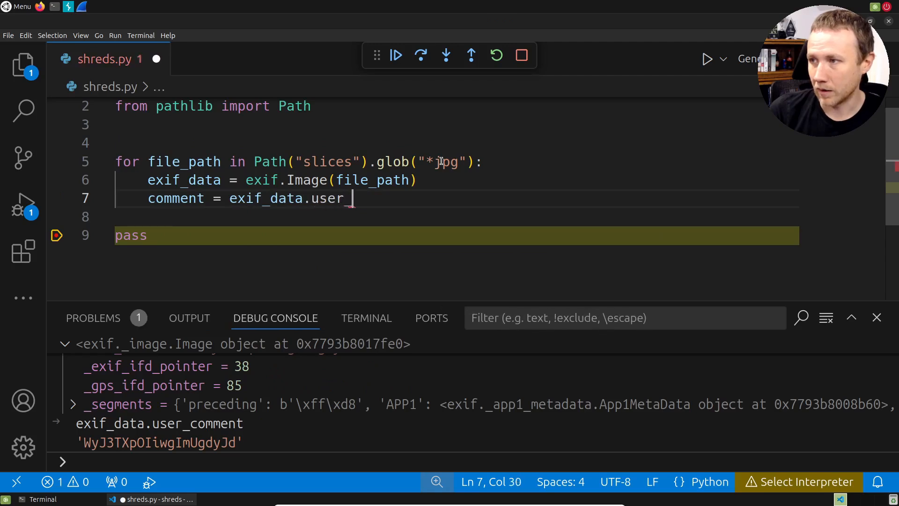
text(comment)
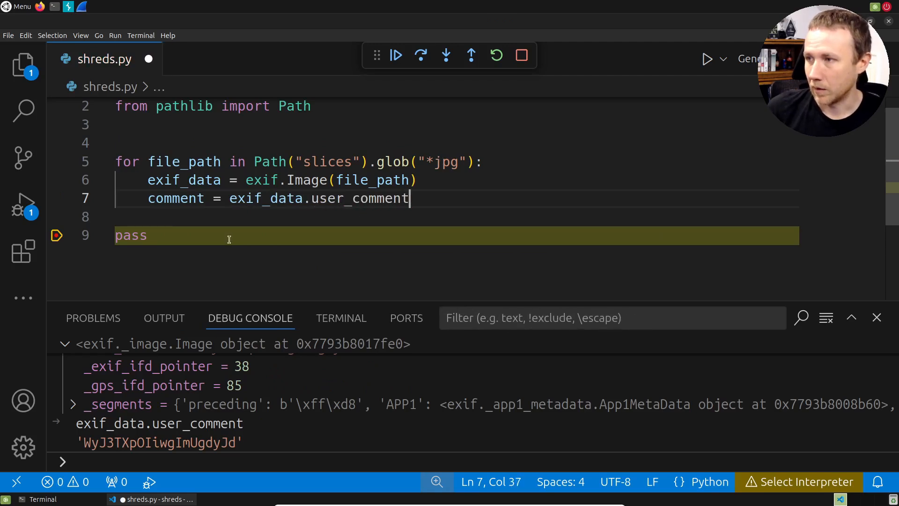
text(print(comment)
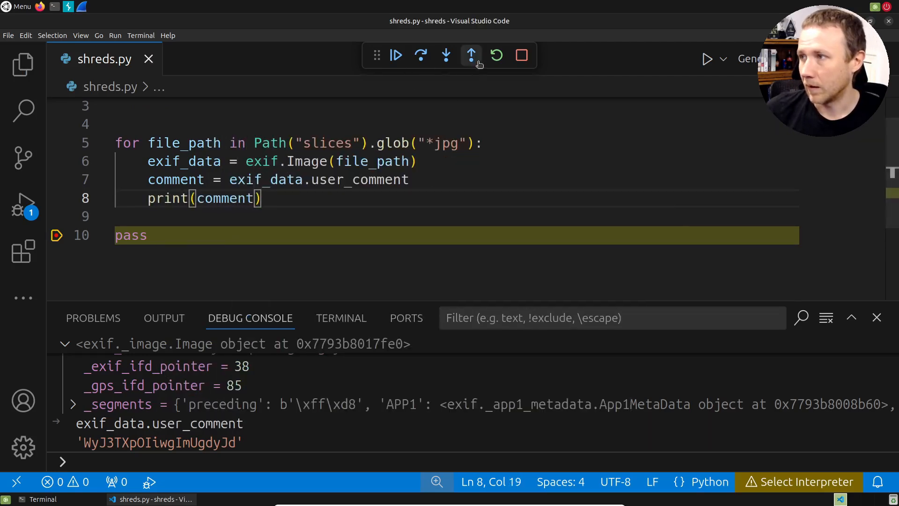
click(471, 55)
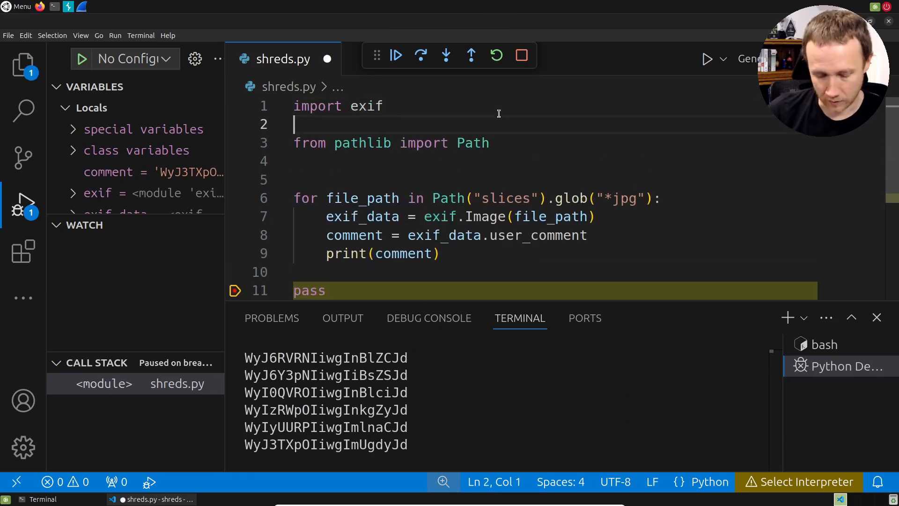
- Import b64decode from base64 and wrap the user comment in b64decode()
text(from base64)
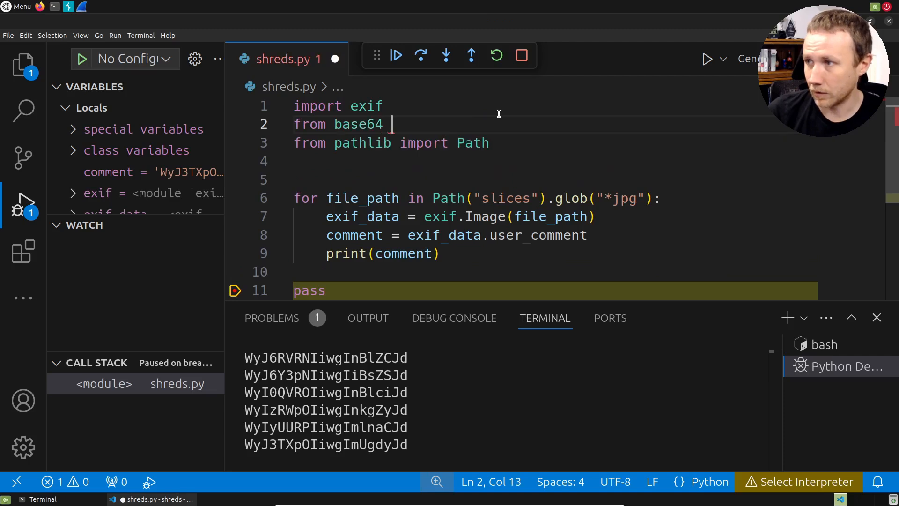
text(import b64decode)
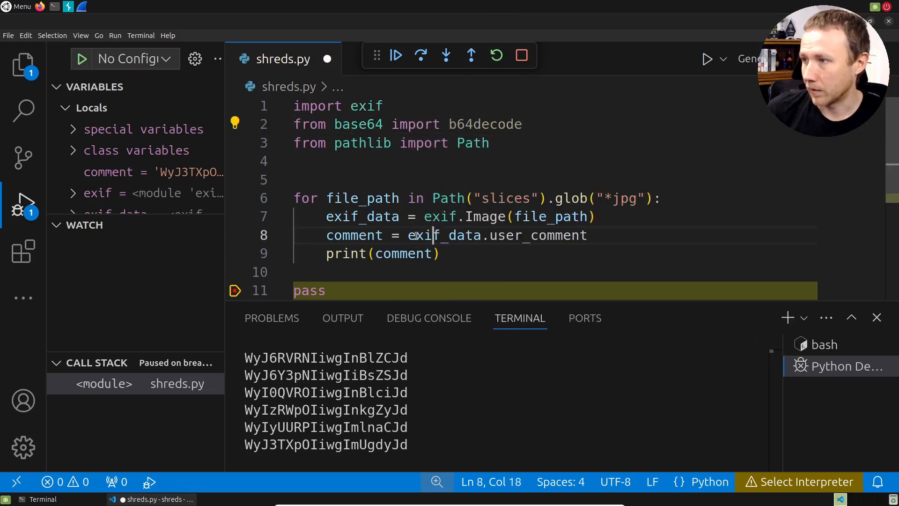
text(b64decode()
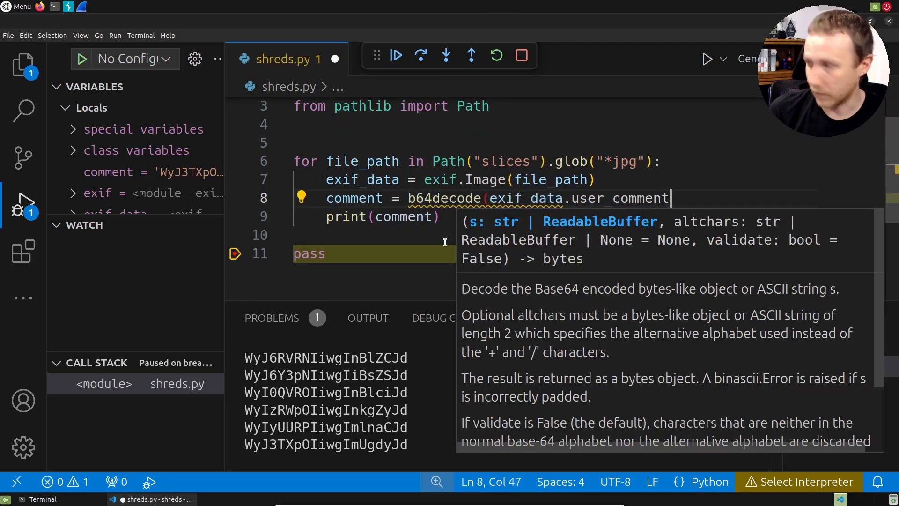
text())
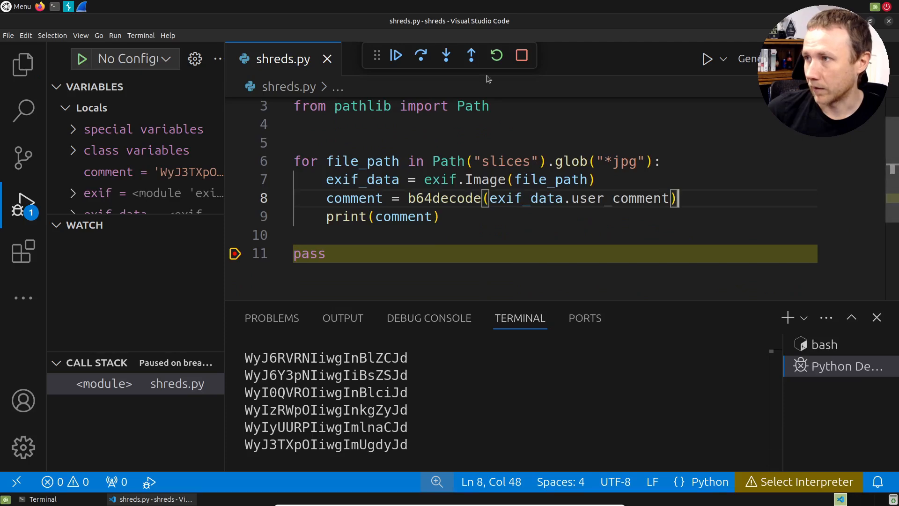
- Rerun to see decoded byte lists, then add import json to the imports
click(395, 55)
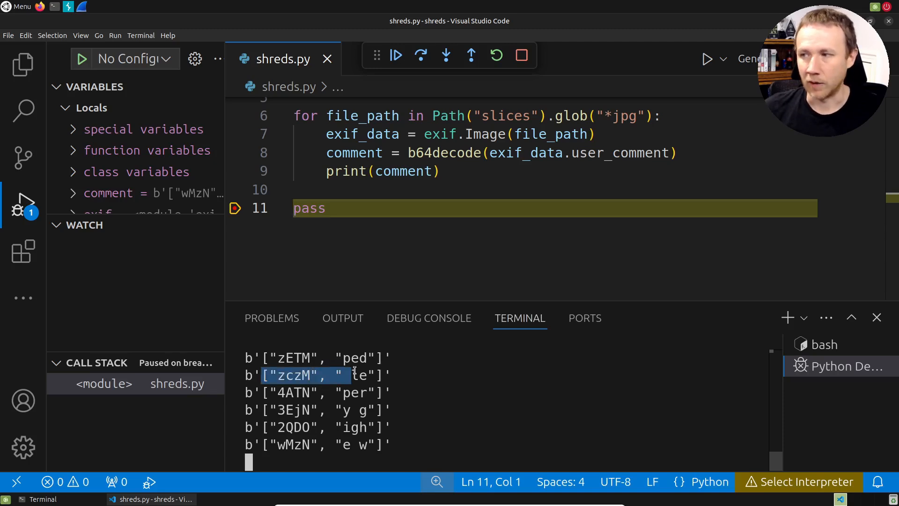
scroll(up, 3)
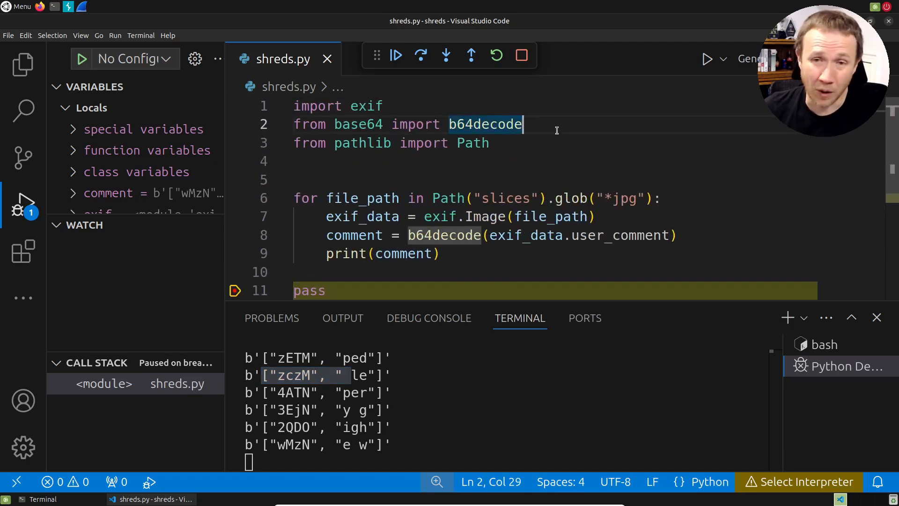
click(367, 105)
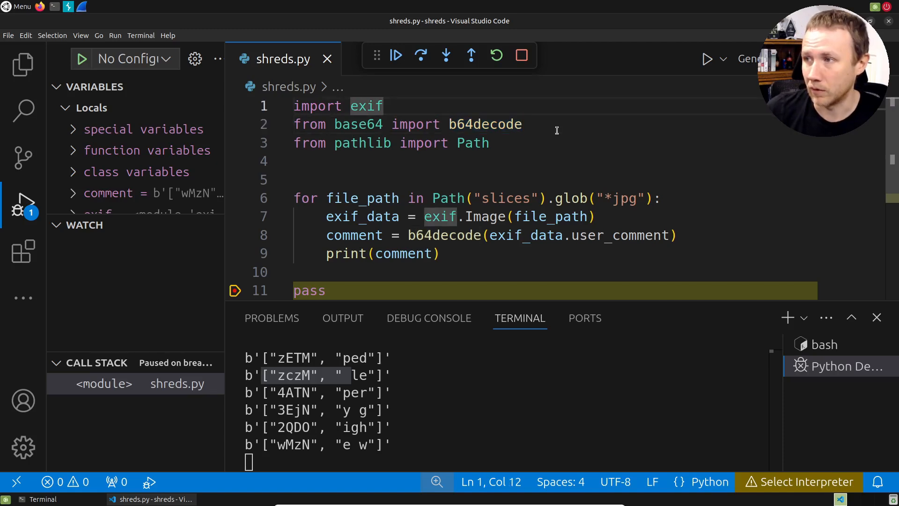
text(import json)
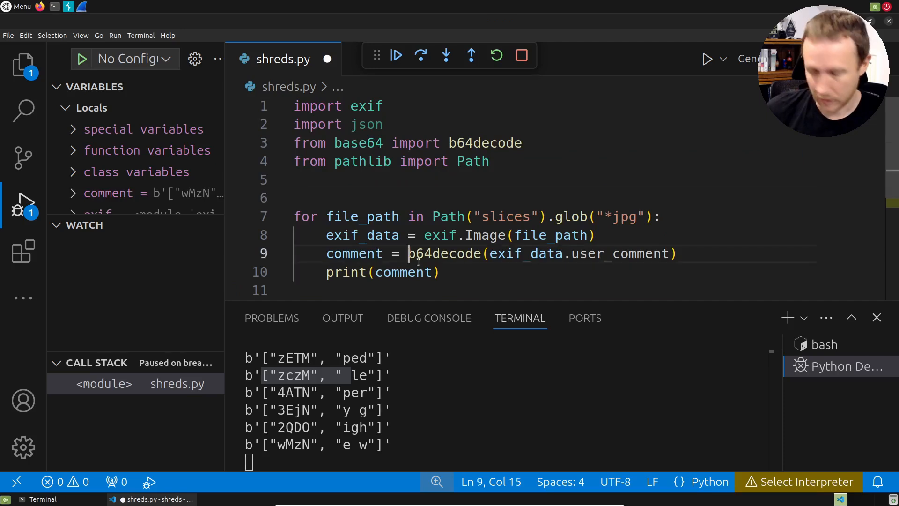
- Wrap the decoded comment in json.loads() and unpack it into k, v
text(json.loads()
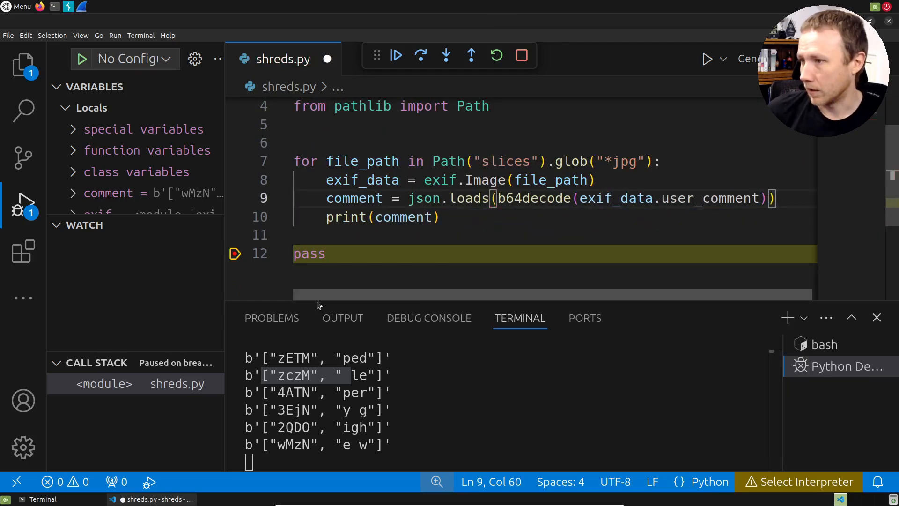
double_click(353, 198)
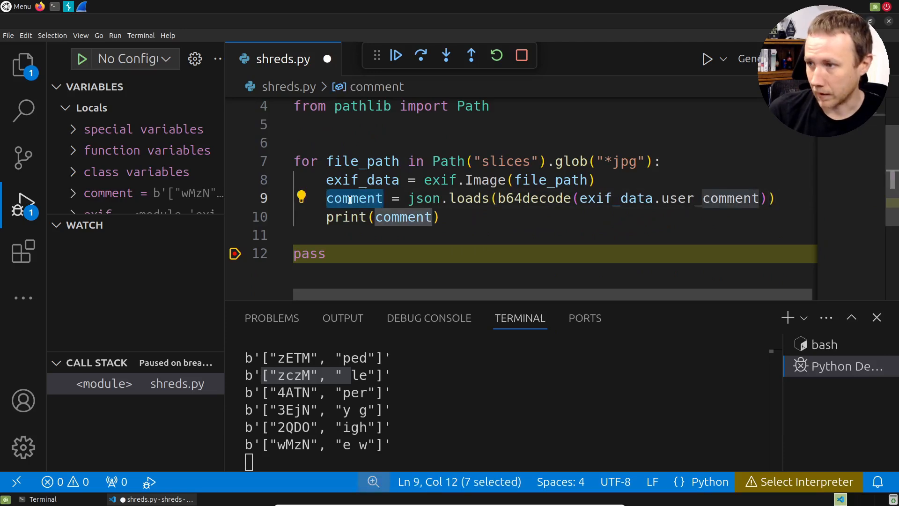
text(k)
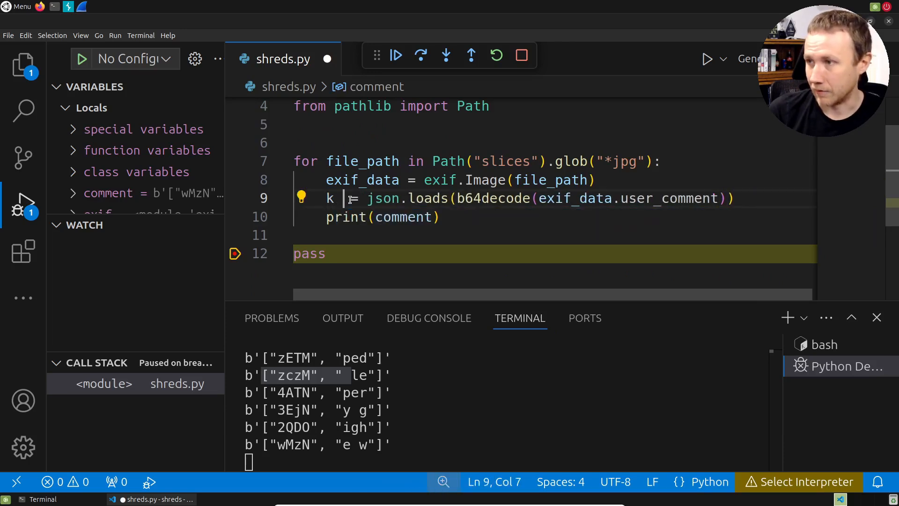
text(, v)
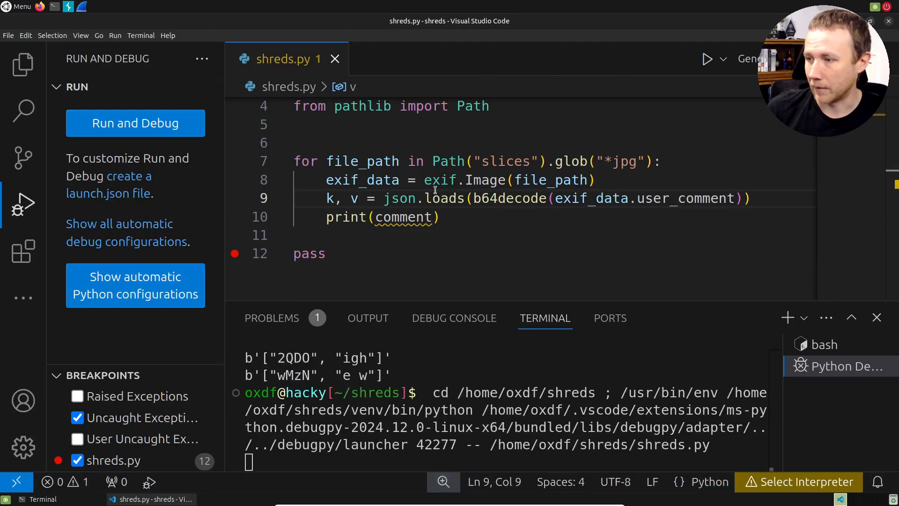
- Evaluate k and v in the Debug Console to check one slice's values
click(135, 123)
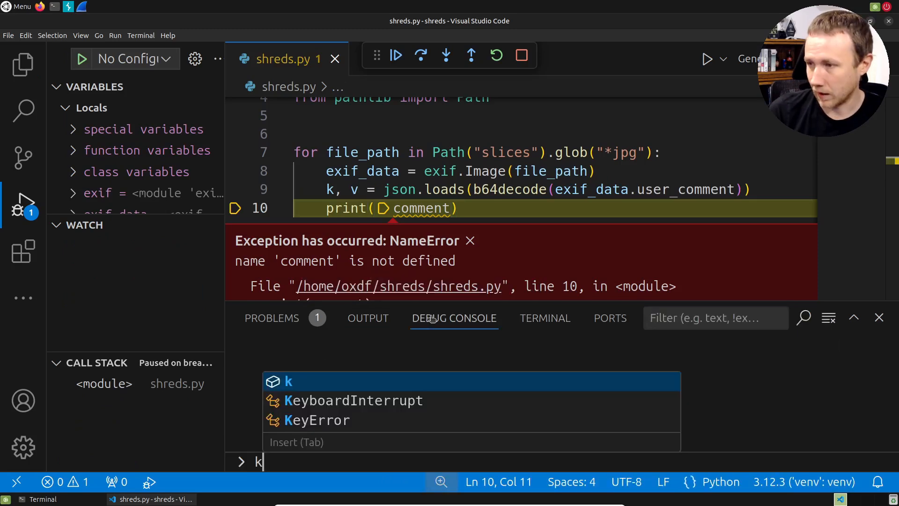
key(Return)
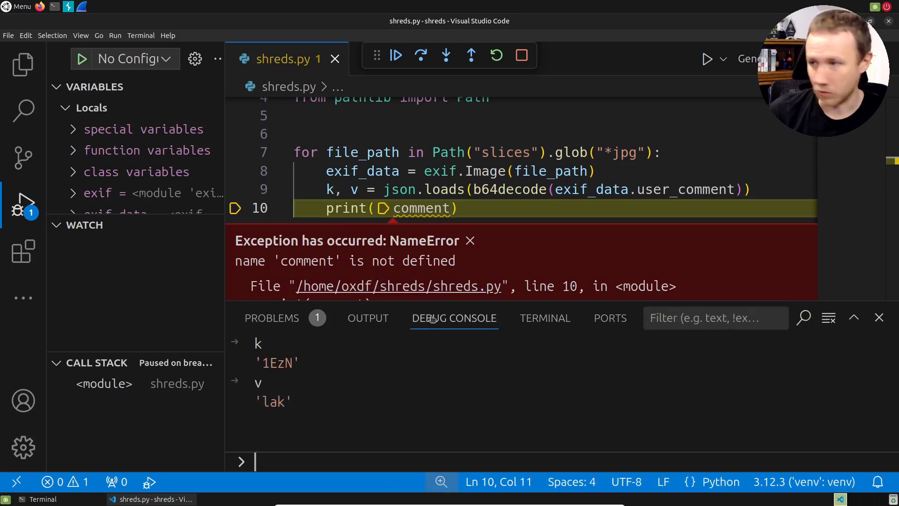
- Replace print(comment) with print(f"{k}: {v}") to show key and fragment
double_click(420, 208)
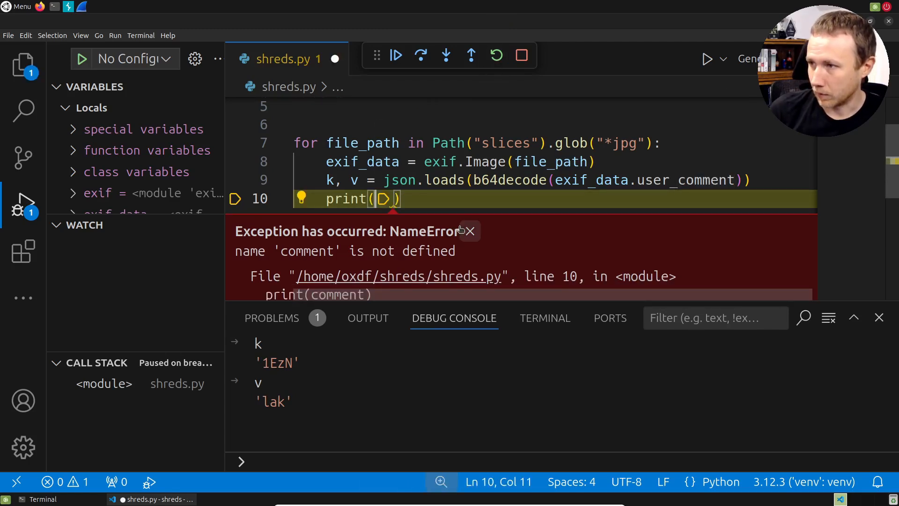
text(f"P{}")
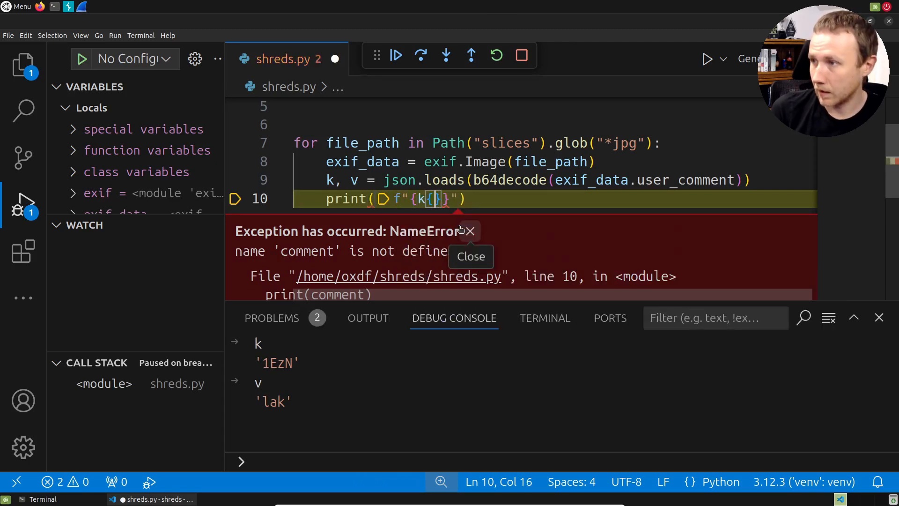
text(:)
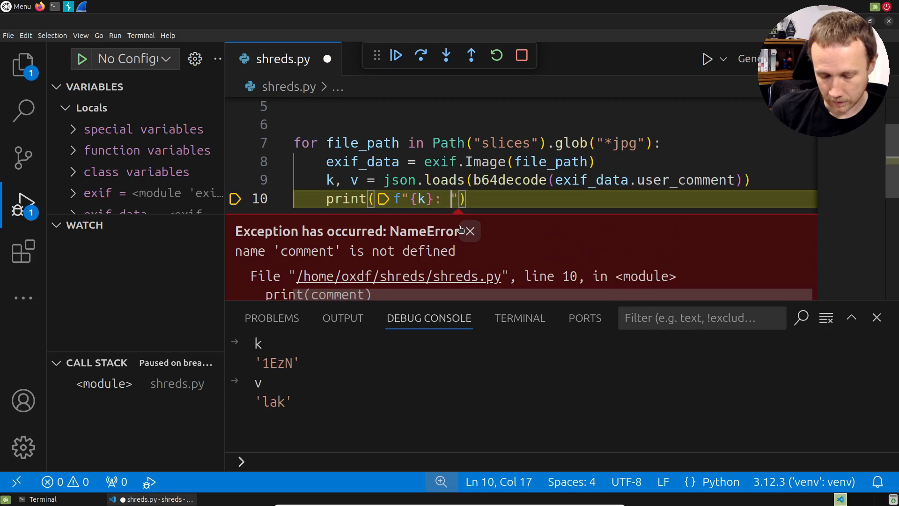
text({v})
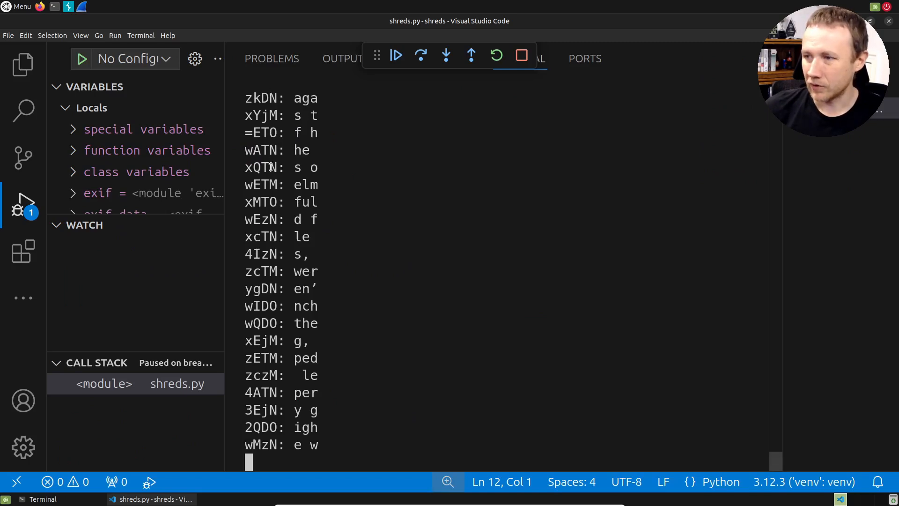
- Change the print f-string to {b64decode(k[::-1])}: {v} so each key is reversed and decoded
click(421, 55)
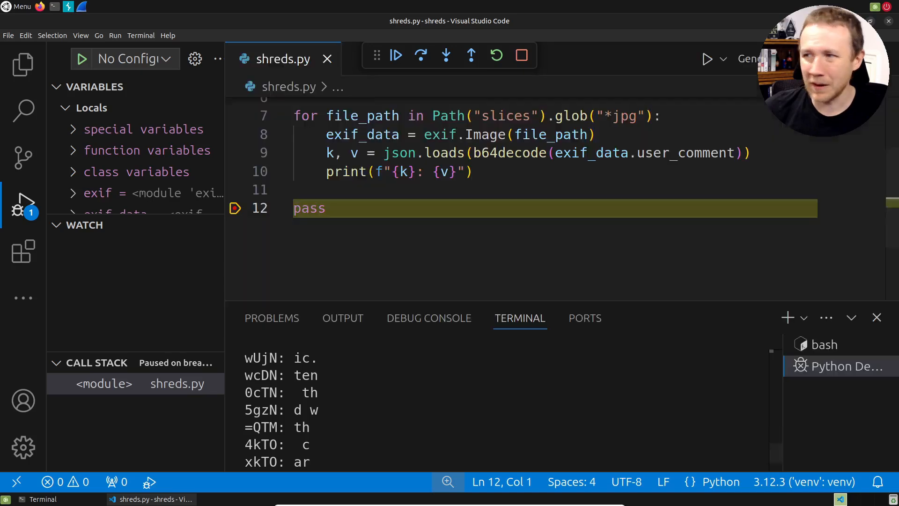
click(408, 171)
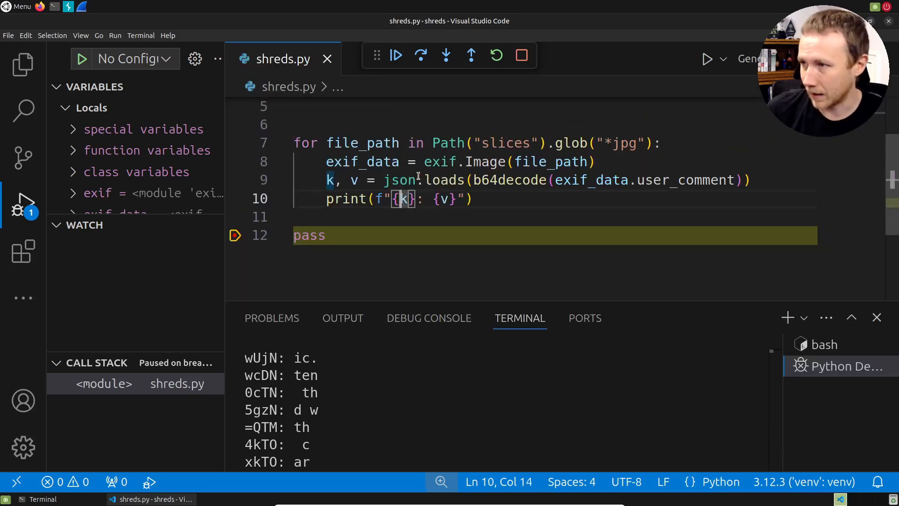
text([)
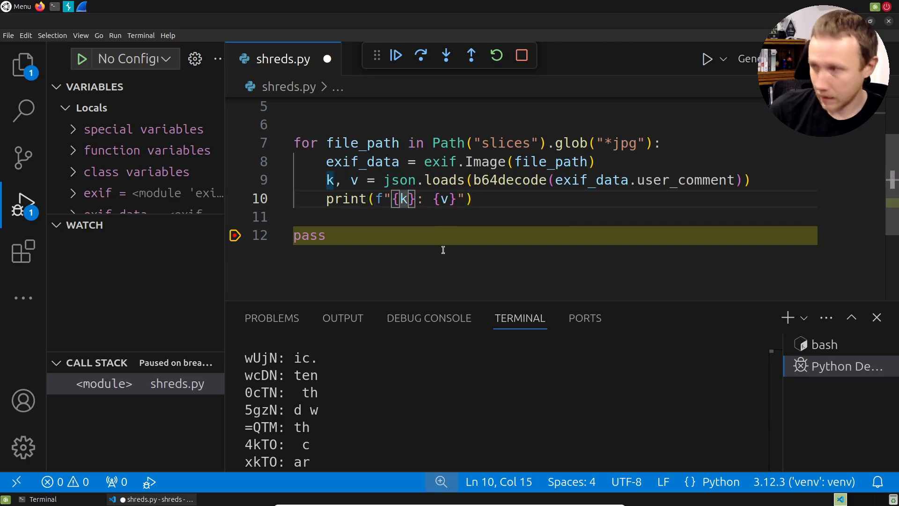
text([::-)
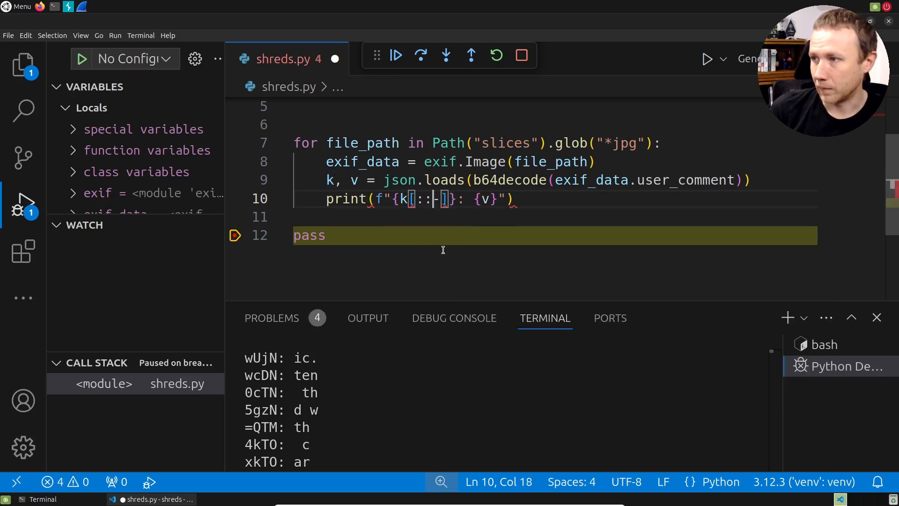
text(-1)
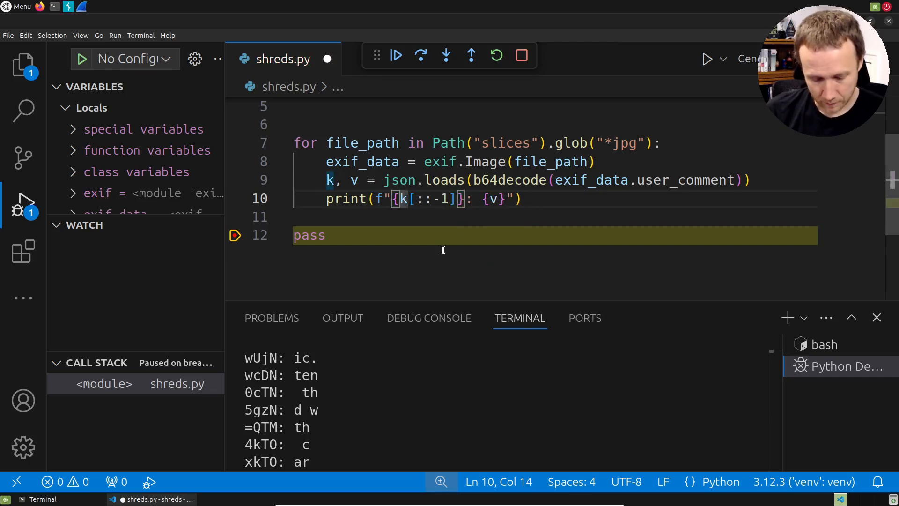
text(b)
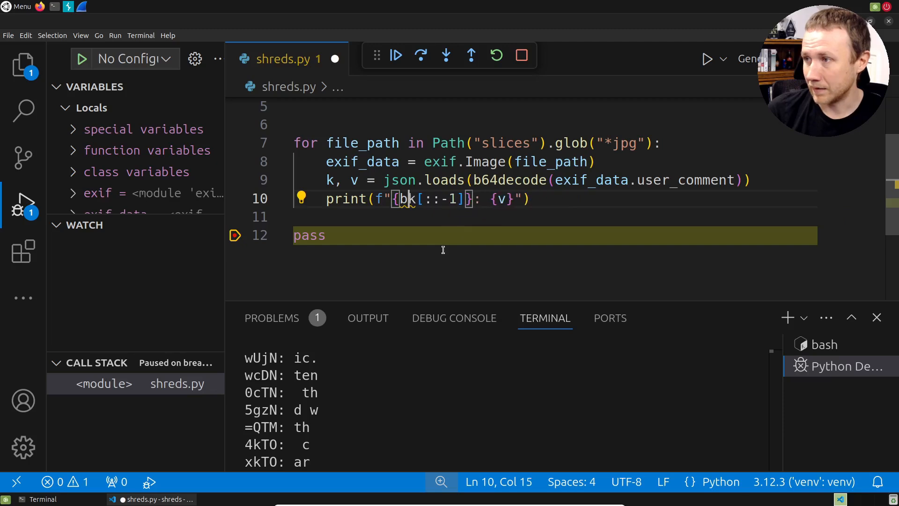
text(64decode()
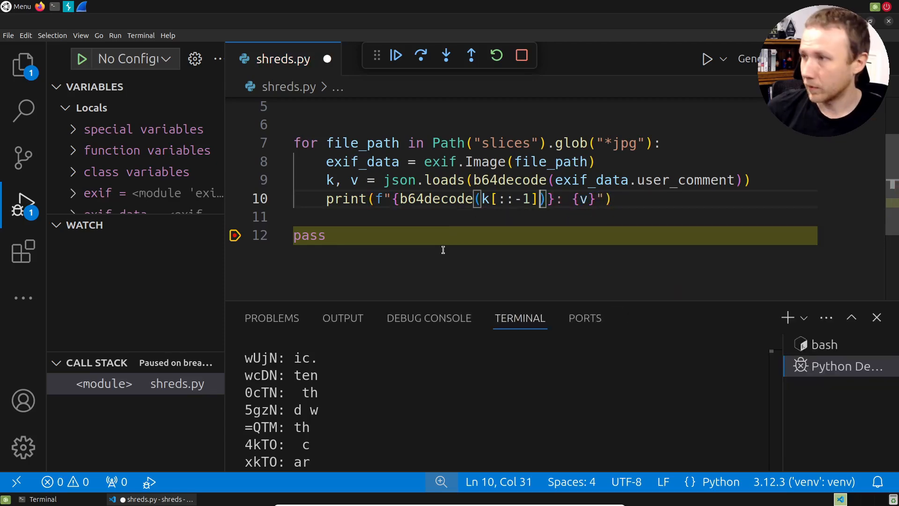
click(521, 55)
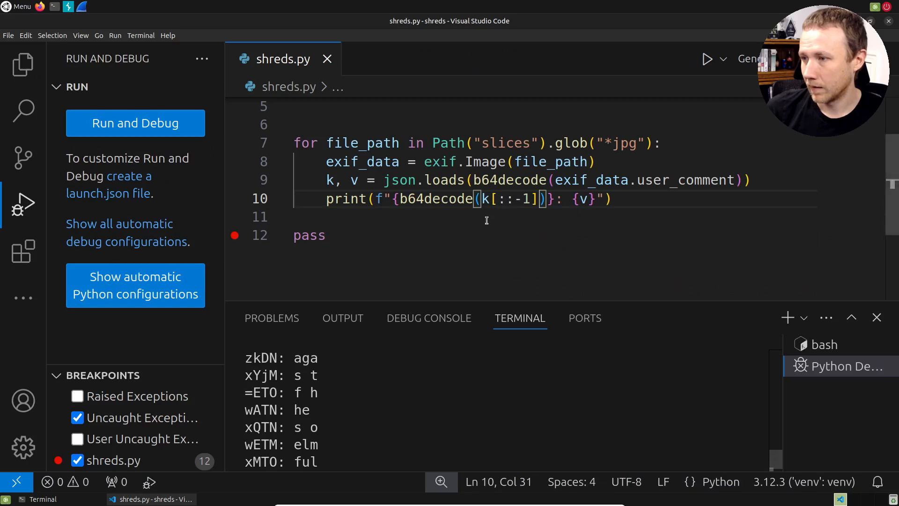
- Run shreds.py under the debugger and read the decoded byte-string indices like b'803'
click(134, 123)
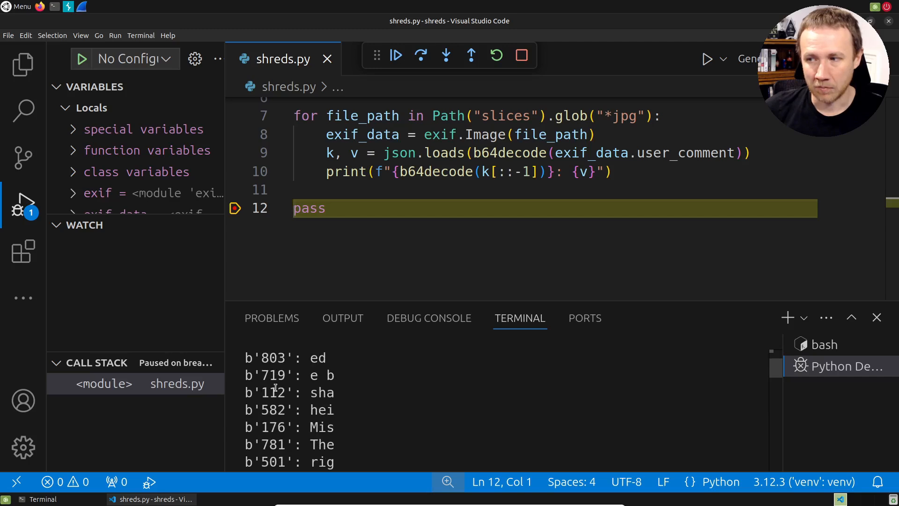
scroll(down, 3)
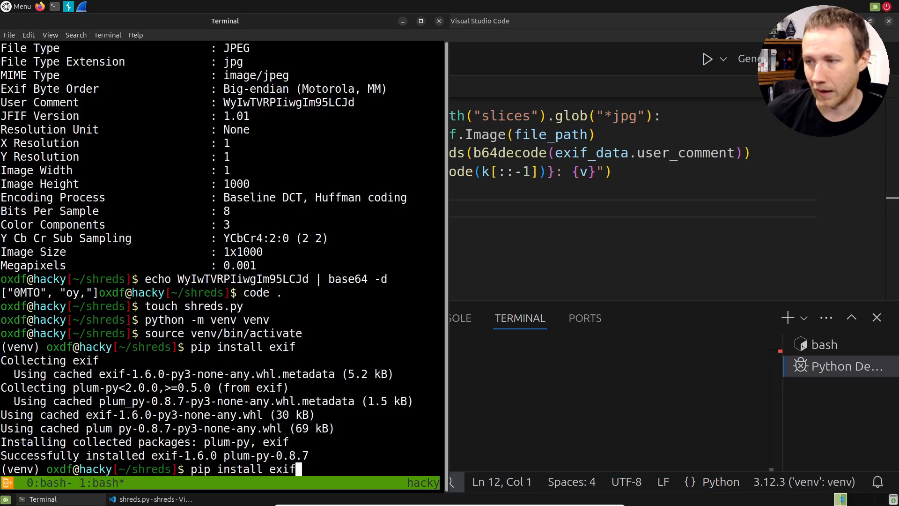
- Run python shreds.py in the shell, then pipe it through cut -d: -f1 and sort
text(pyty)
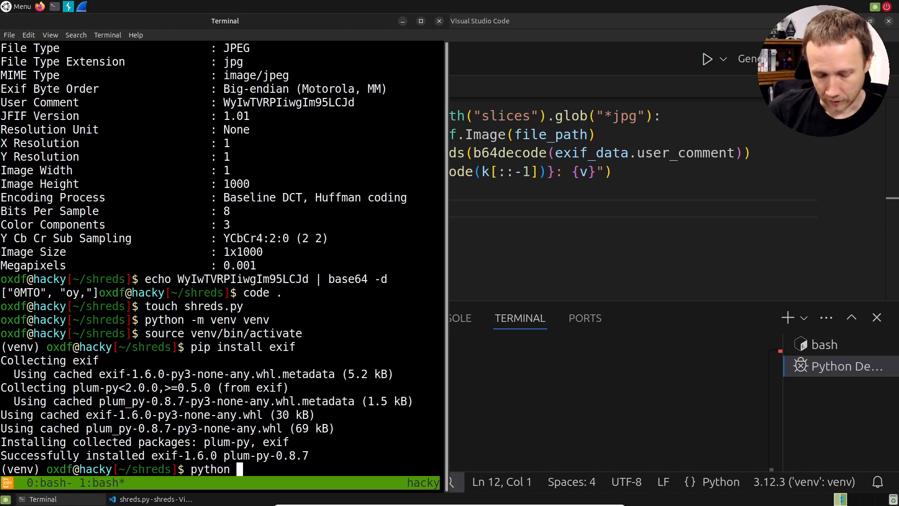
text(shreds.)
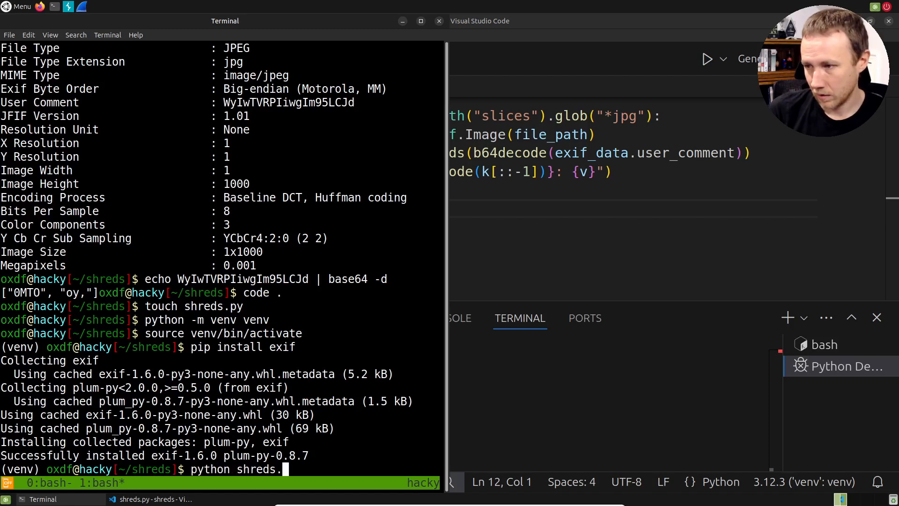
key(Return)
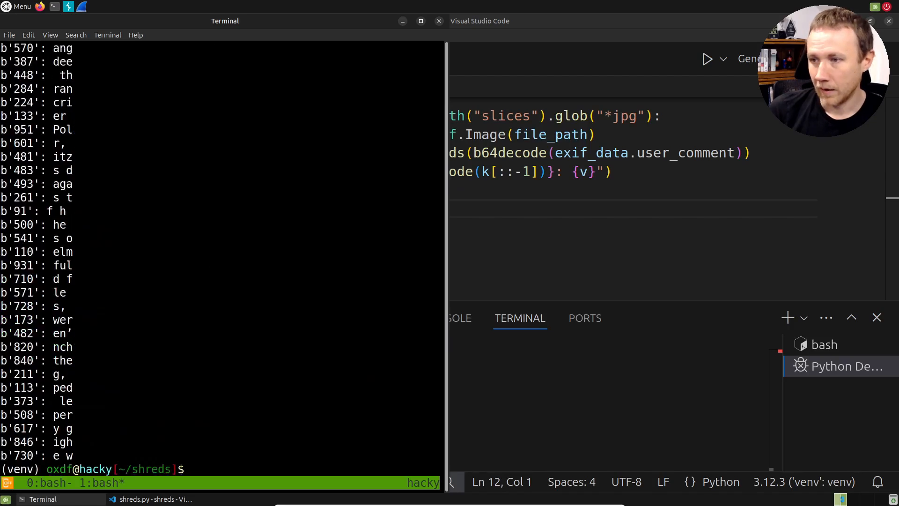
text(python shreds.py | cut)
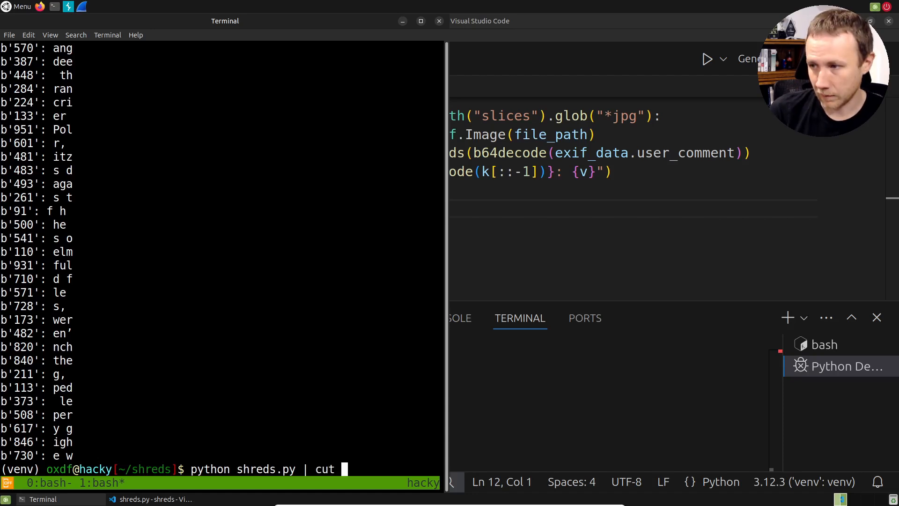
text(-d:)
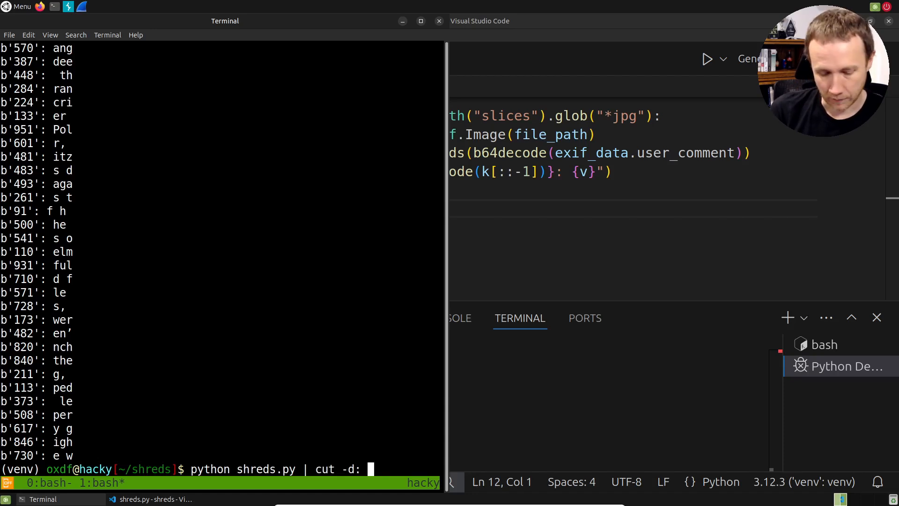
key(Return)
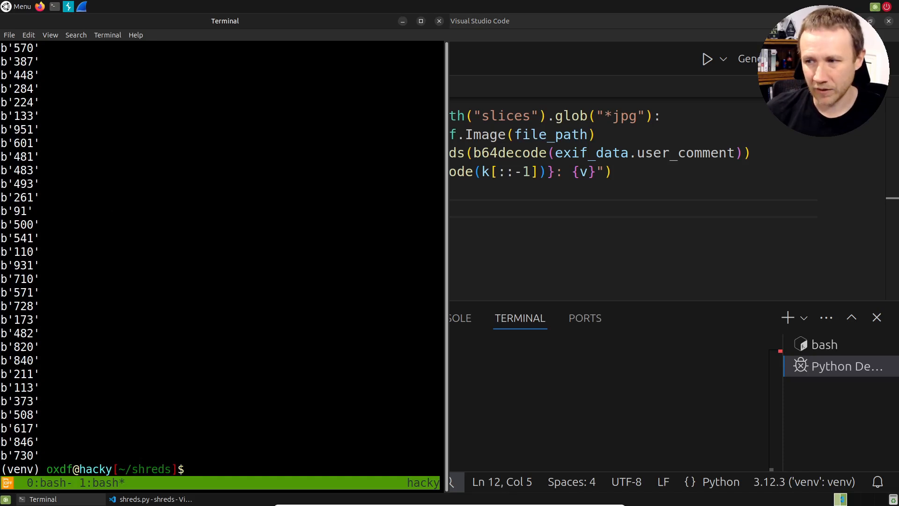
text(python shreds.py | cut -d: -1 |)
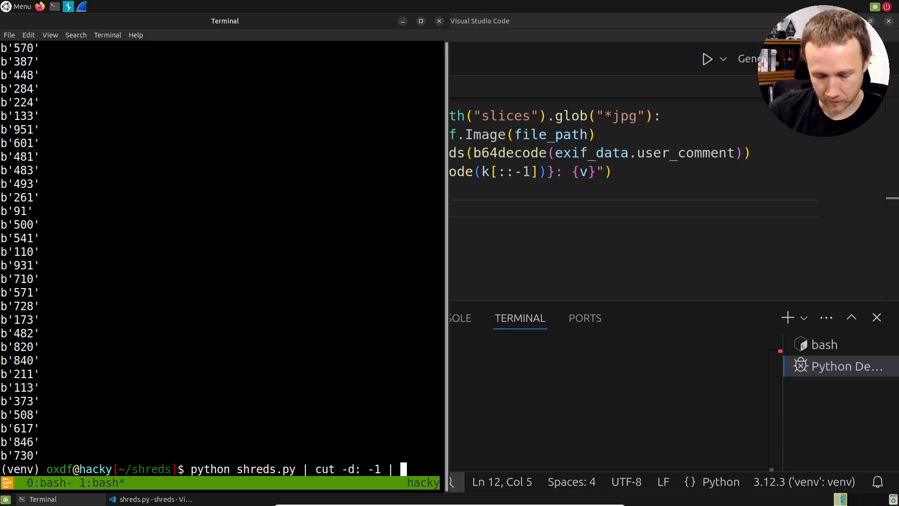
key(Return)
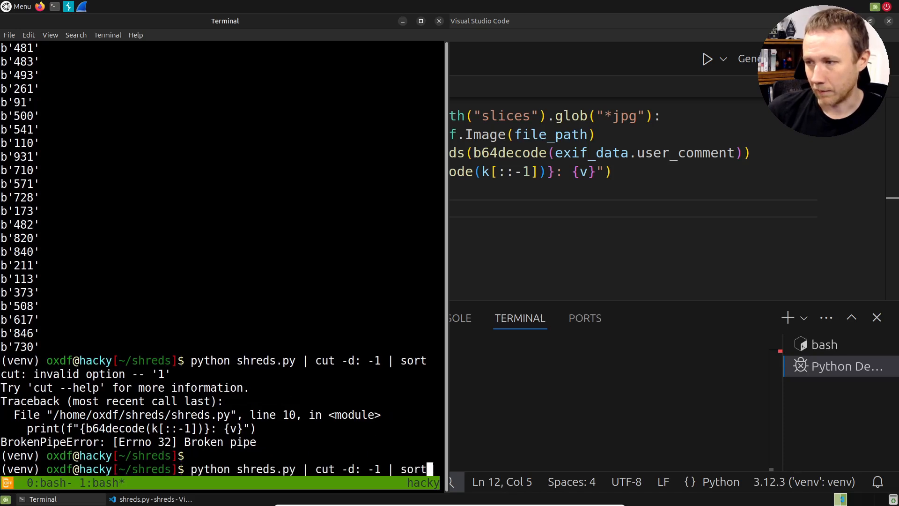
key(Return)
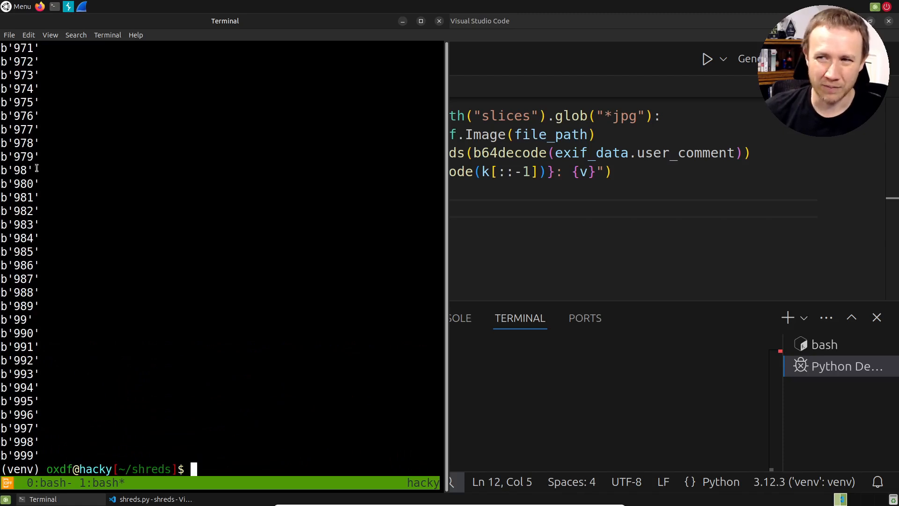
mouse_move(70, 286)
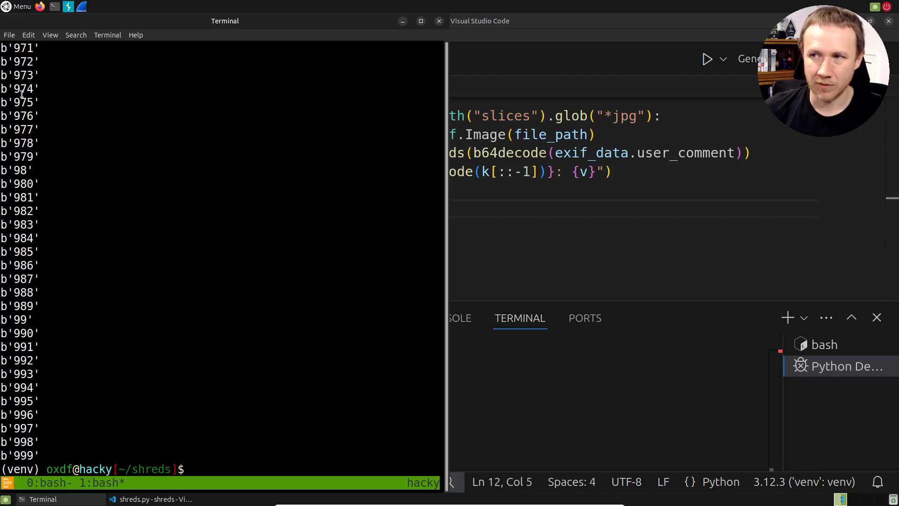
- Count the indices with wc -l and with sort -u | wc -l, both giving 1000
text(python shreds.py | cut -d: -f1 | sort)
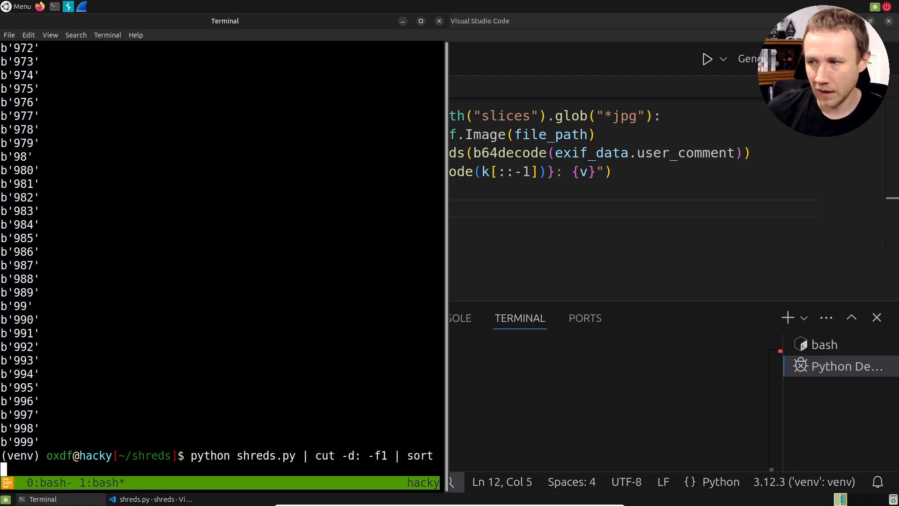
text(| wc -l)
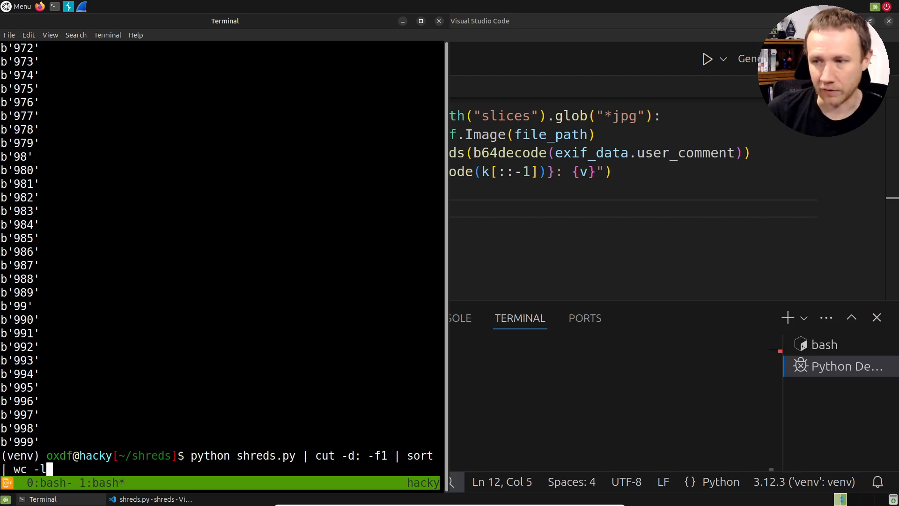
key(Return)
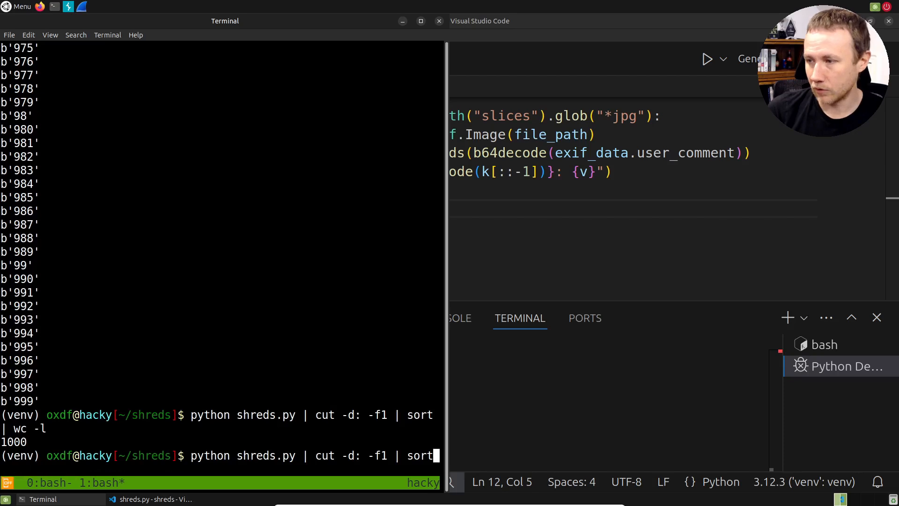
text(-u)
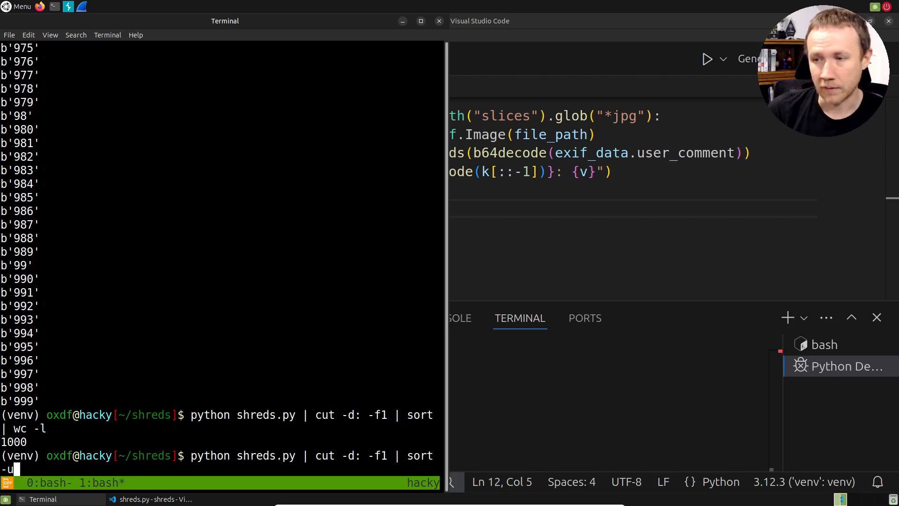
text(|)
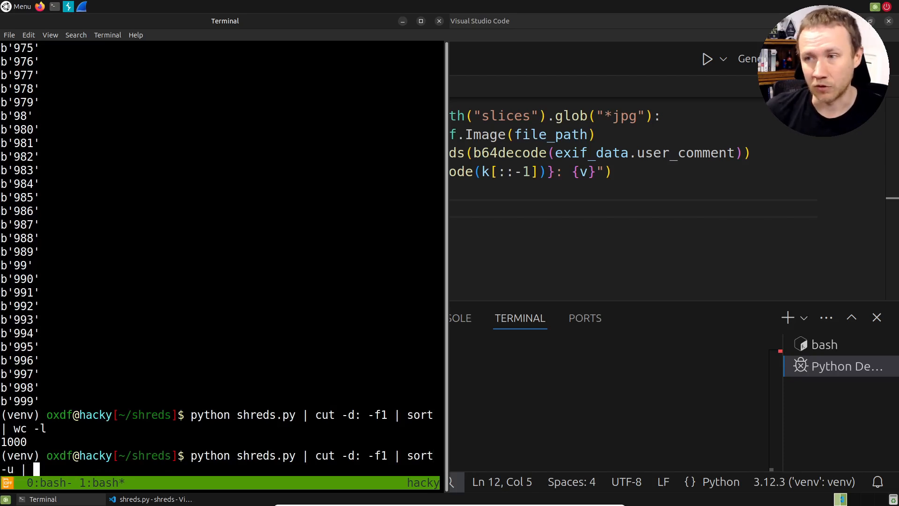
text(wc -l)
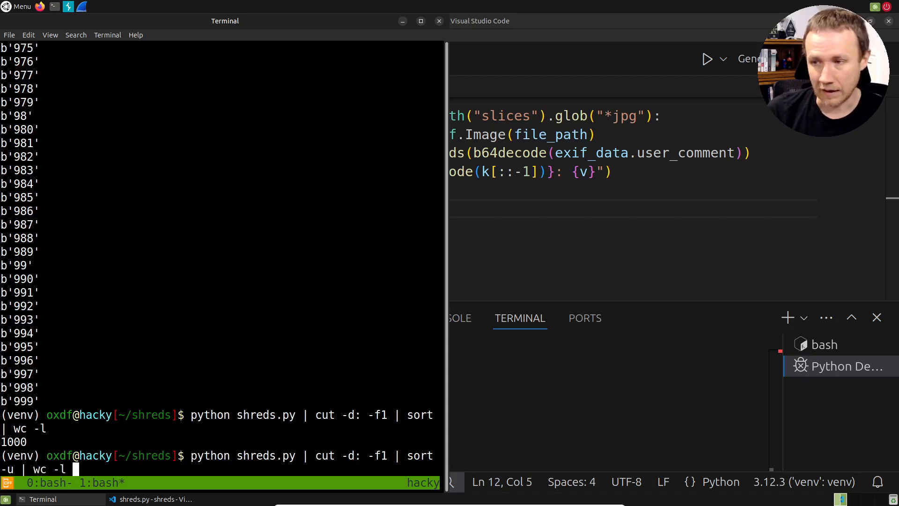
key(Return)
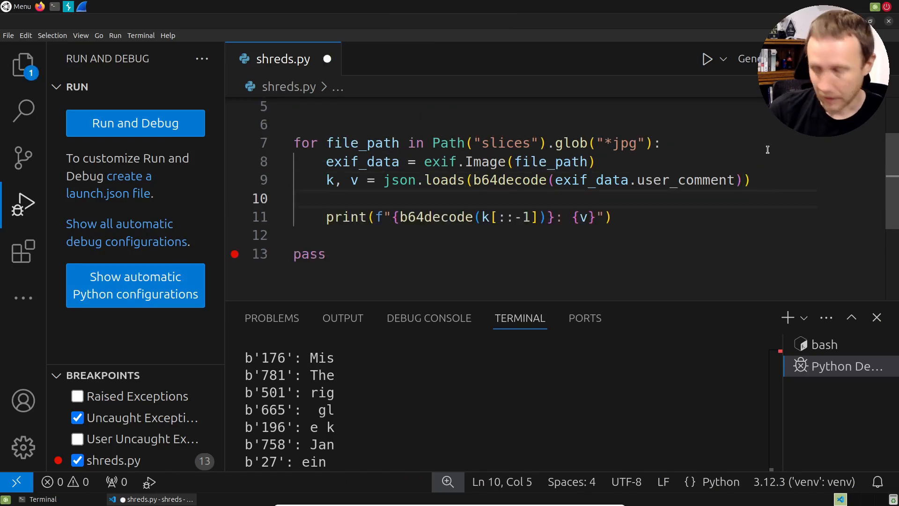
- Add idx = int(b64decode(k[::-1])) in the loop and print {idx} beside the fragment
text(idx =)
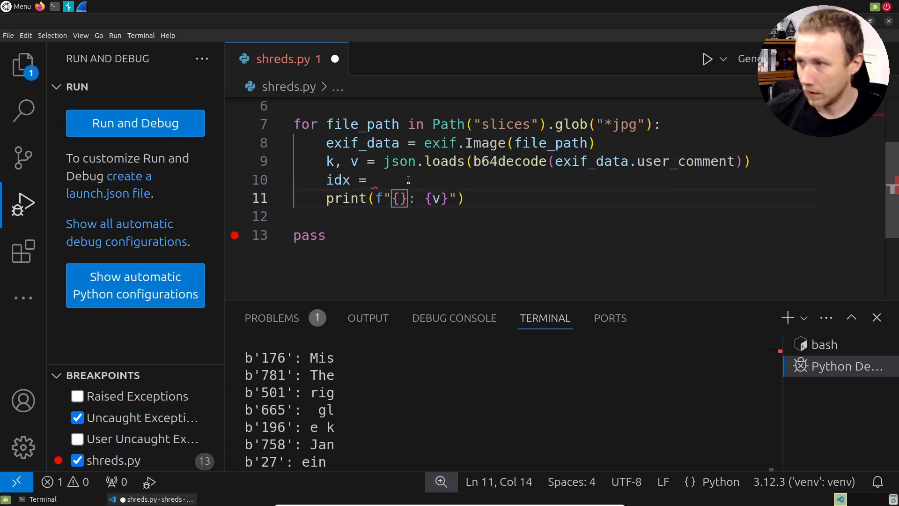
text(b64decode(k[::-1])))
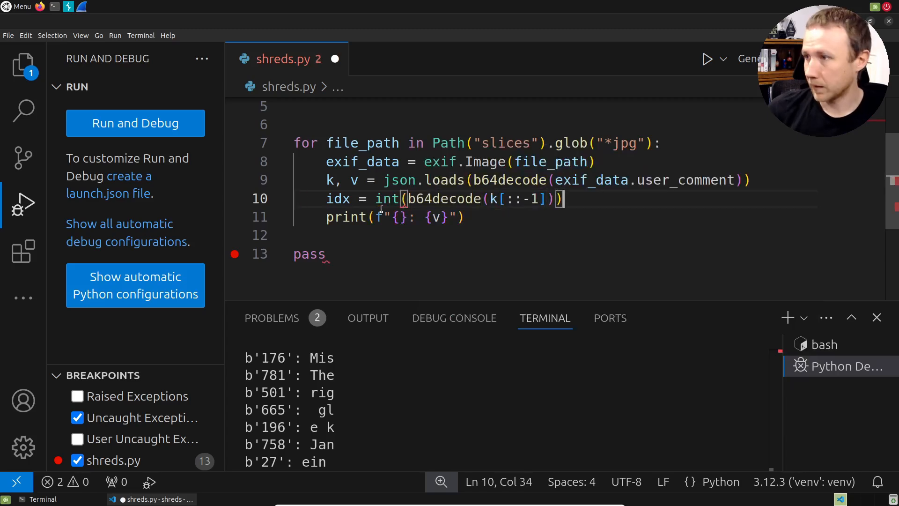
text(id)
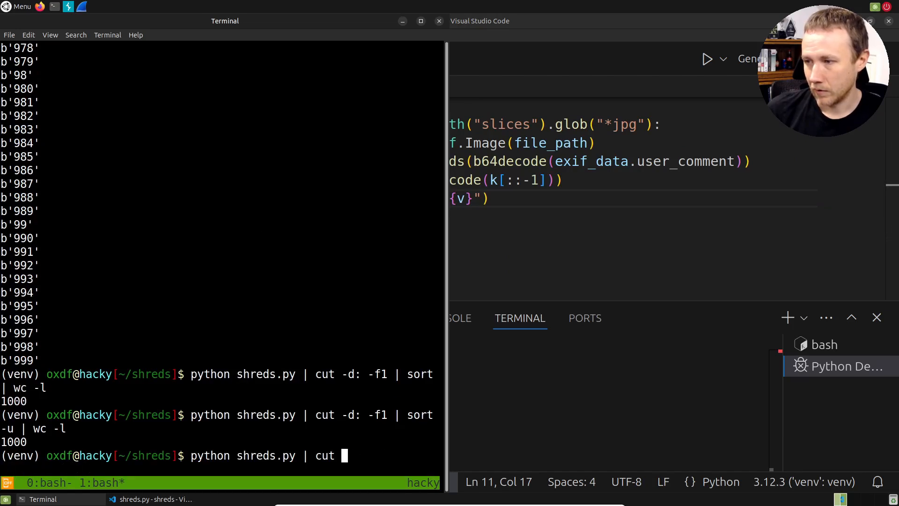
- Run python shreds.py, then python shreds.py | sort -n to order output by index
key(Return)
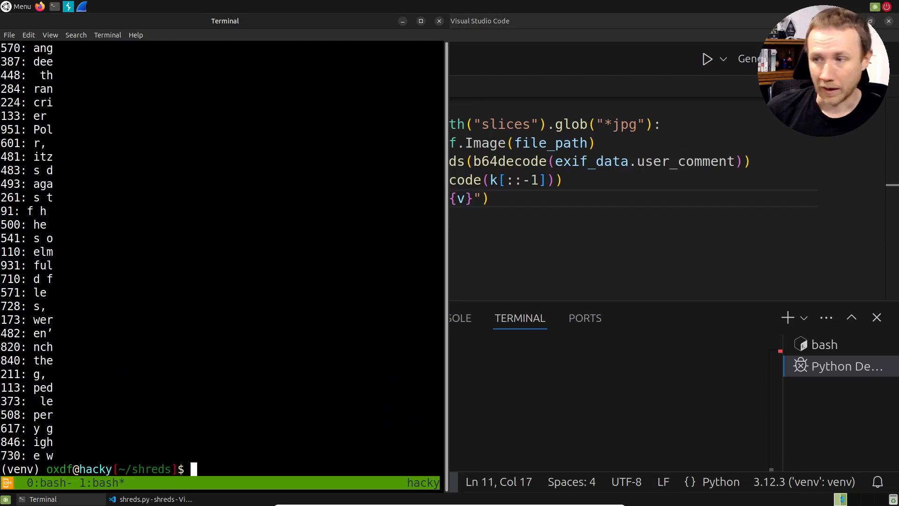
text(python shreds.py | sor)
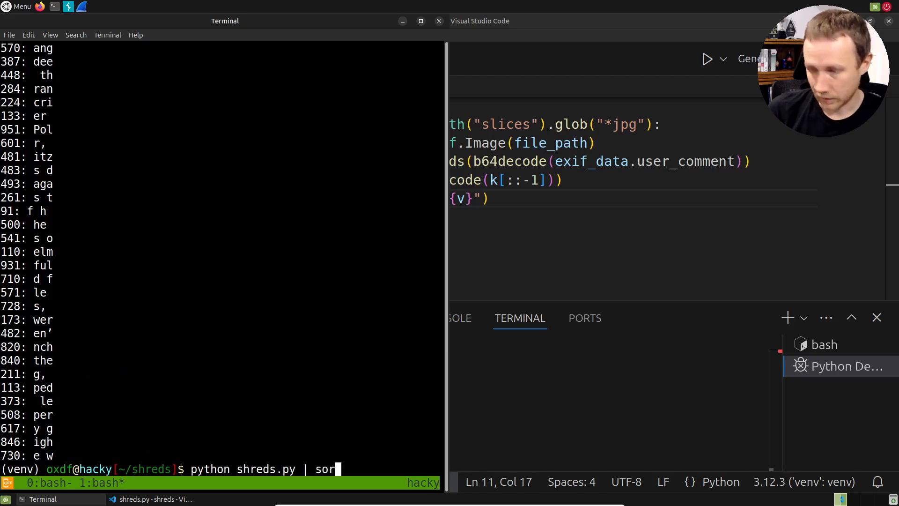
text(t -n)
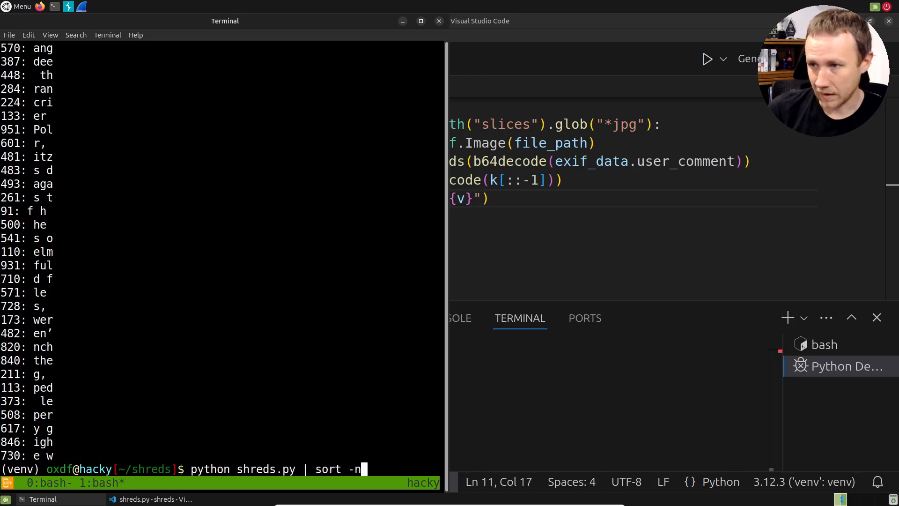
key(Return)
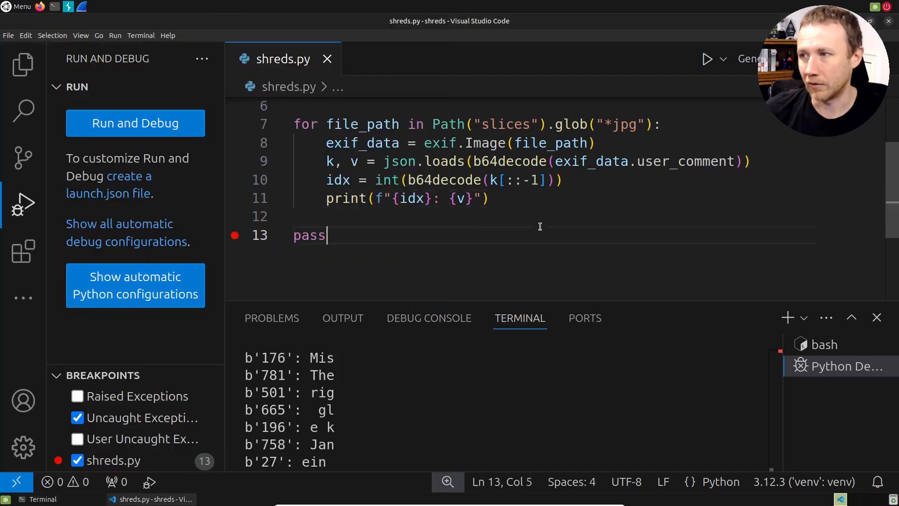
- Create a meta dict above the loop and assign meta[idx] = v inside it
double_click(309, 235)
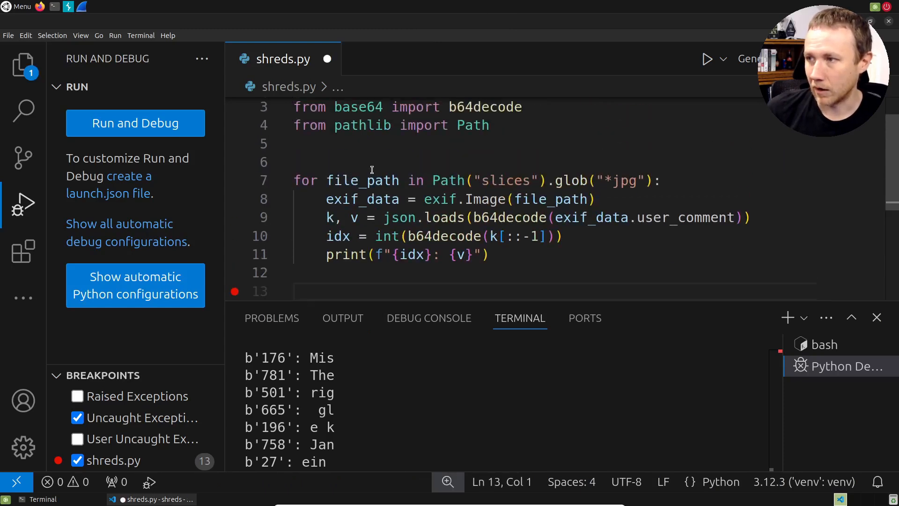
click(338, 162)
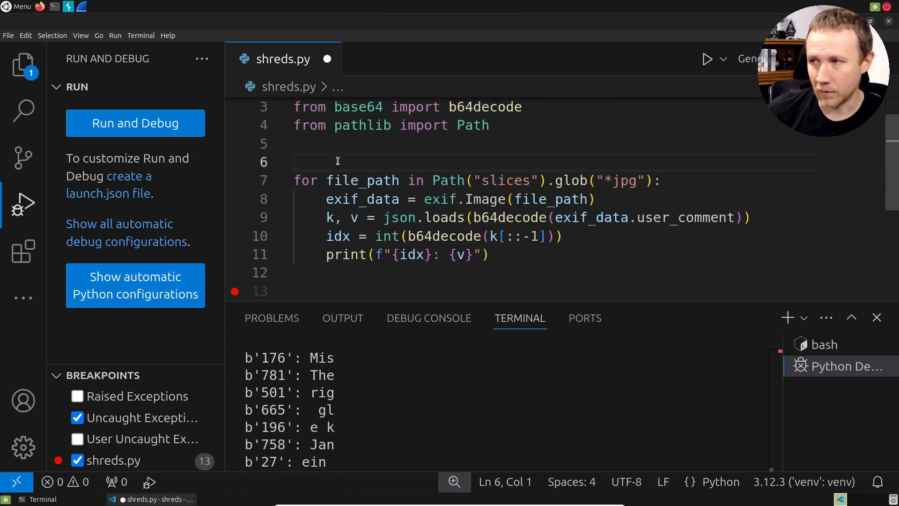
text(meta = {)
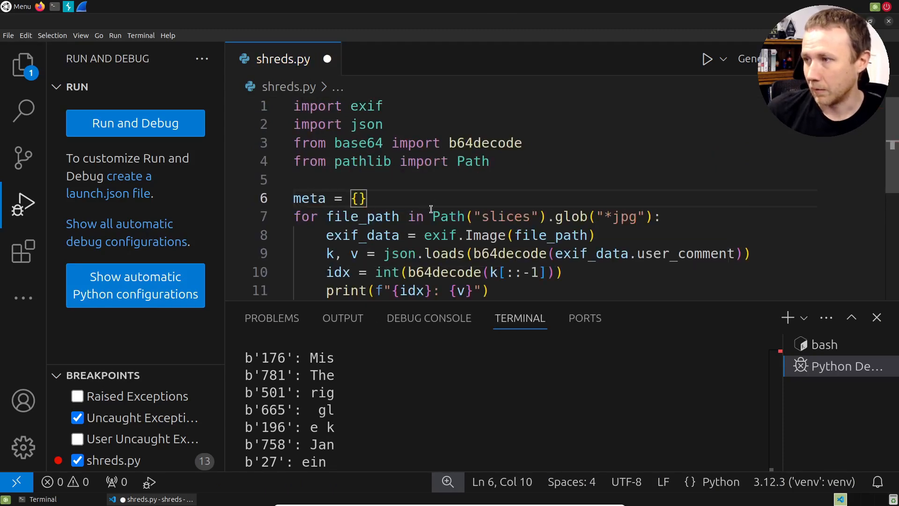
text(met)
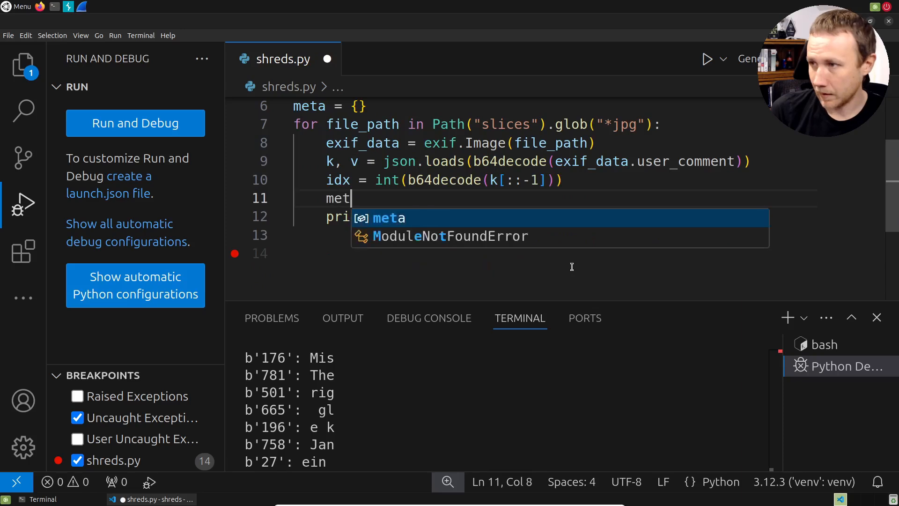
text(a[idx] =)
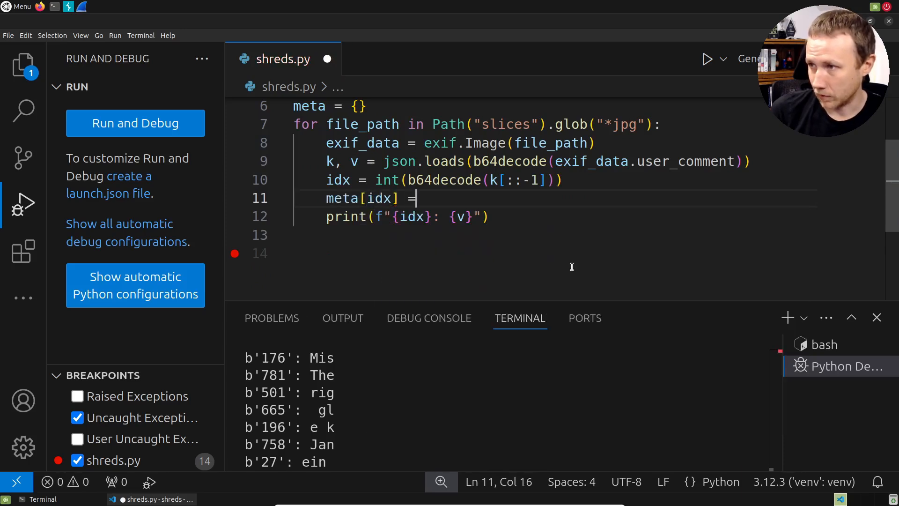
text(v)
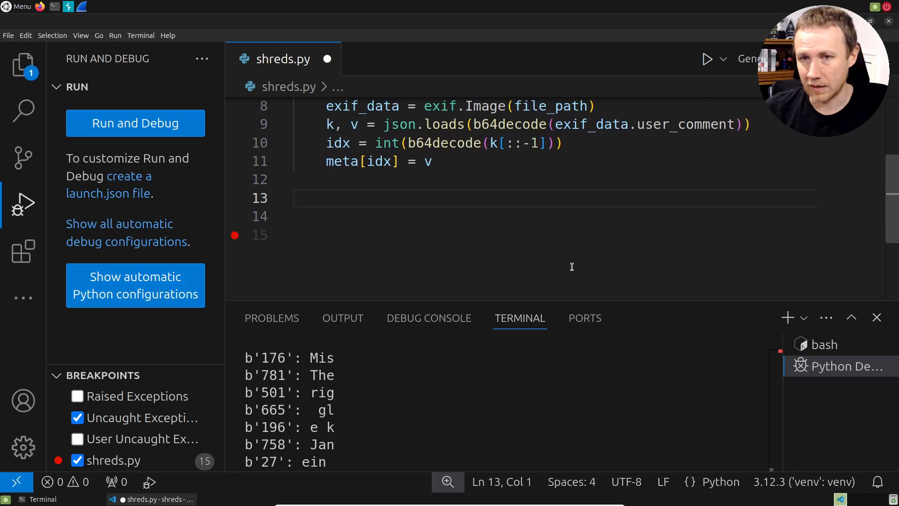
- Add ''.join(v for _,v in sorted(meta.items())) below the loop
click(295, 197)
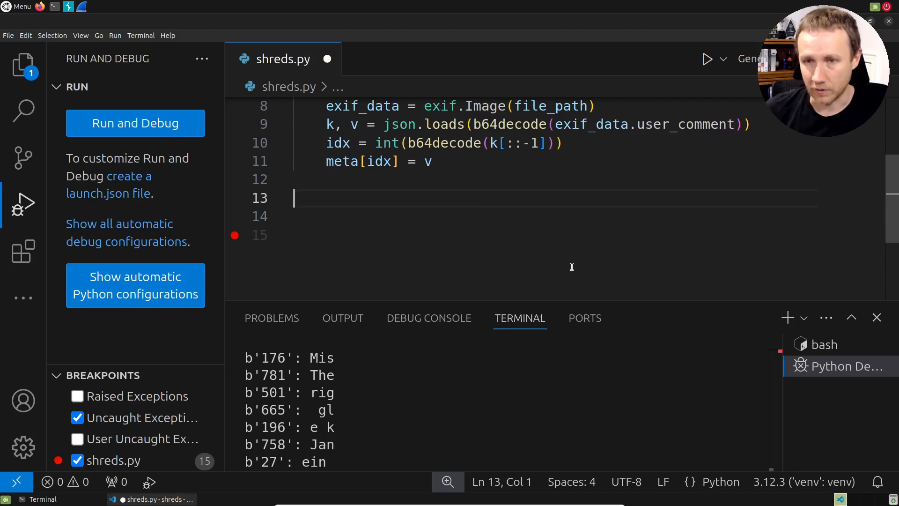
text('')
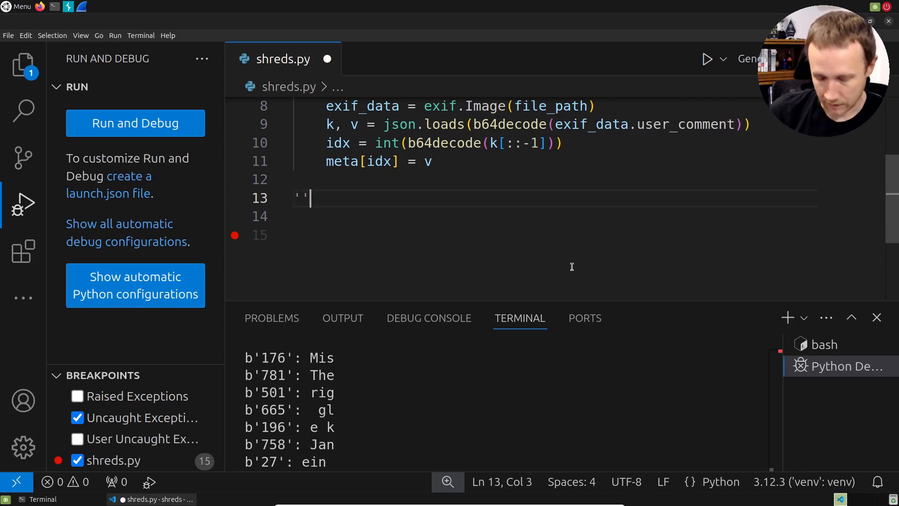
text(.join()
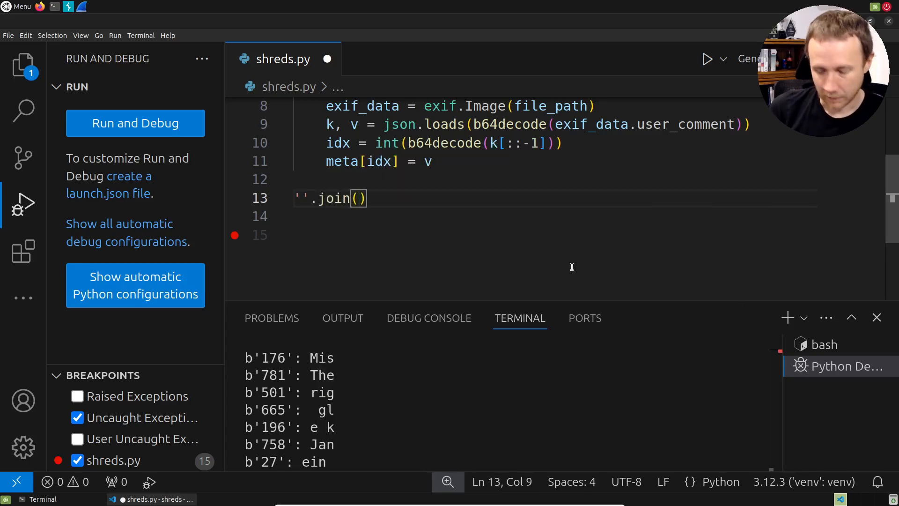
text(v for k)
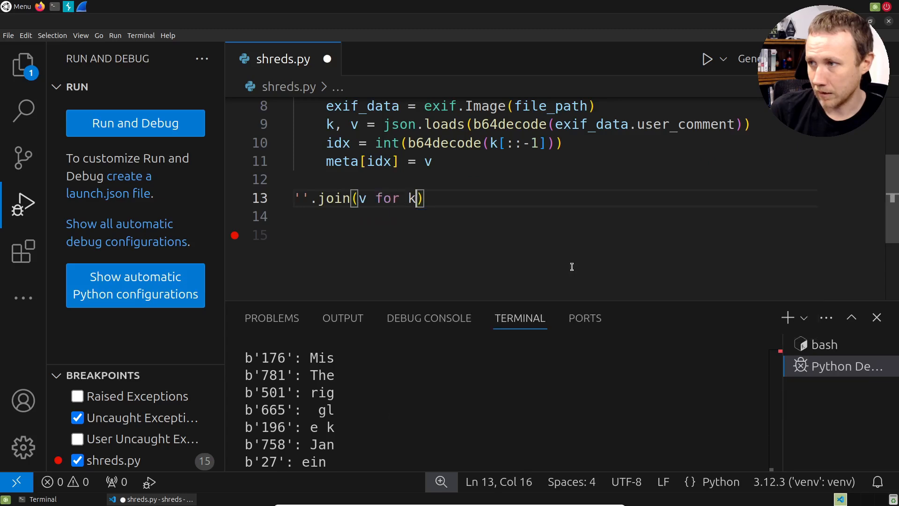
text(,v in)
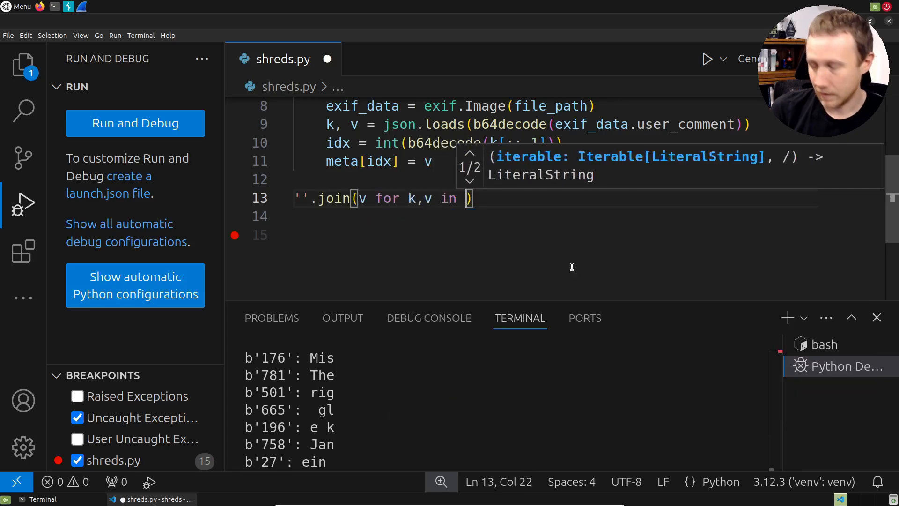
text(meta.items()
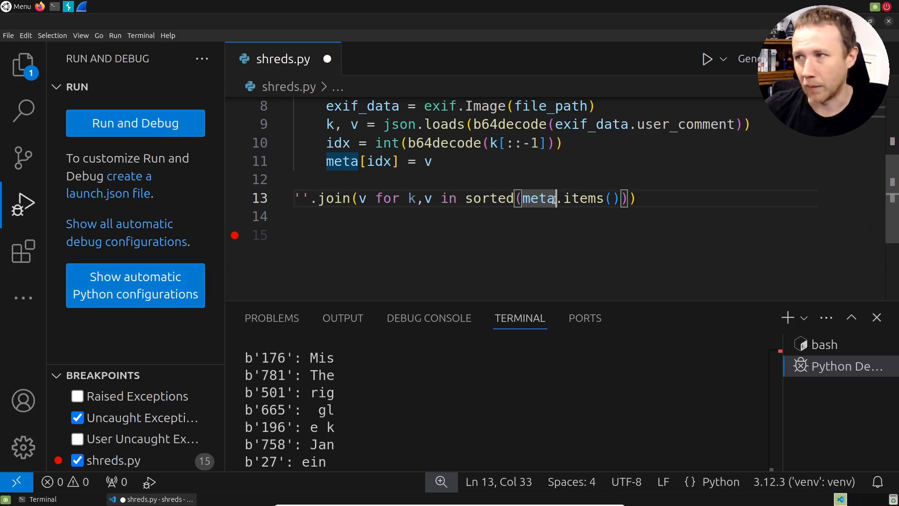
double_click(539, 198)
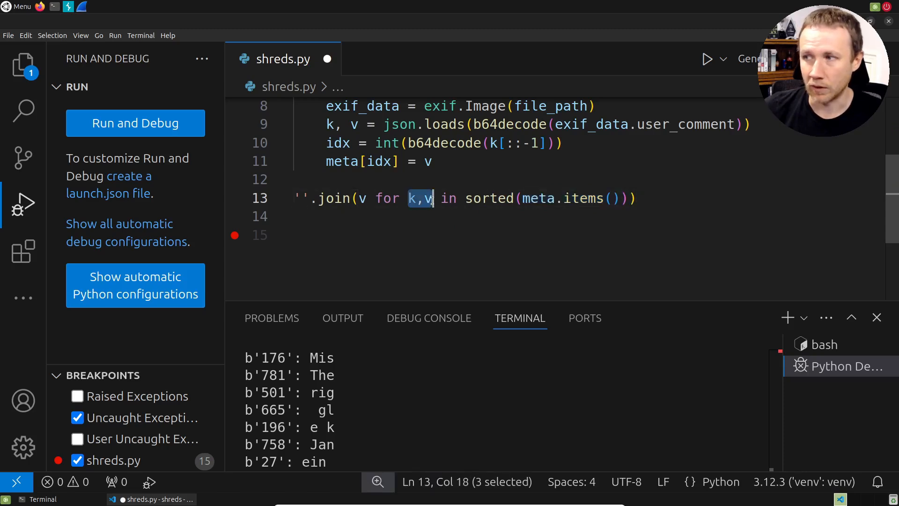
mouse_move(489, 199)
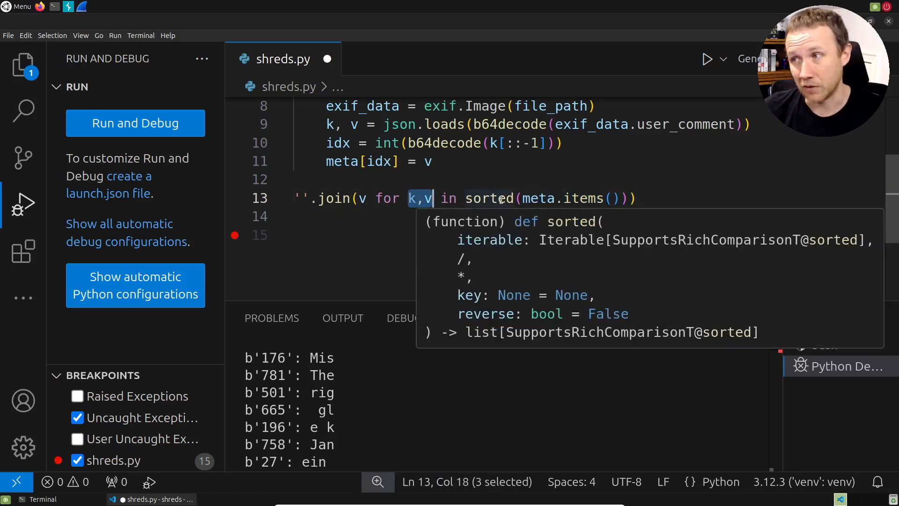
mouse_move(412, 199)
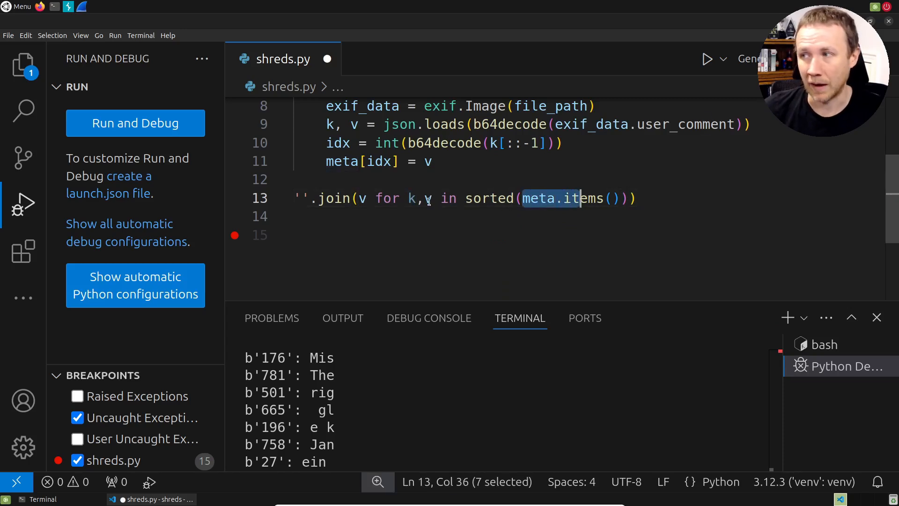
click(411, 197)
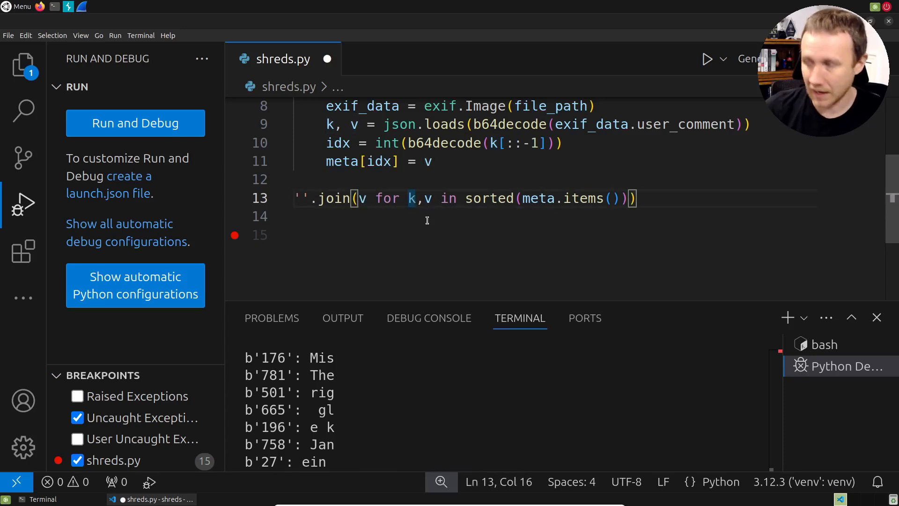
text(_)
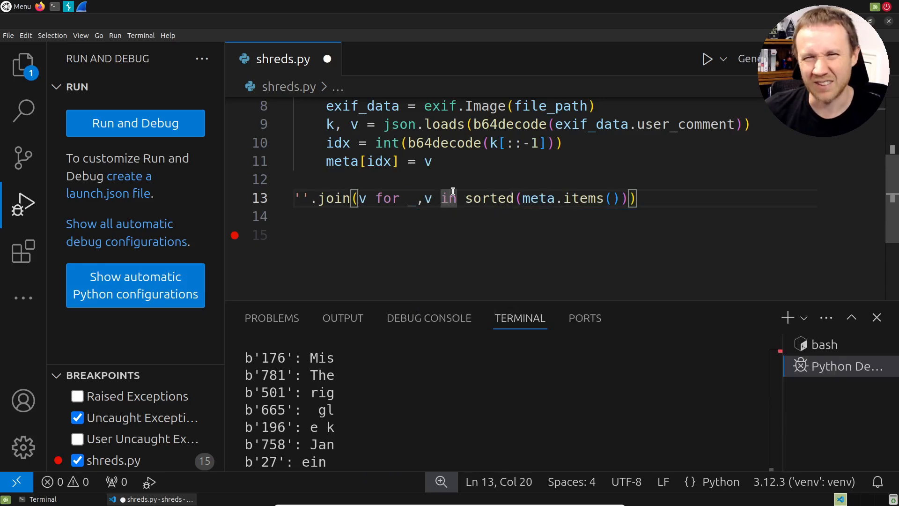
mouse_move(427, 197)
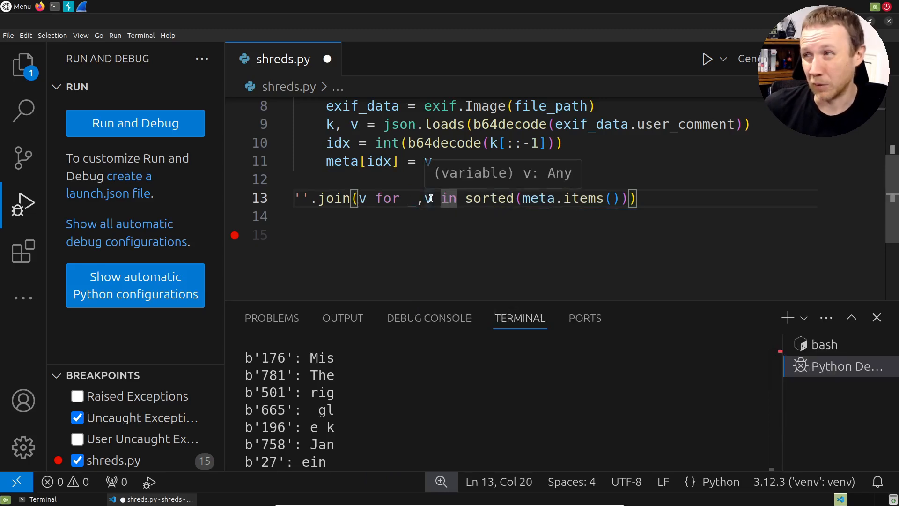
click(408, 198)
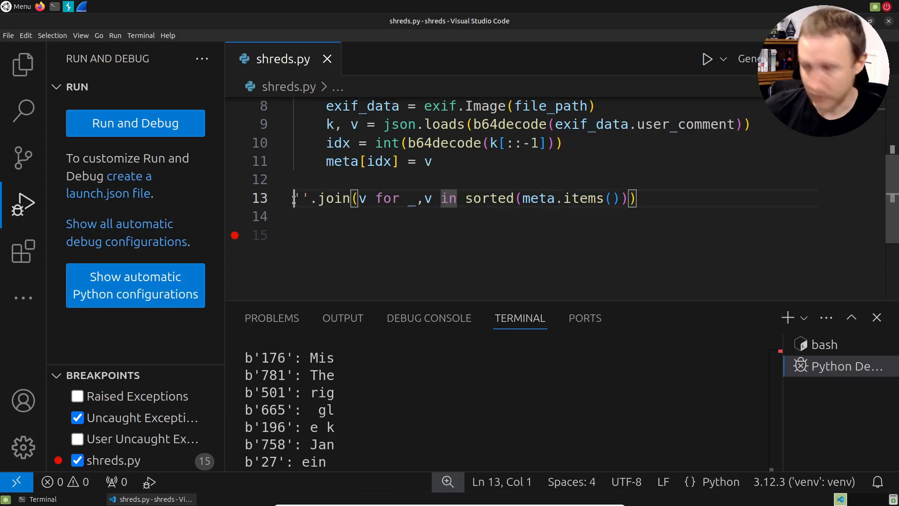
- Wrap the join in print() and rerun the script to see the reassembled elves story
text(print()
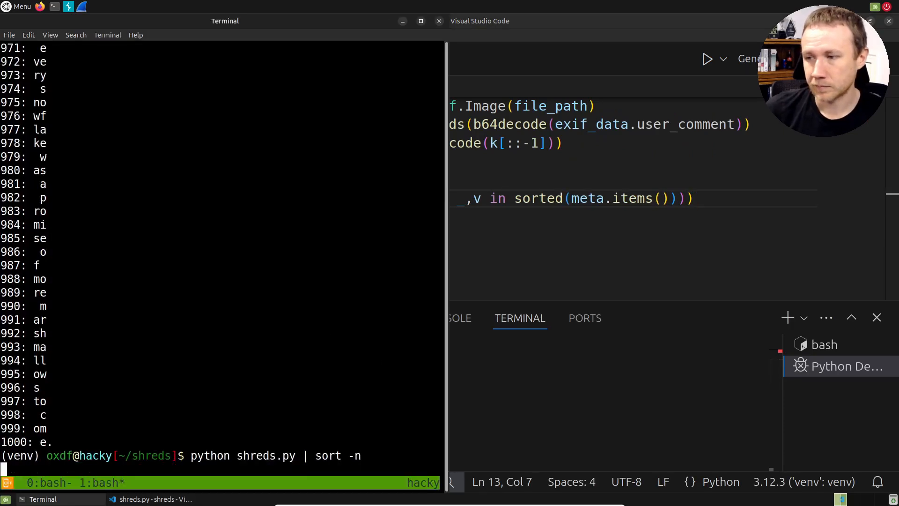
key(Return)
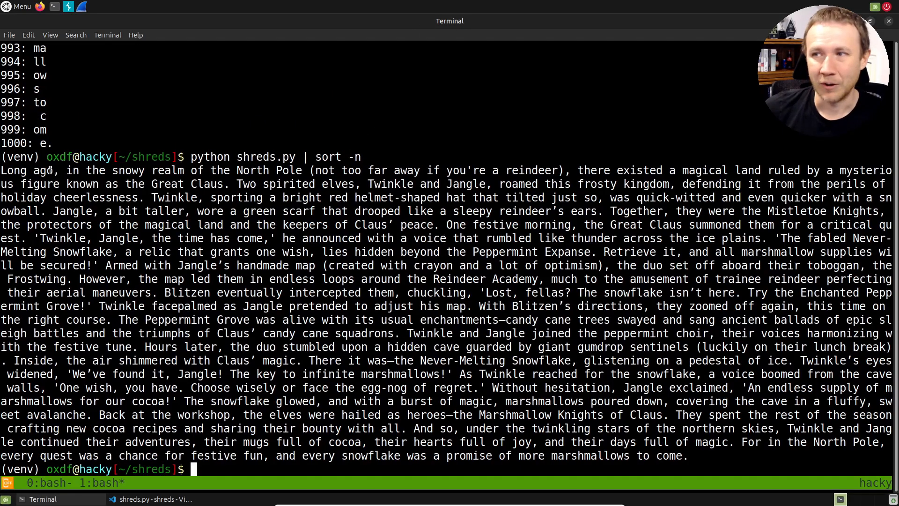
drag(60, 170, 268, 171)
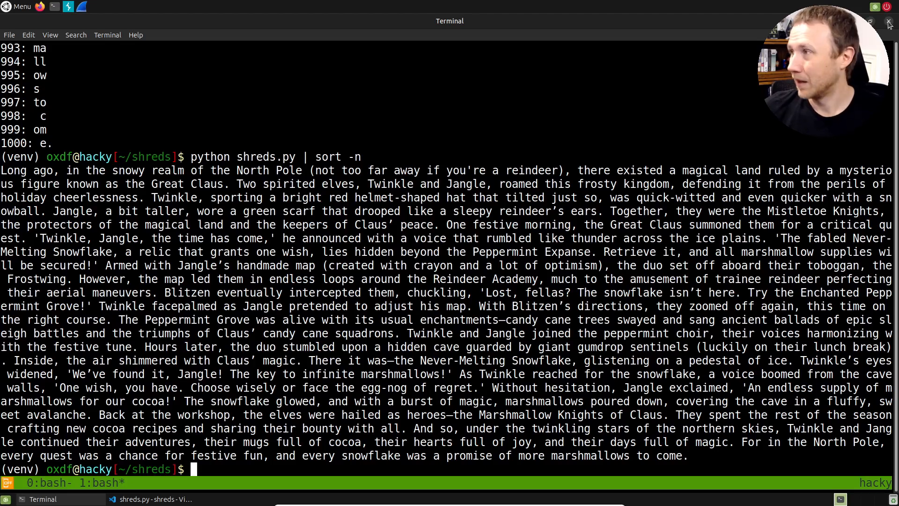
- Add from PIL import Image below the pathlib import in shreds.py
click(353, 21)
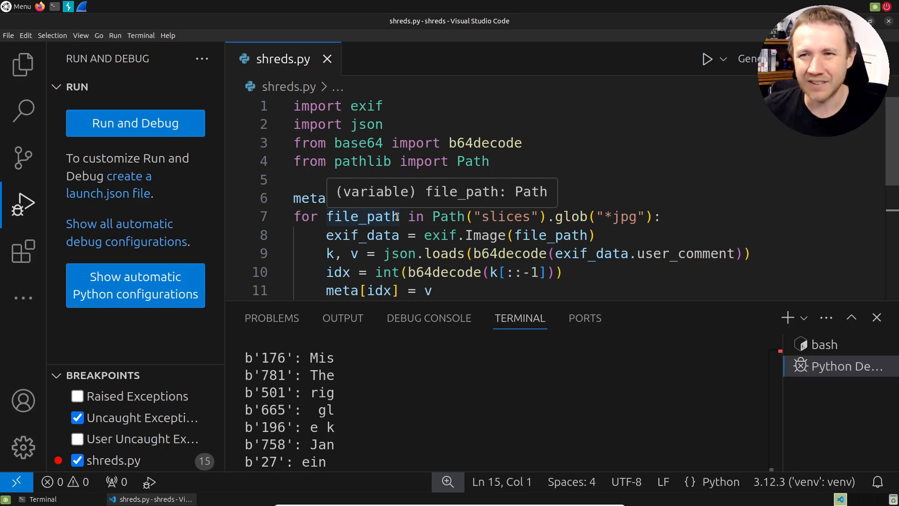
mouse_move(22, 157)
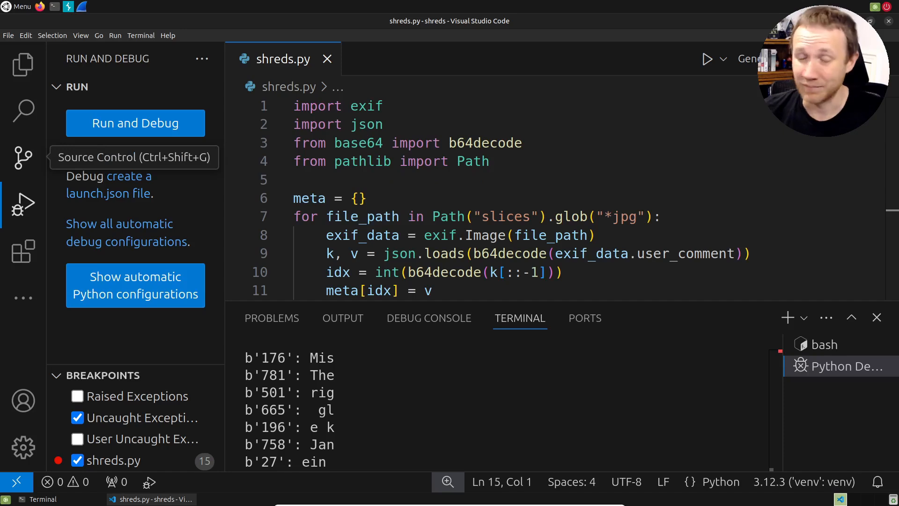
mouse_move(510, 155)
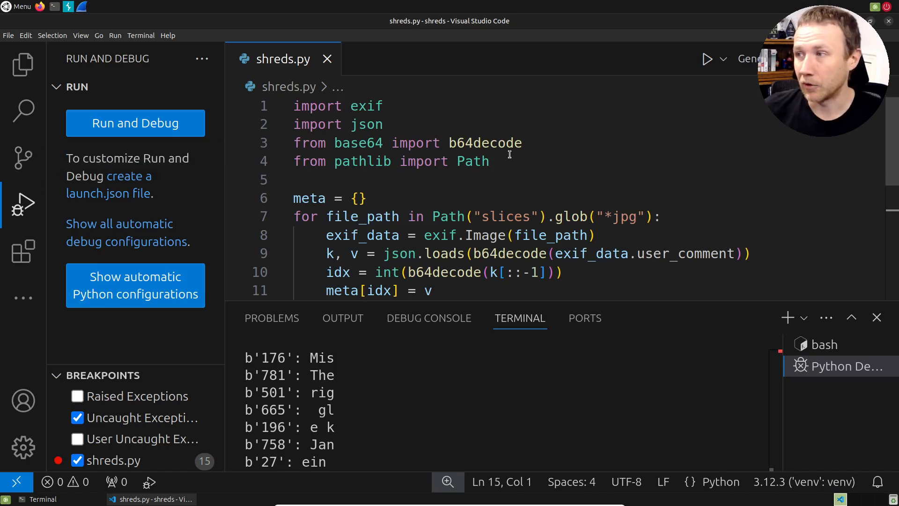
click(383, 125)
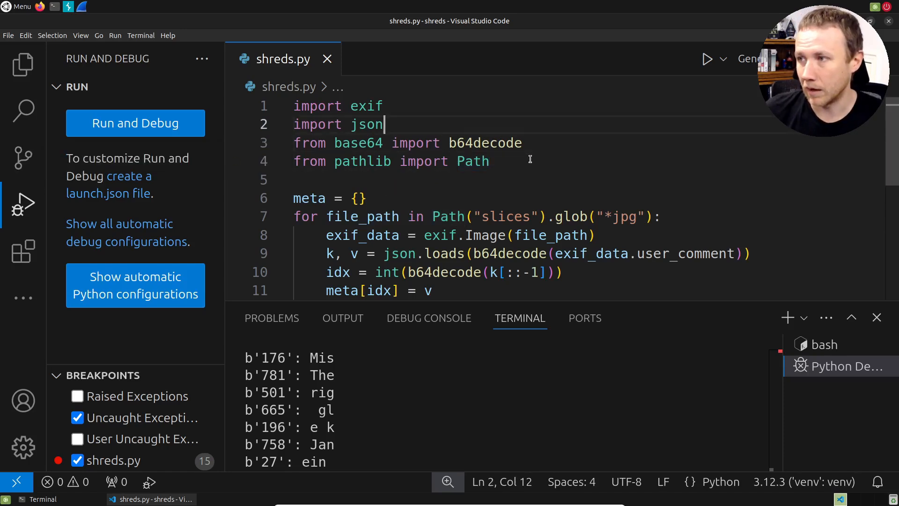
click(473, 161)
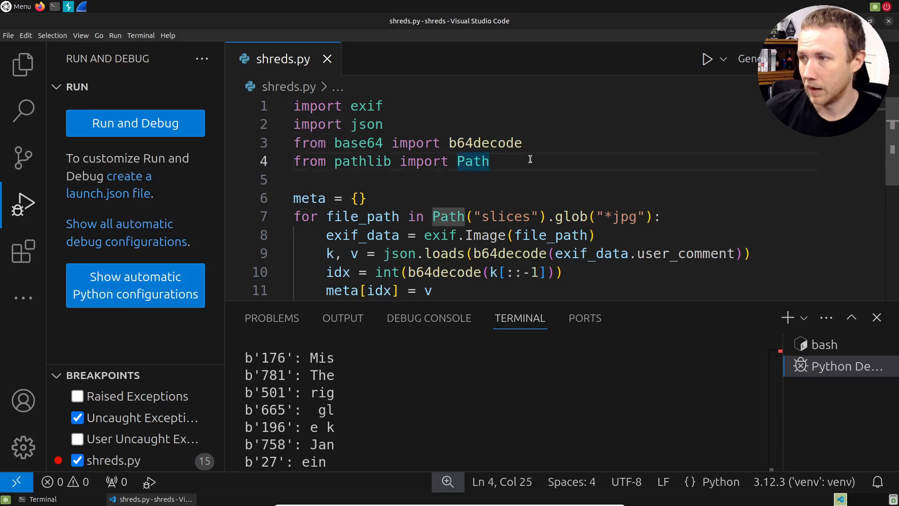
text(from PIL import Image)
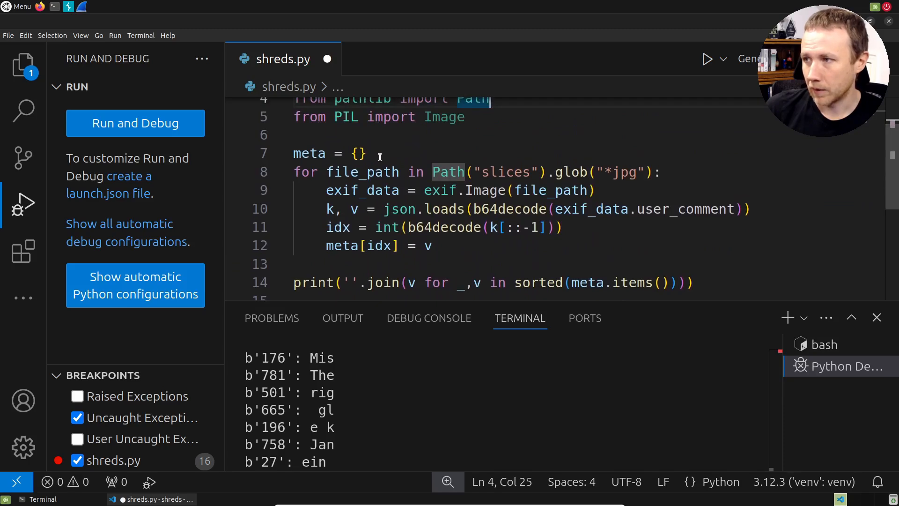
click(435, 245)
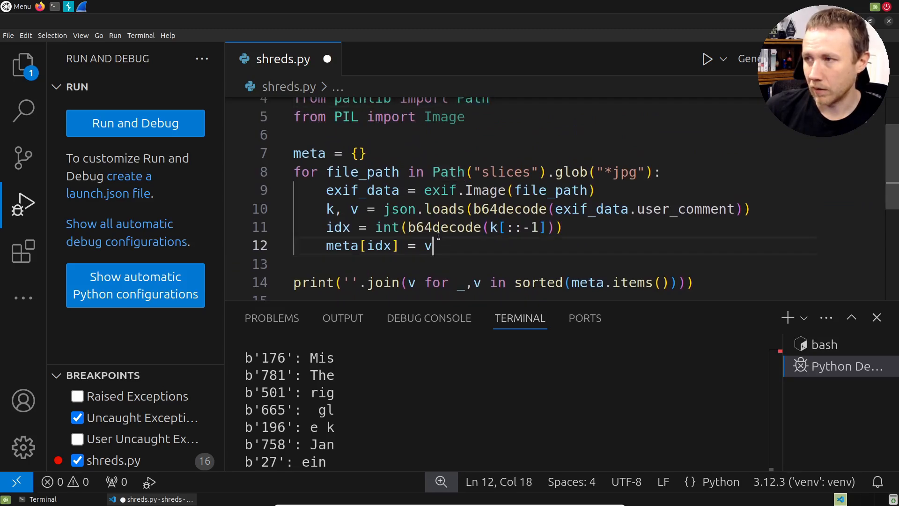
text(images)
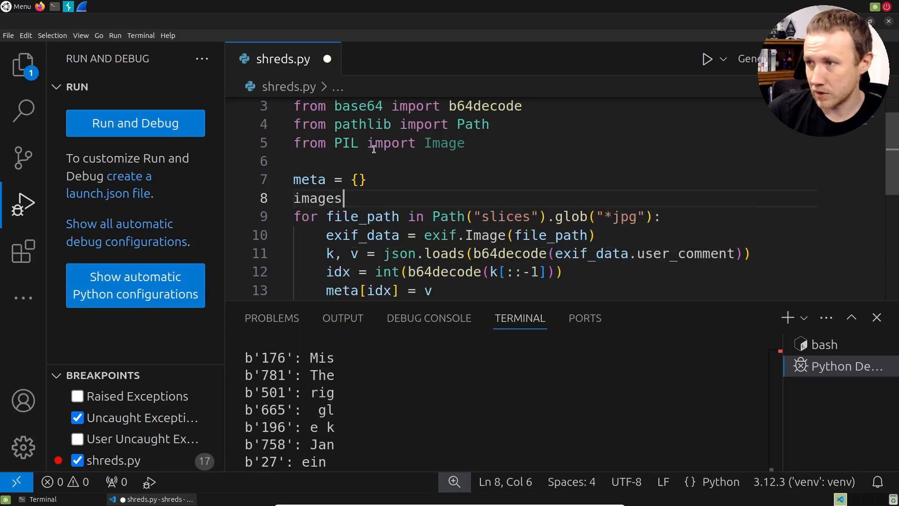
text(= {})
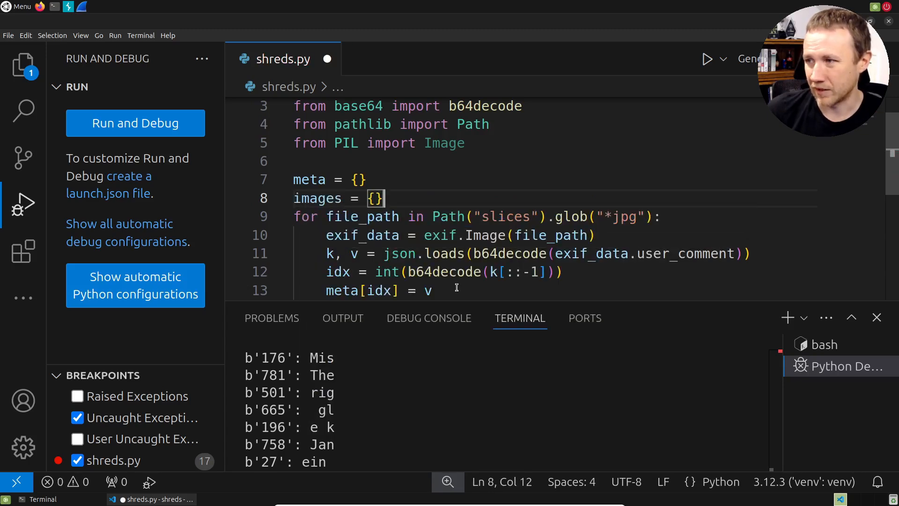
text(images)
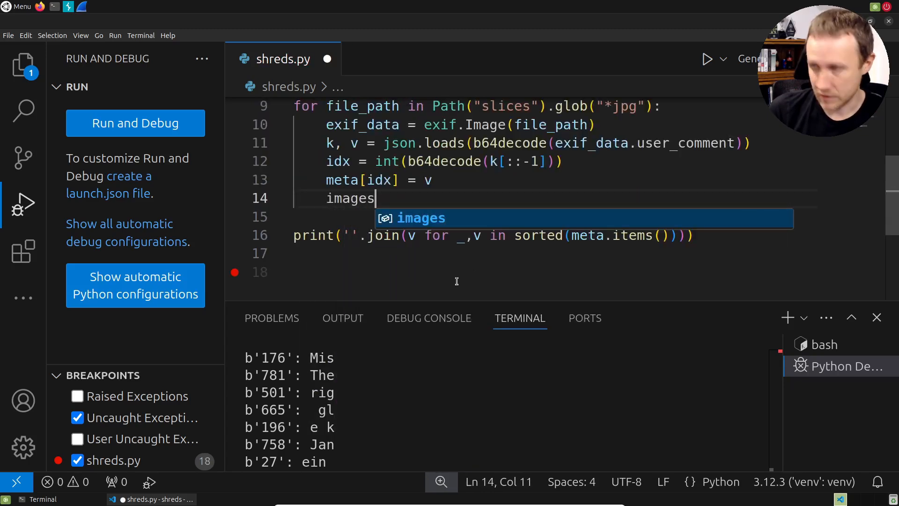
text([idx] =)
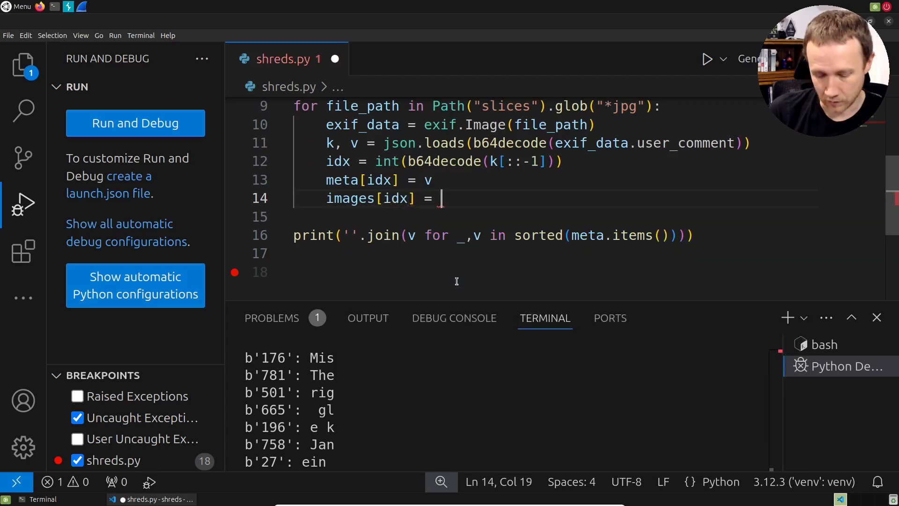
text(Image()
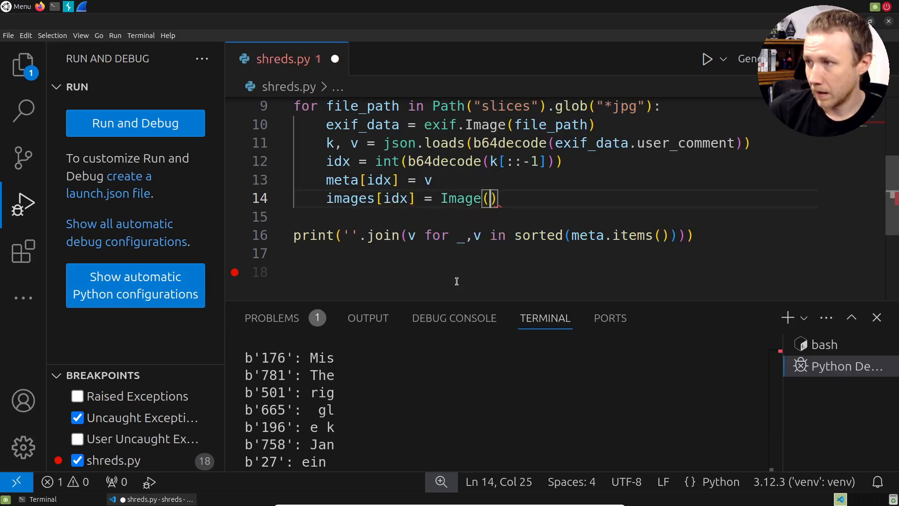
text(file_path)
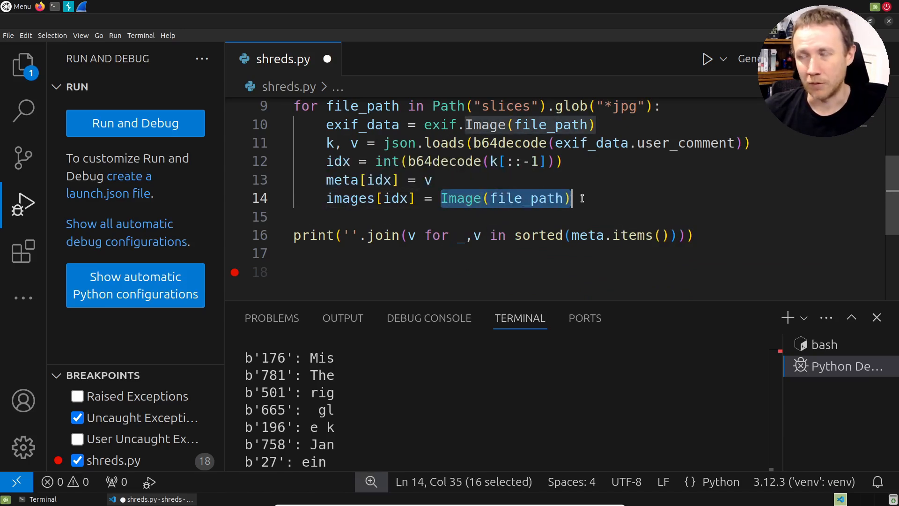
double_click(396, 198)
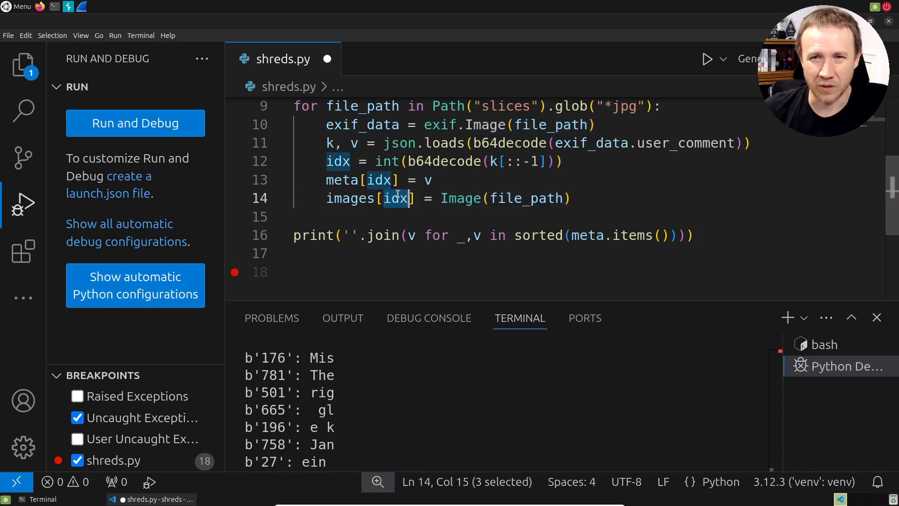
click(314, 270)
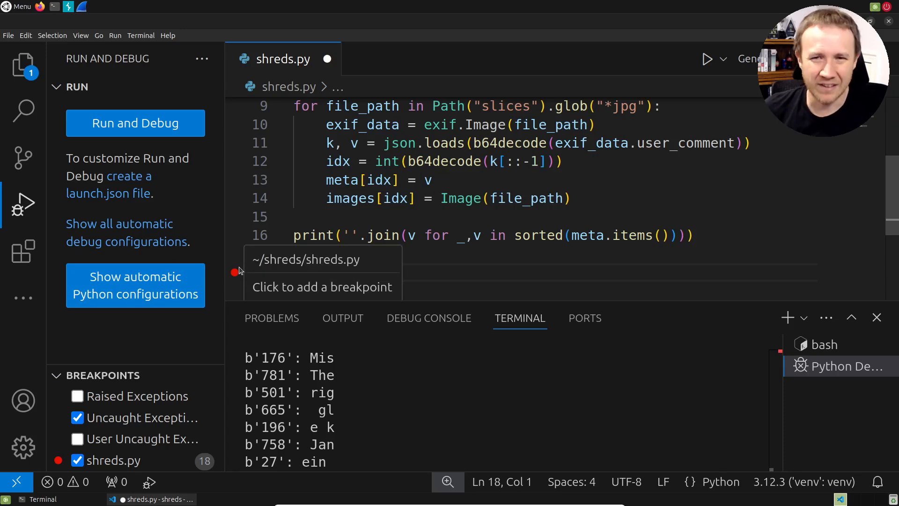
- Write sorted_images = [i for _,i in sorted(images)] on line 18
text(sorted_images =)
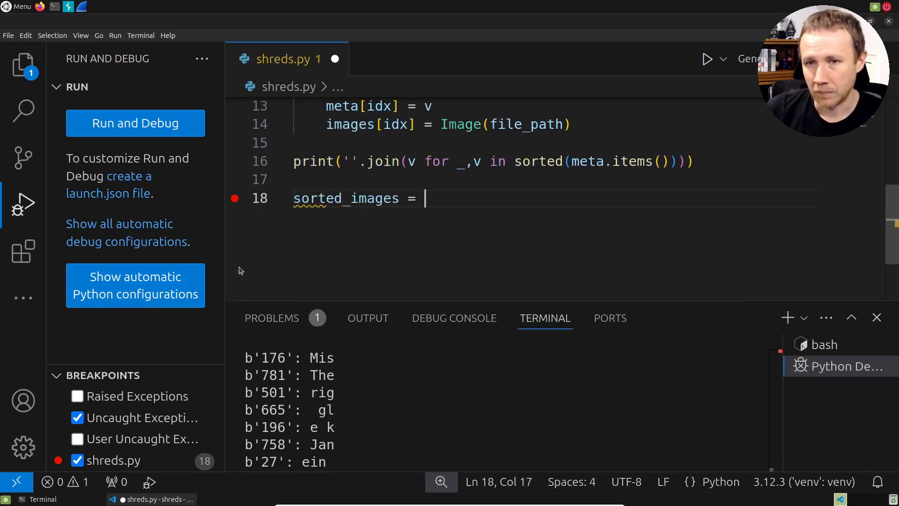
text([])
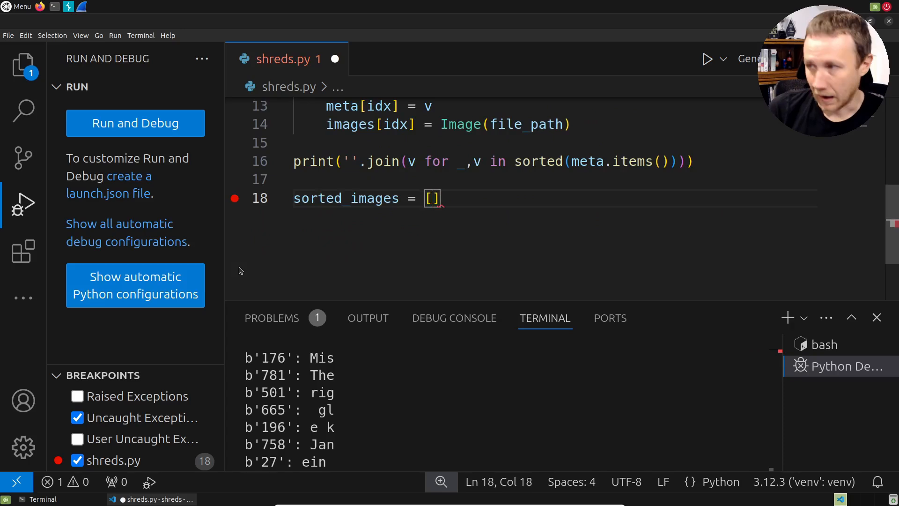
text(i for)
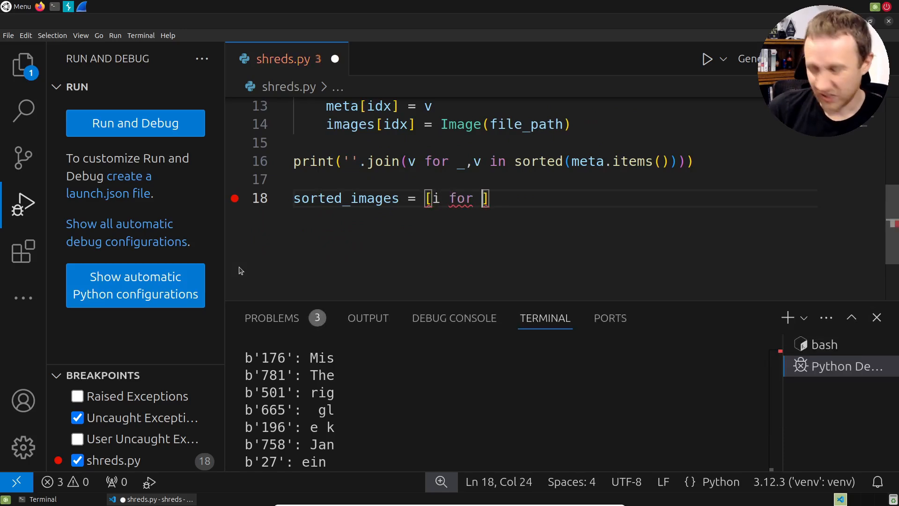
text(,i)
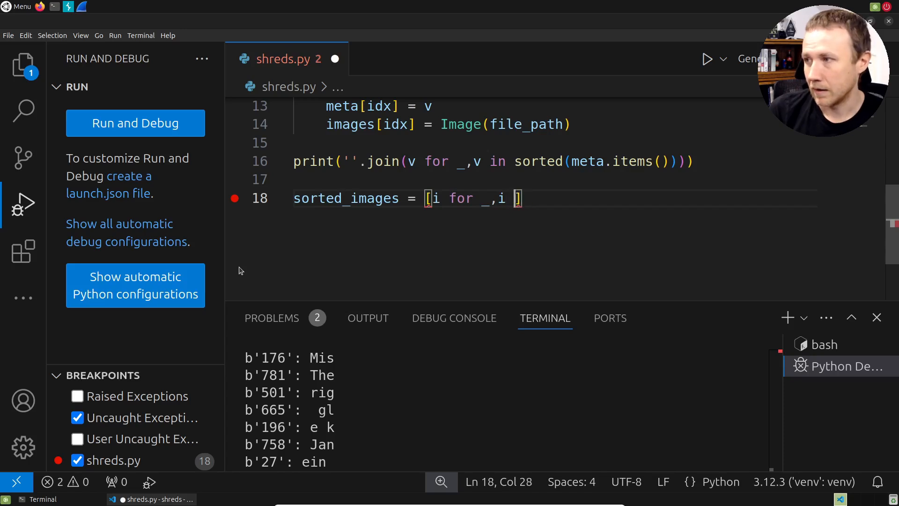
text(in sorted()
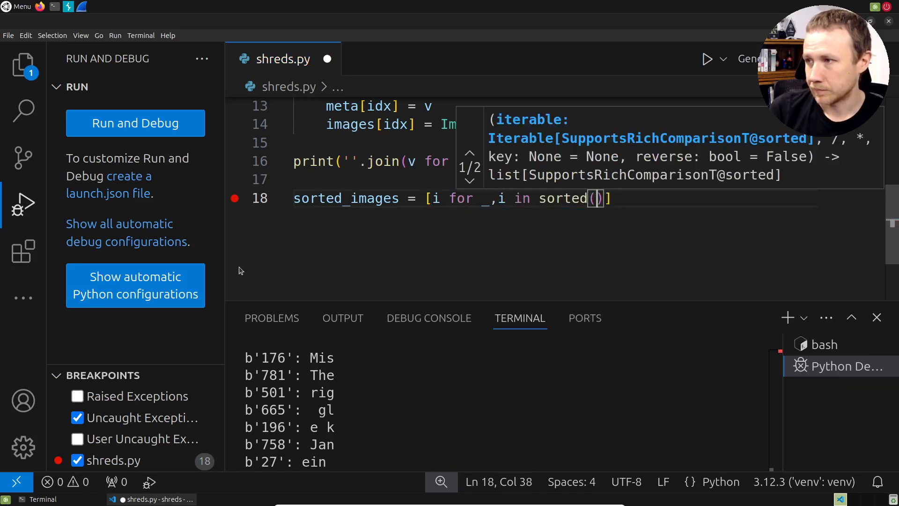
text(images)
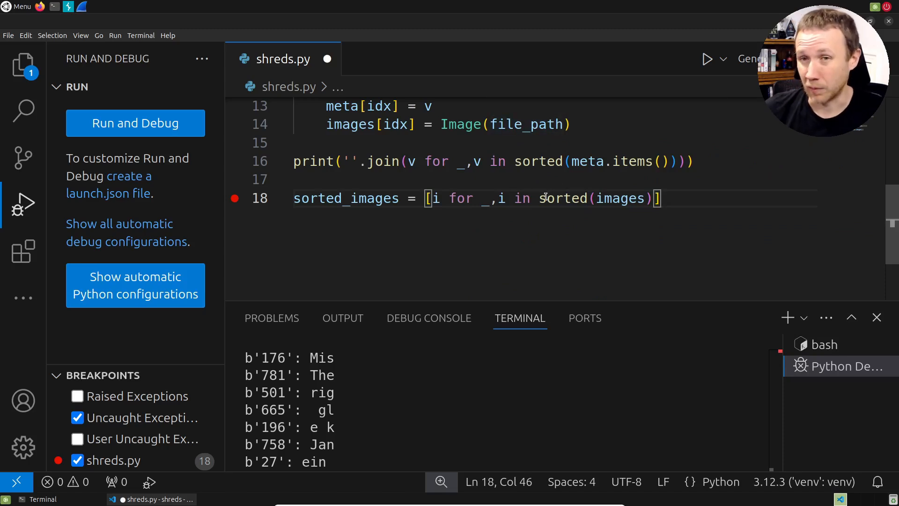
mouse_move(562, 198)
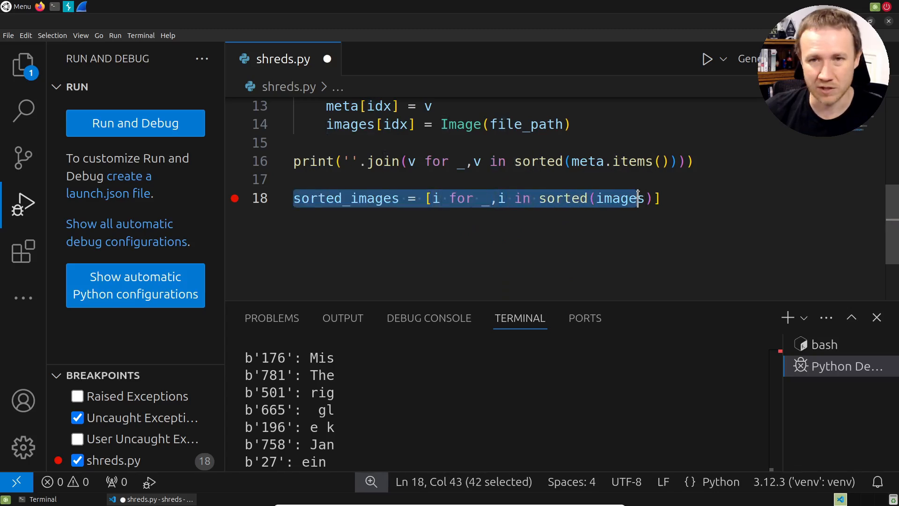
- Add widths, heights = zip(*(i.size for i in sorted_images))
key(Return)
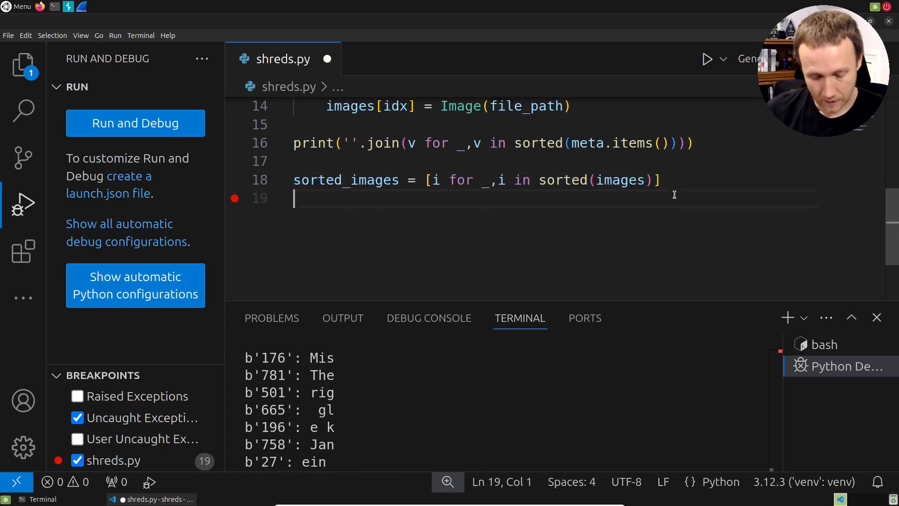
text(width,)
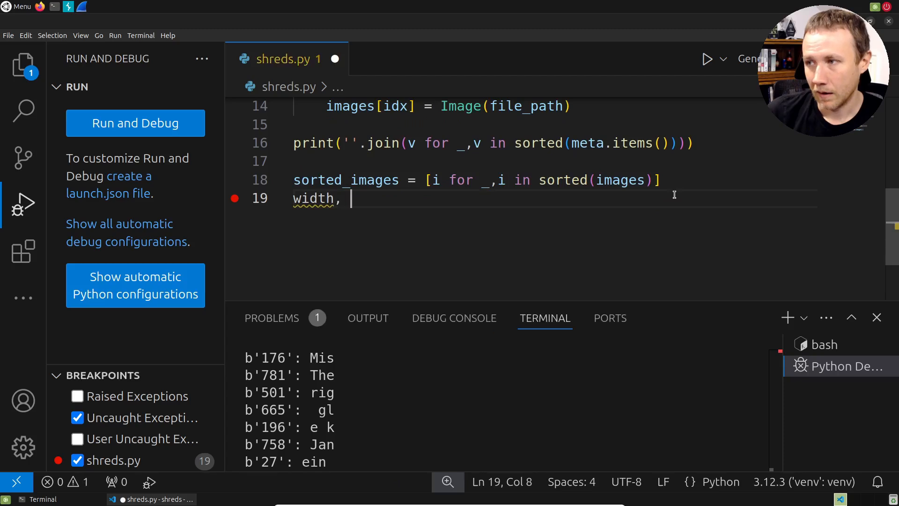
text(s heigh)
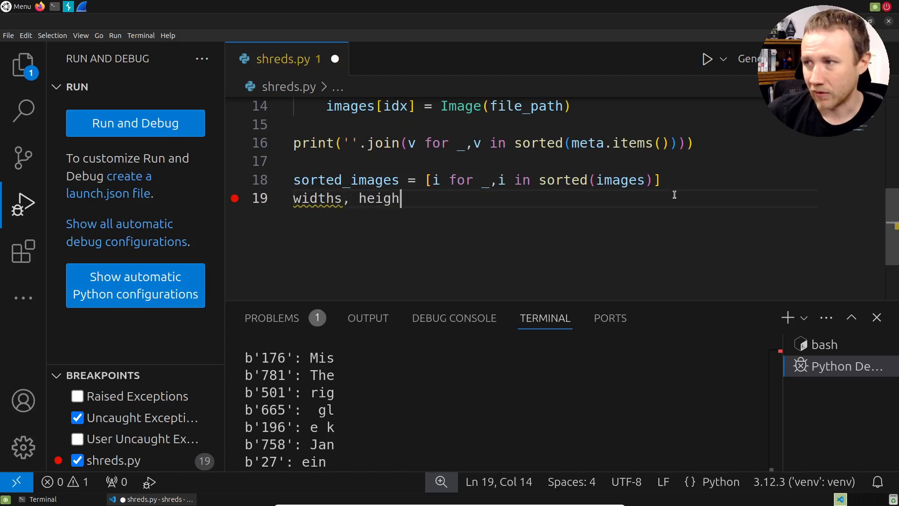
text(ts =)
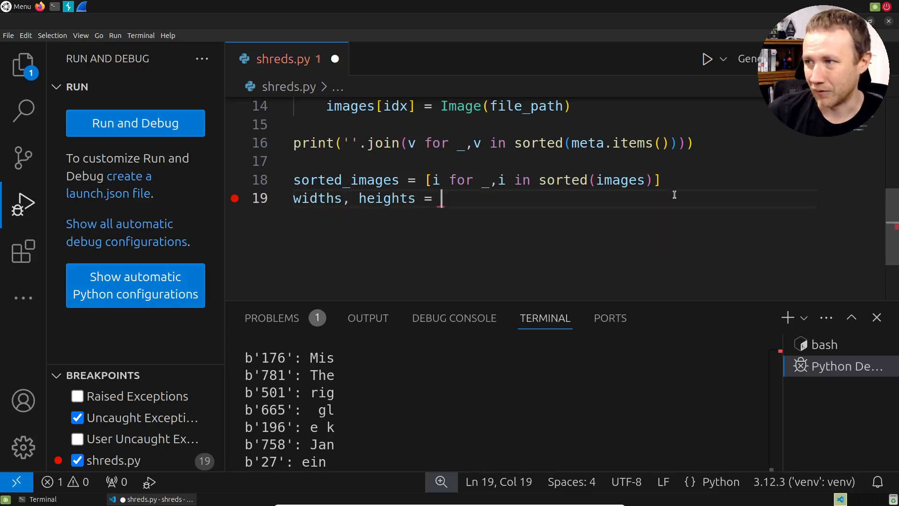
text(zip(*()
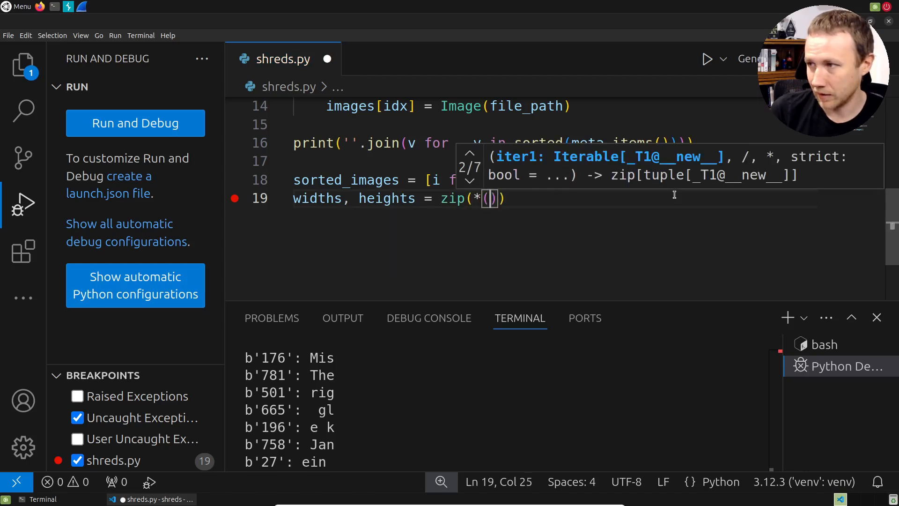
text(i.size for i in sorted_images)
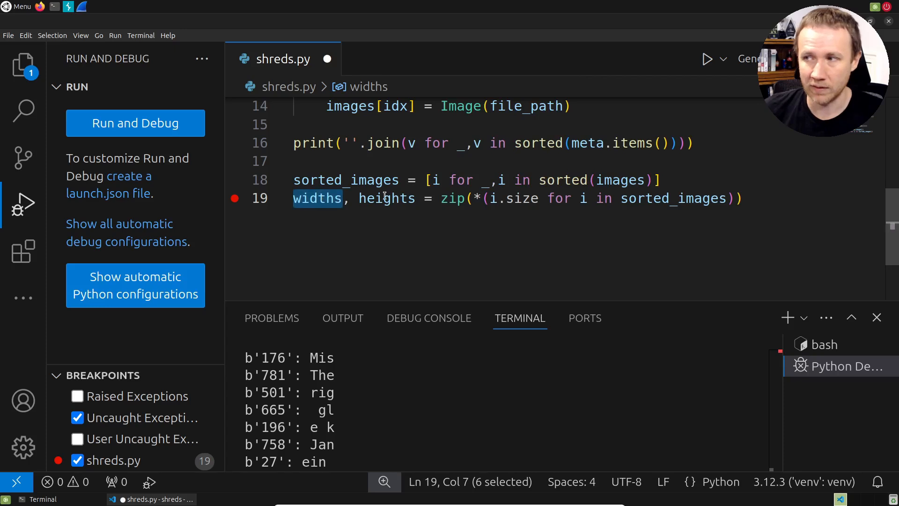
double_click(387, 199)
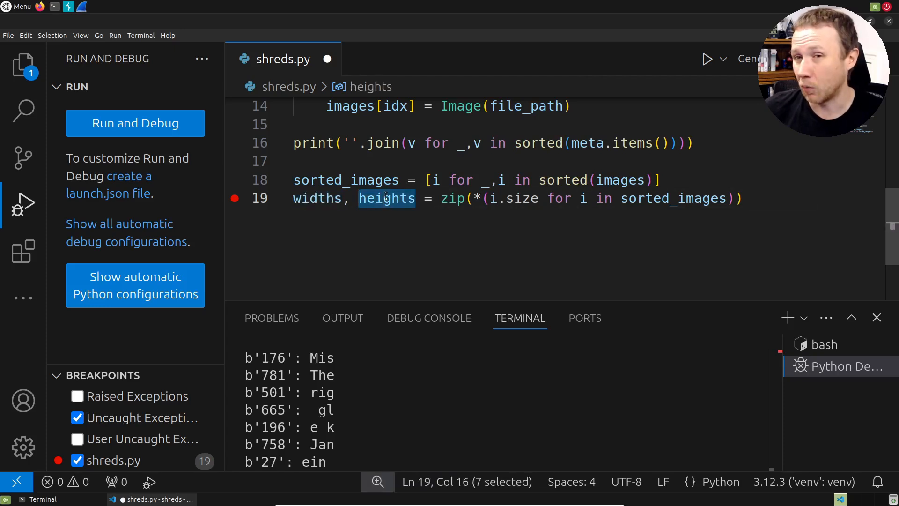
double_click(318, 199)
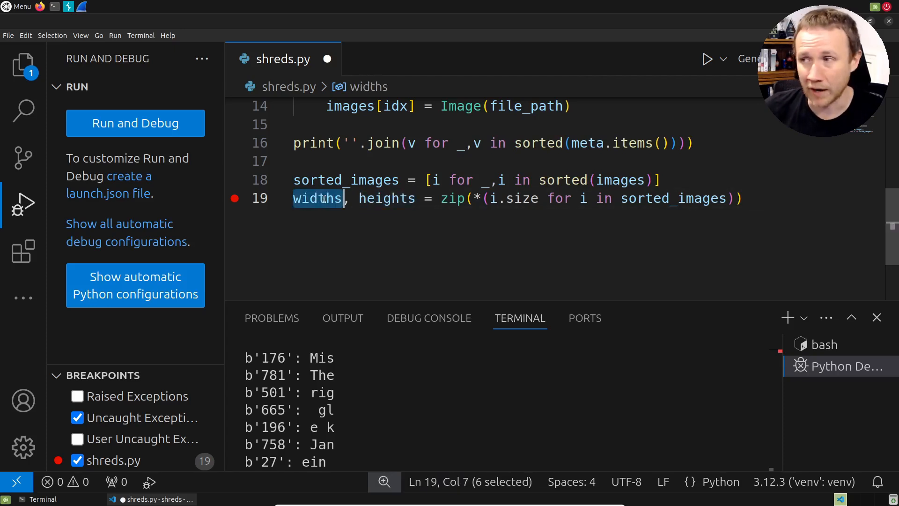
double_click(387, 199)
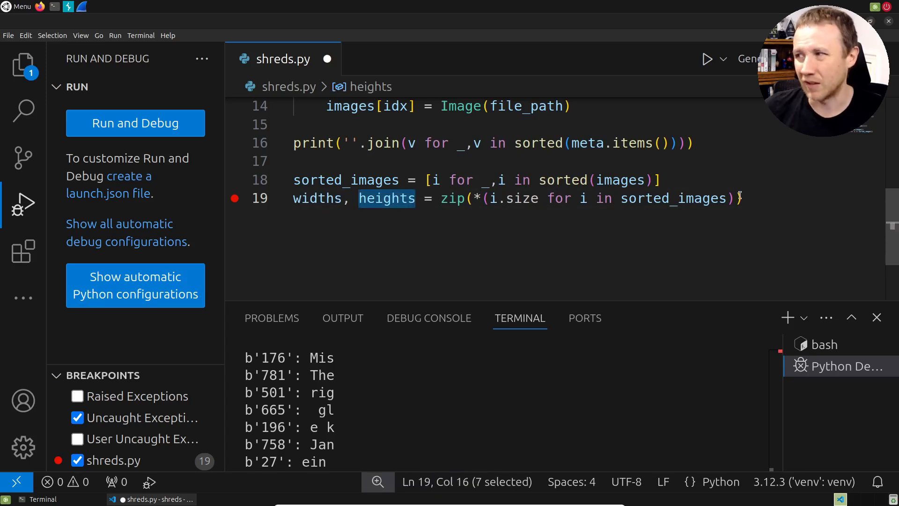
- Add total_width = sum(widths) and max_height = max(heights)
key(Return)
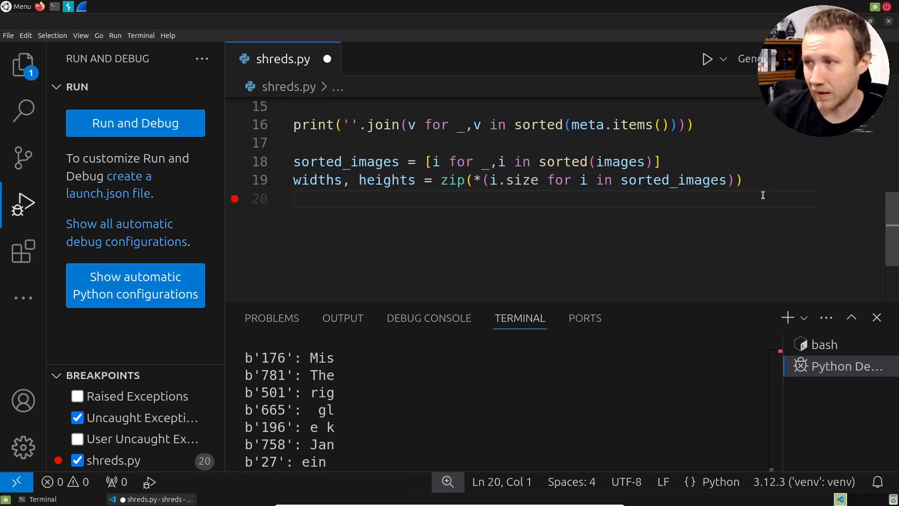
text(total_width)
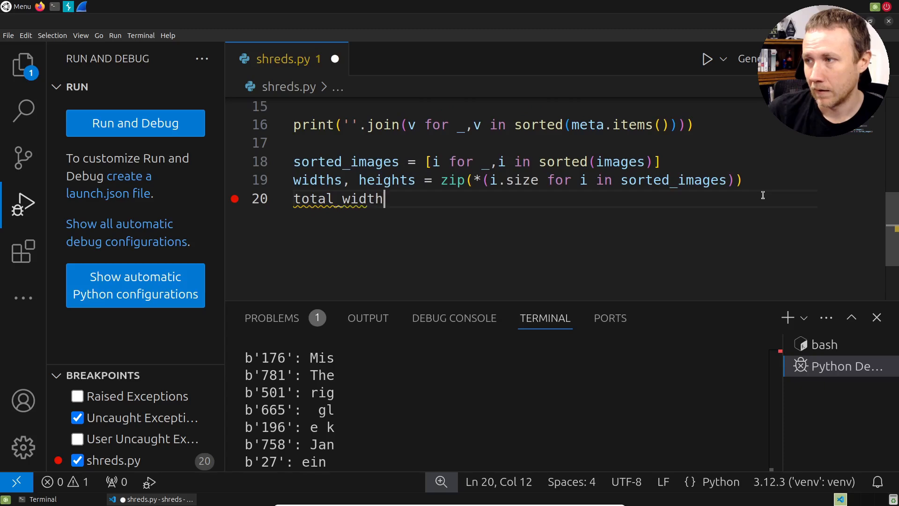
text(= sum(width)
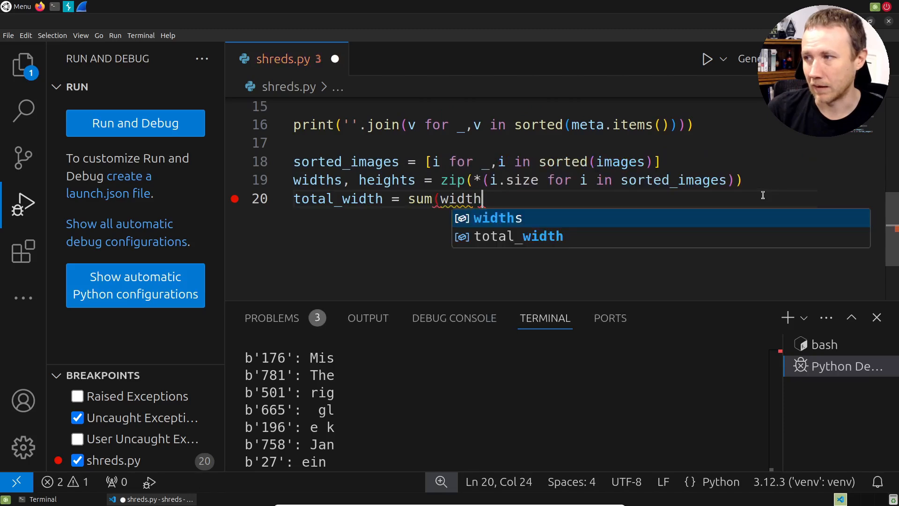
key(Enter)
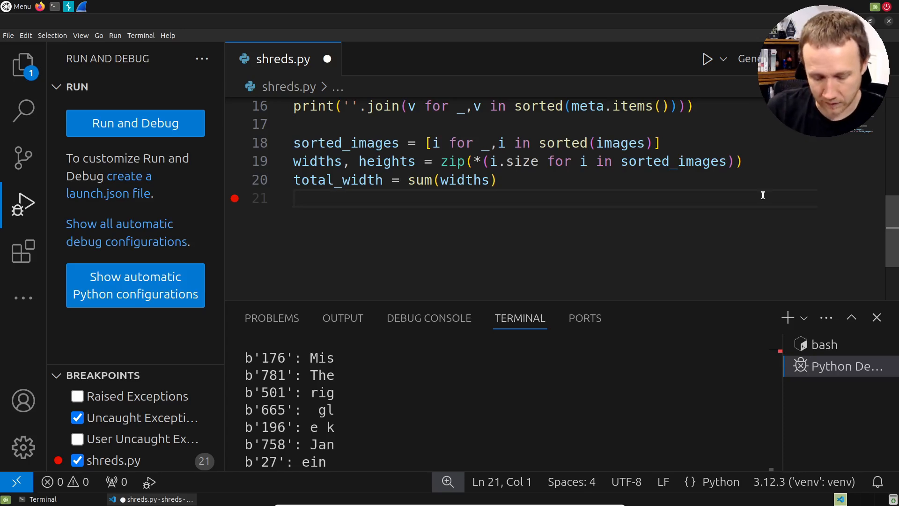
text(max_hi)
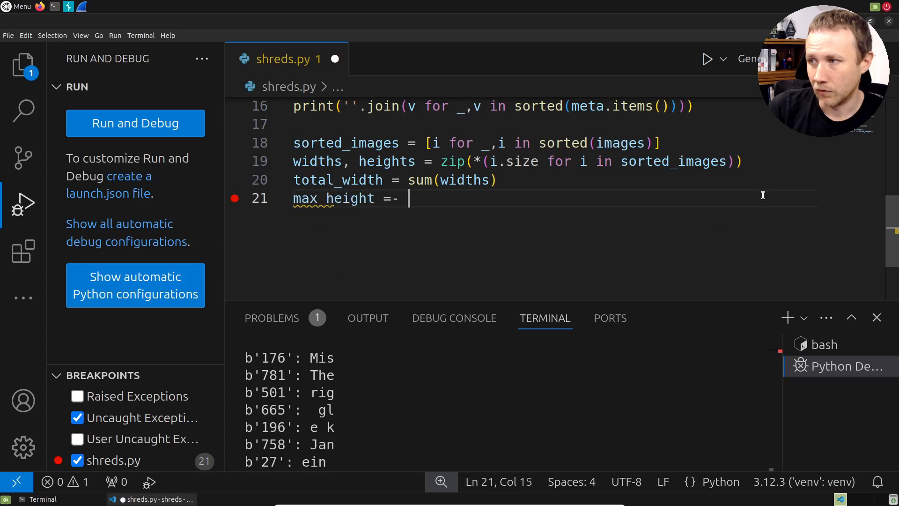
text(ma)
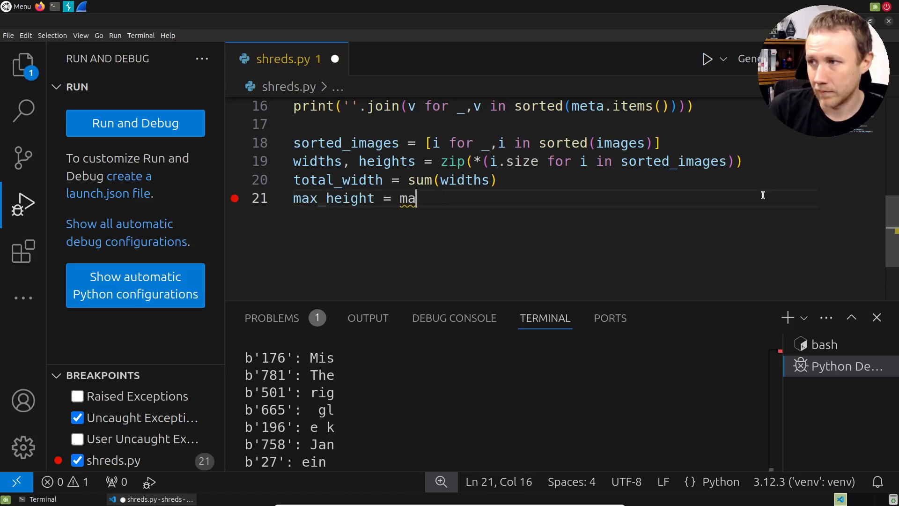
text(x()
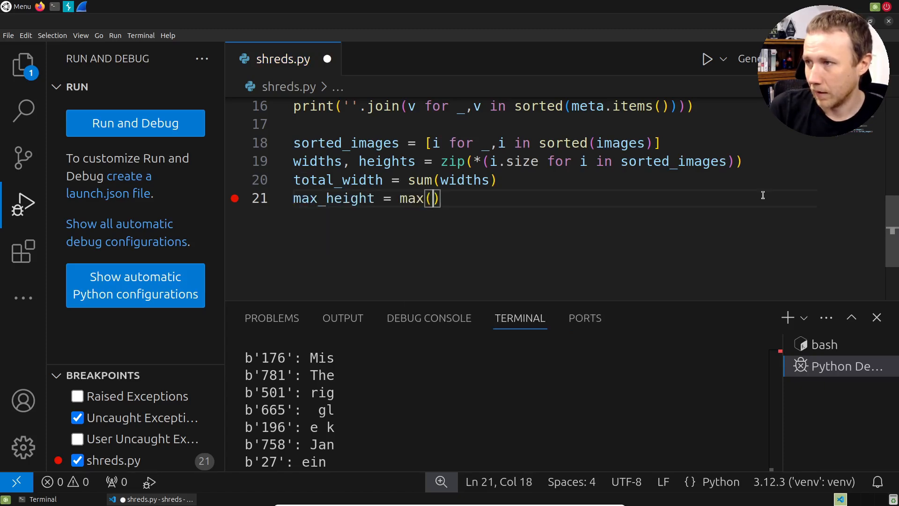
text(max)
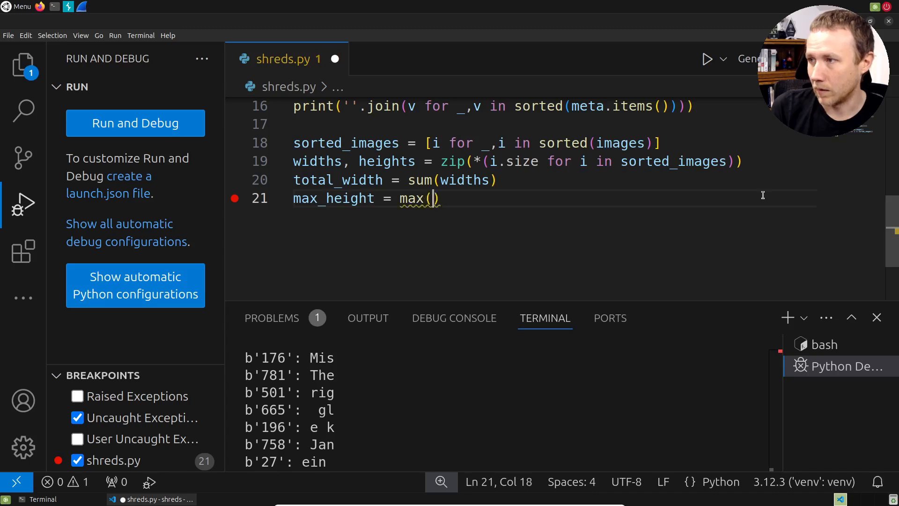
text(heigh)
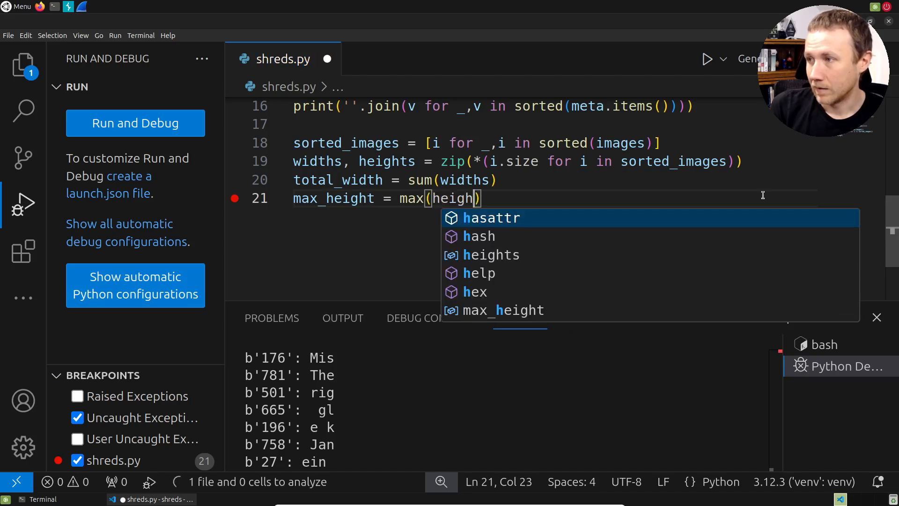
key(Return)
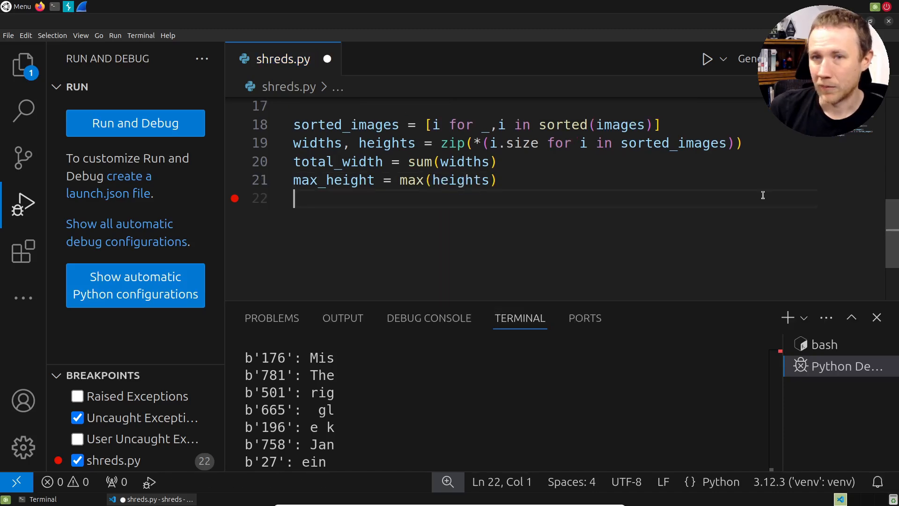
- Create new_img as a blank RGB canvas of (total_width, max_height) and an offset counter
text(new_ima)
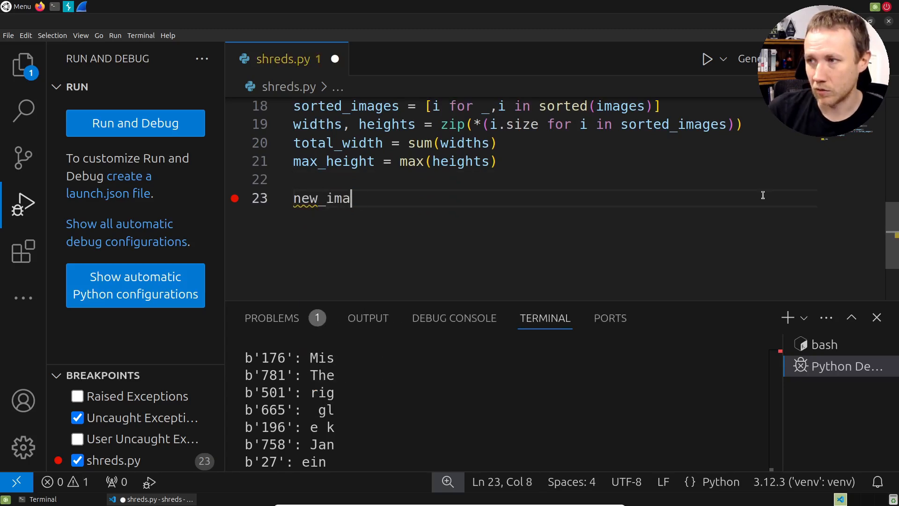
text(g =)
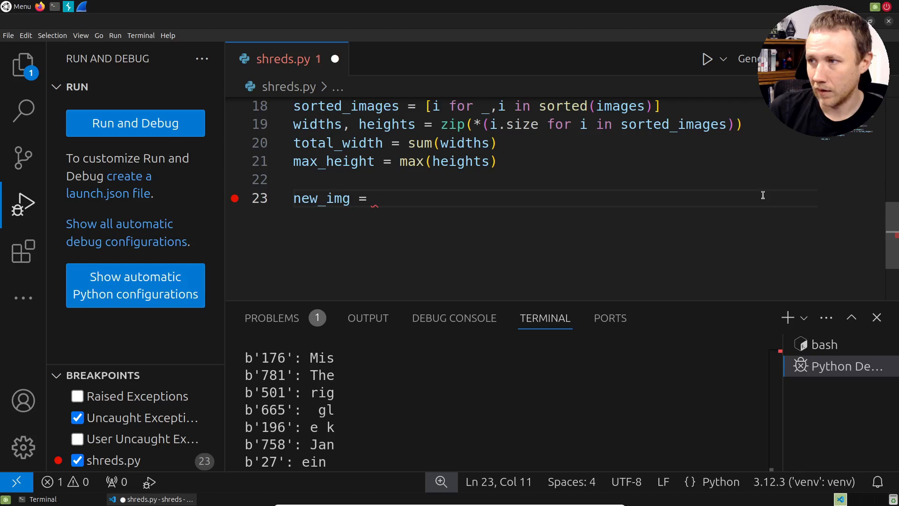
text(Image.new()
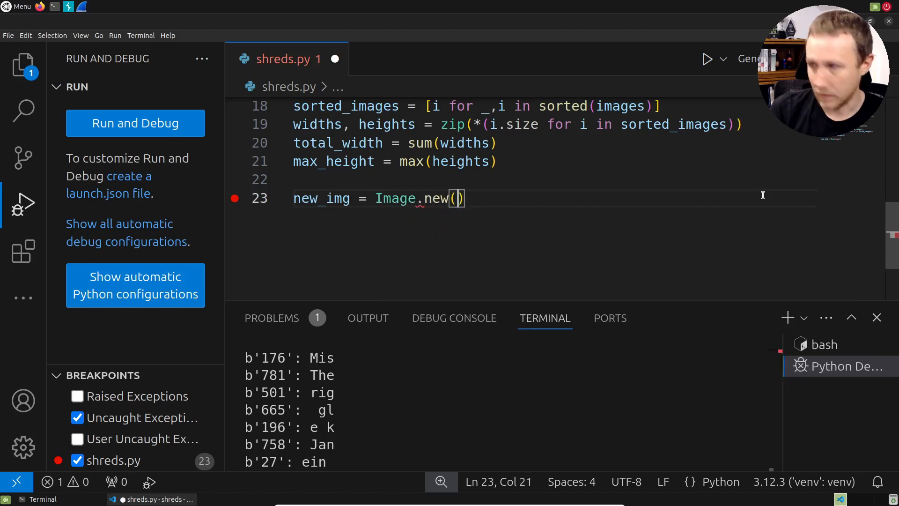
text('RGB')
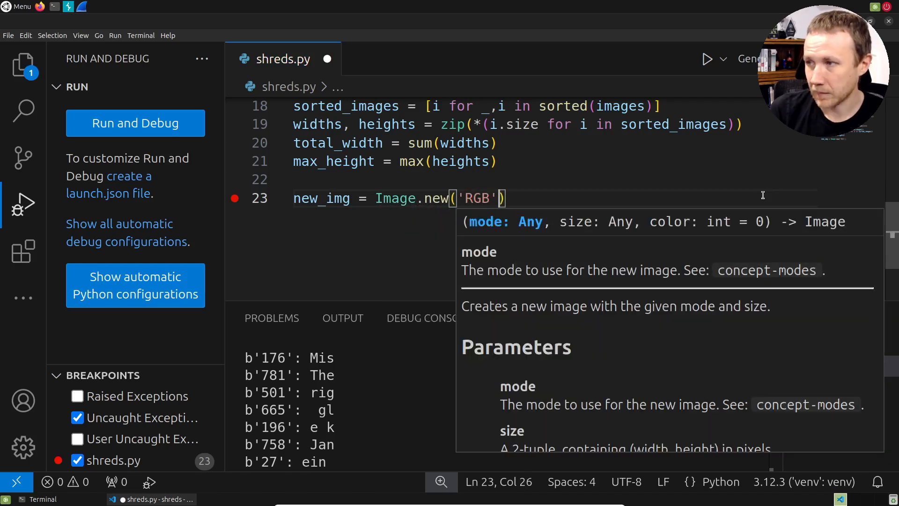
text(, ((total_width, max_height)
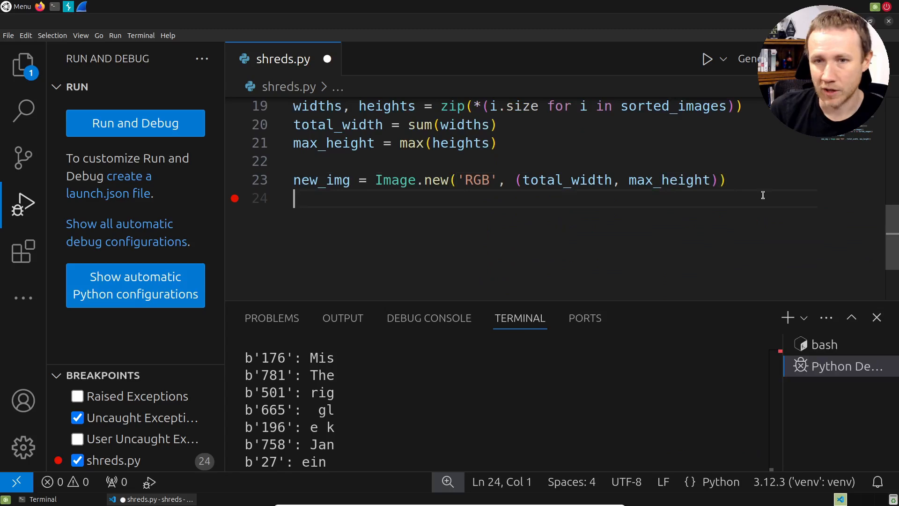
text(offset = 0)
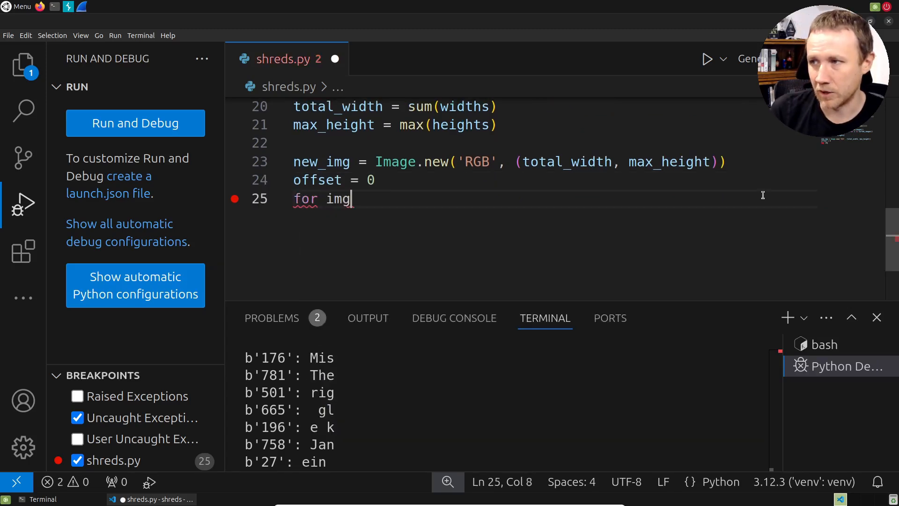
- Loop over sorted_images pasting each img at (offset, 0) and advancing offset by img.size[0]
text(in sofrt)
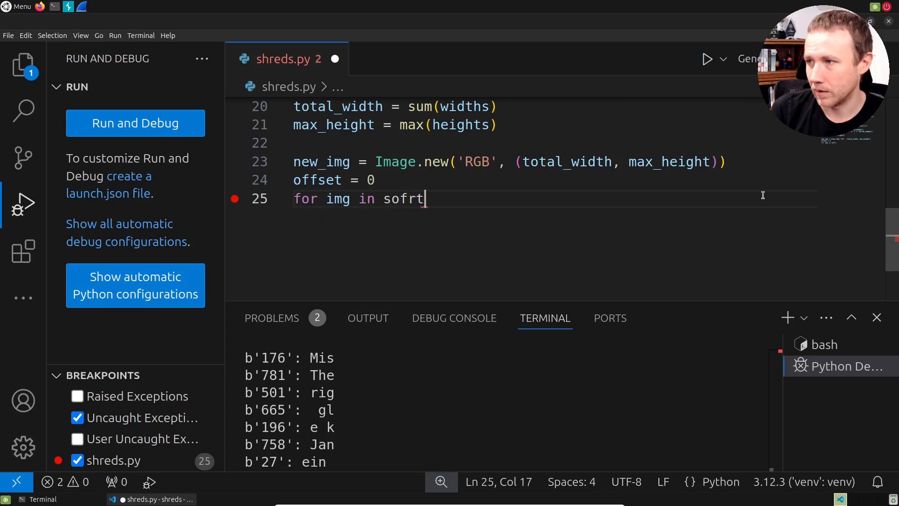
text(orted_images:)
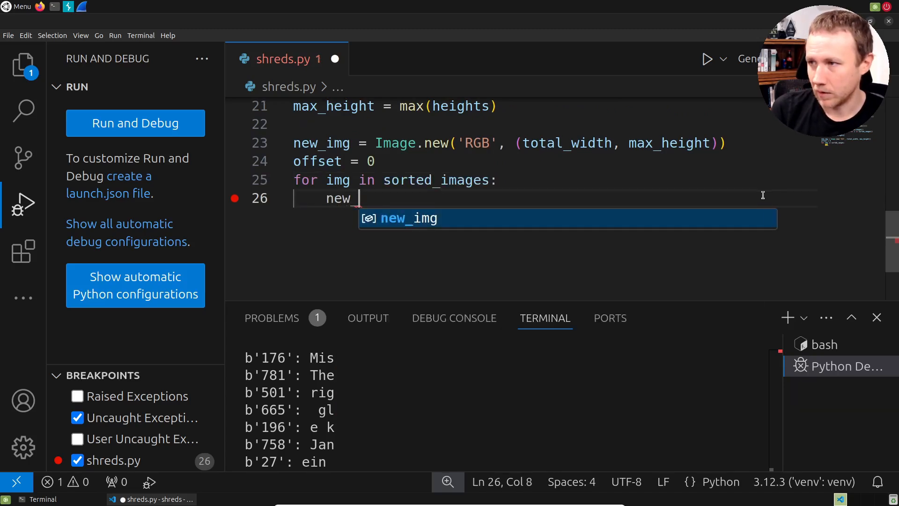
text(_img.pat)
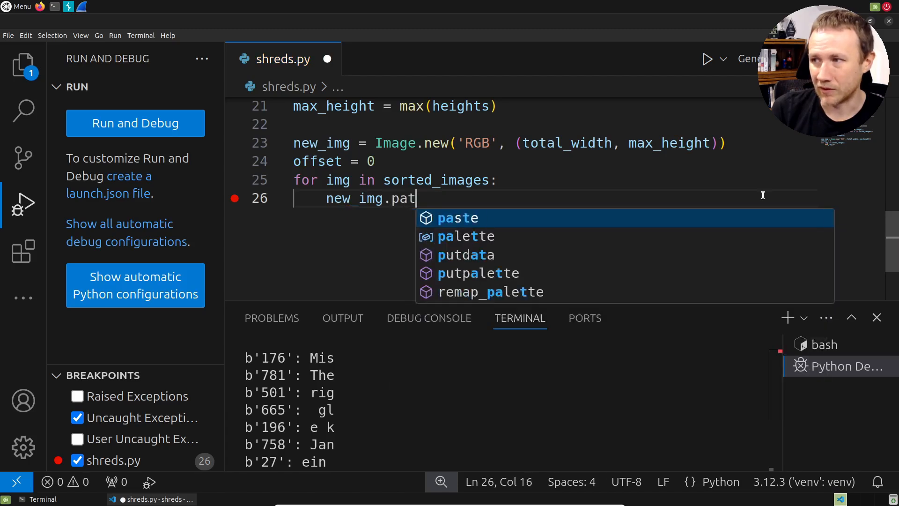
text(se)
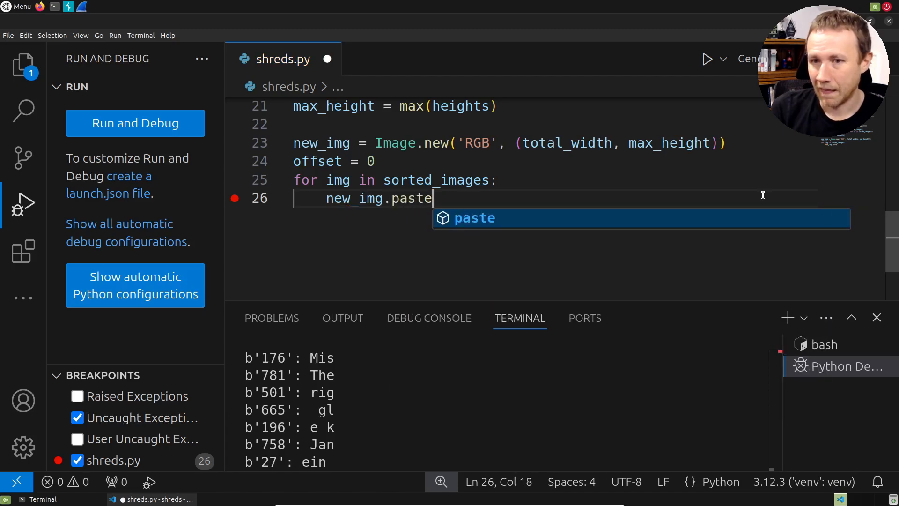
text((img,)
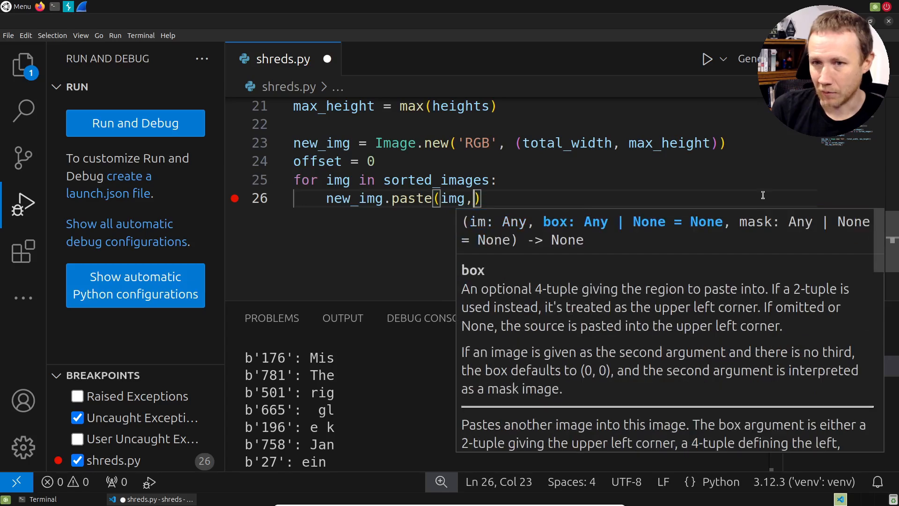
text(())
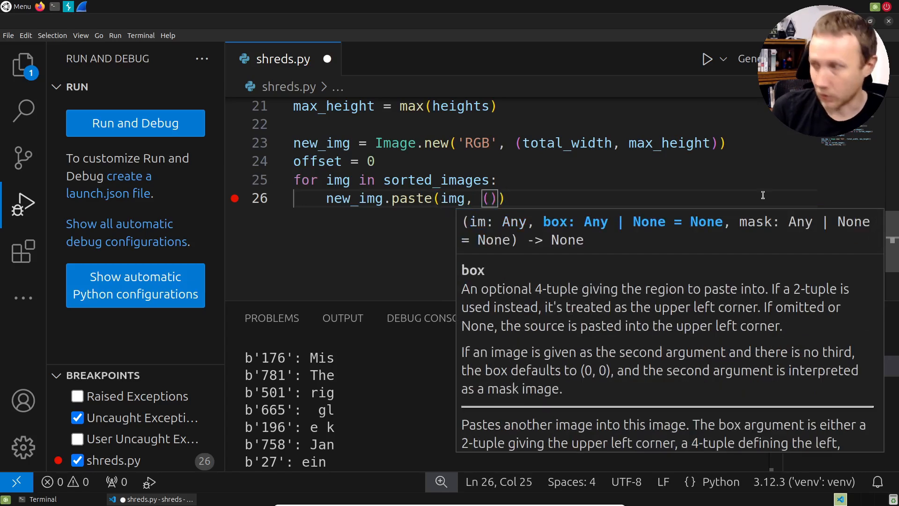
text(offset, 0)
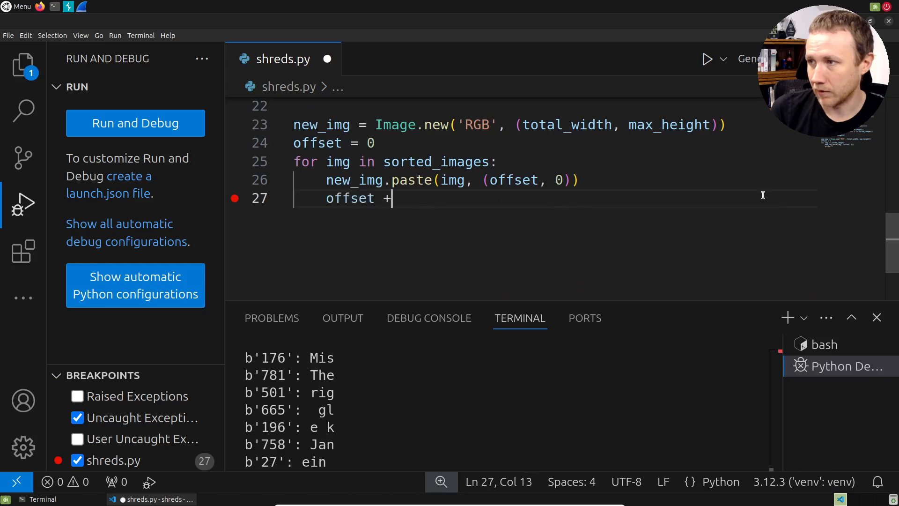
text(= im)
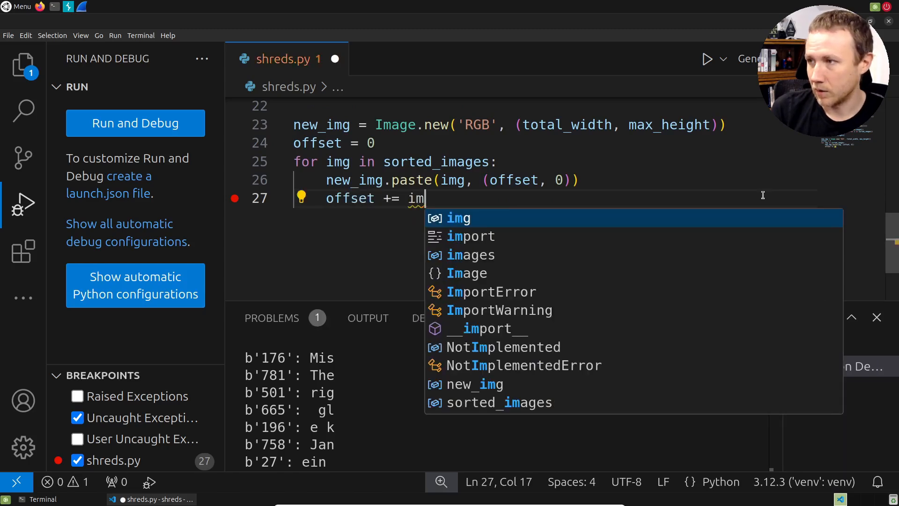
text(g.size[0])
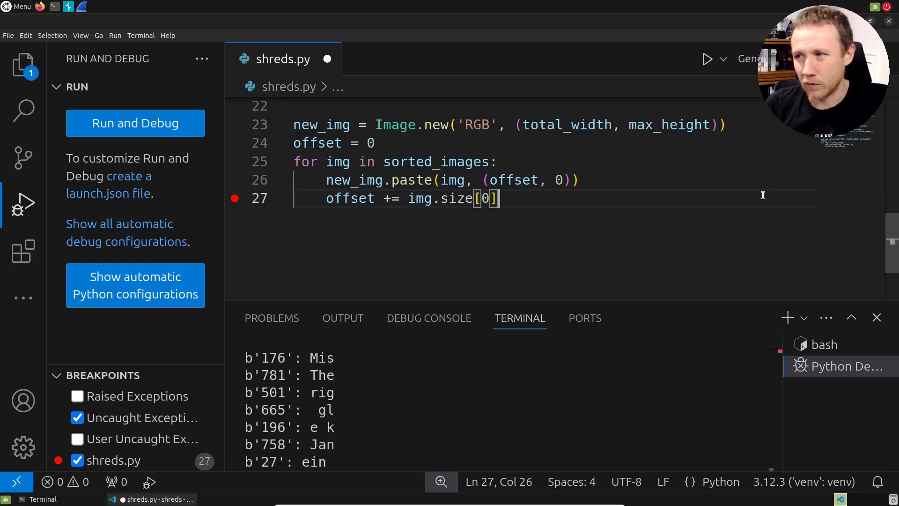
key(Enter)
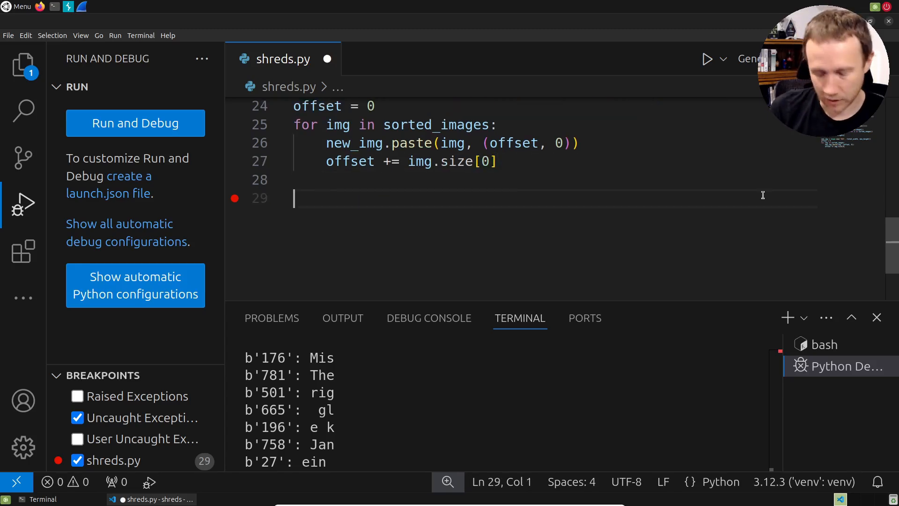
- Add new_img.save("result.jpg") to write out the combined image
text(new_img.save("result.)
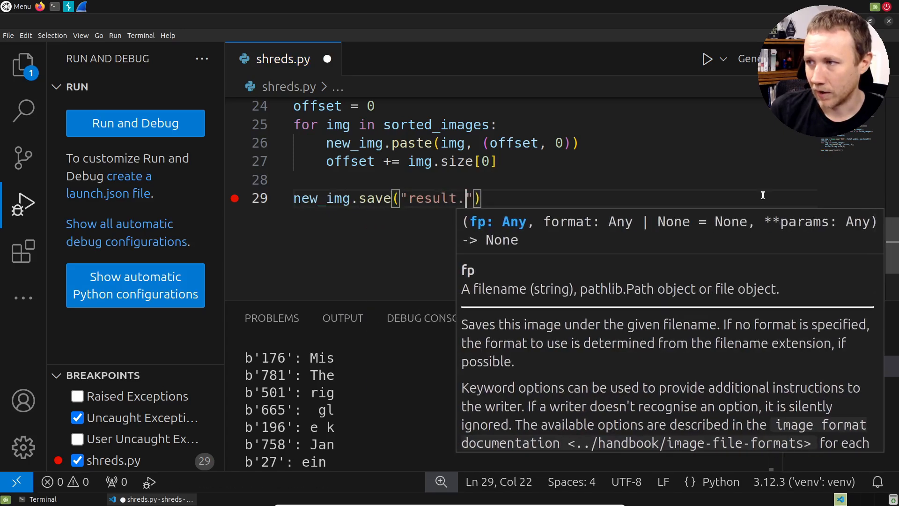
text(jpg)
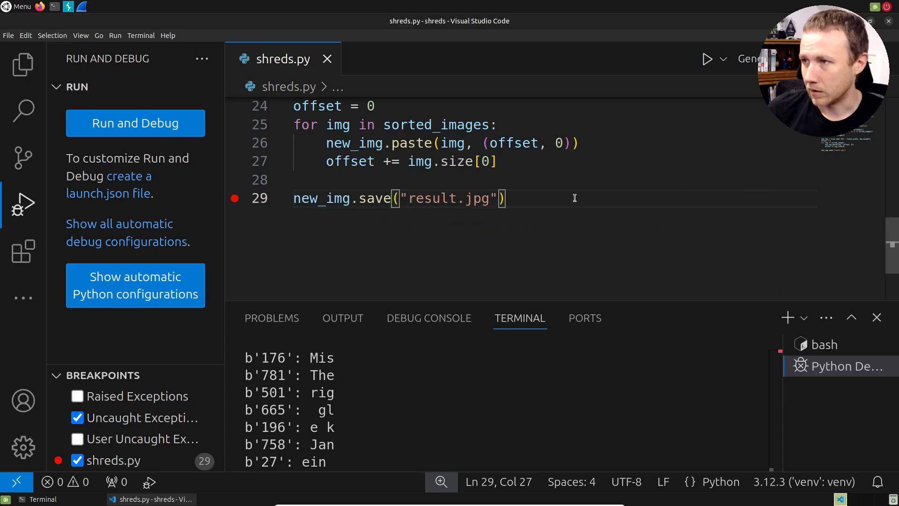
scroll(up, 3)
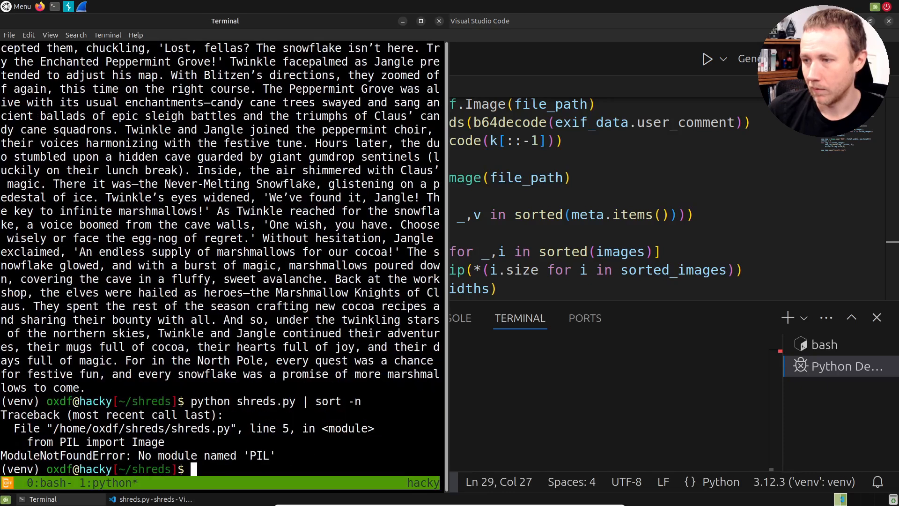
- Run python shreds.py, hitting the missing PIL module error, and begin a pip install
text(python shreds.py)
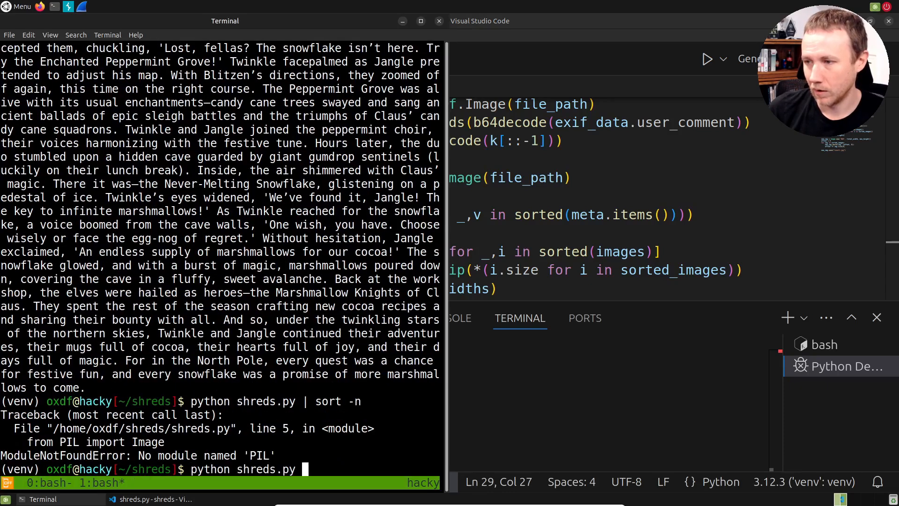
key(Return)
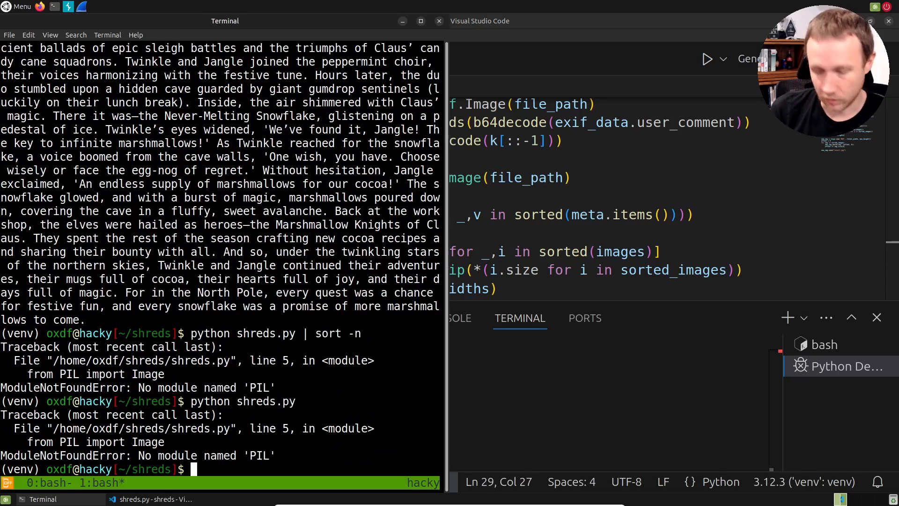
text(pip install Pil)
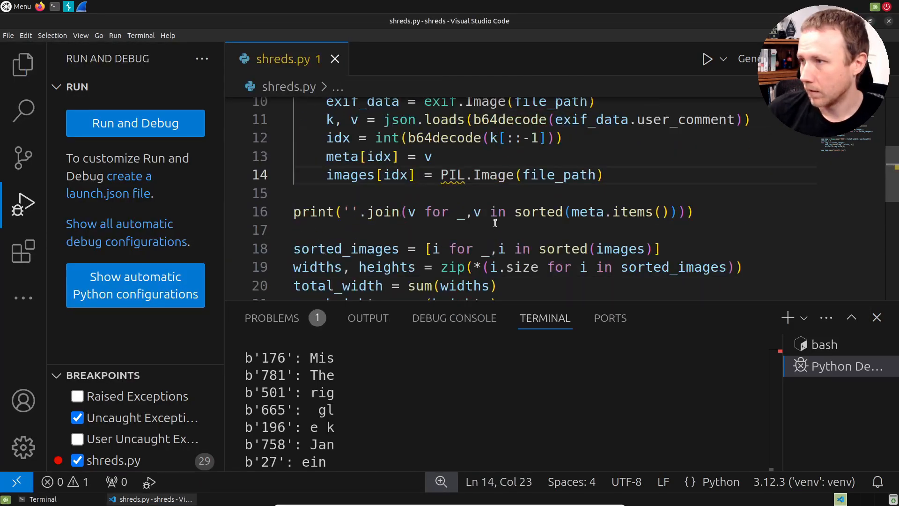
- Change the sort to sorted(images.items()) so slices sort by key after loading with Image.open
scroll(up, 3)
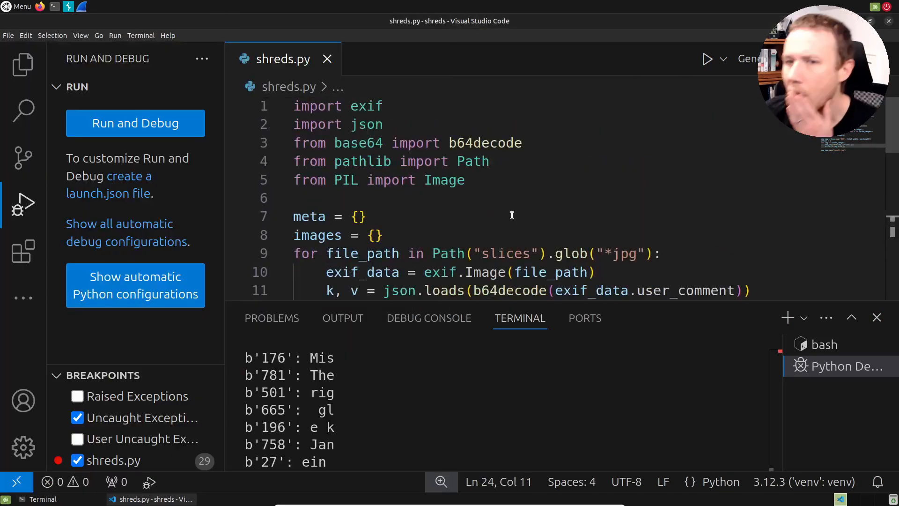
scroll(down, 3)
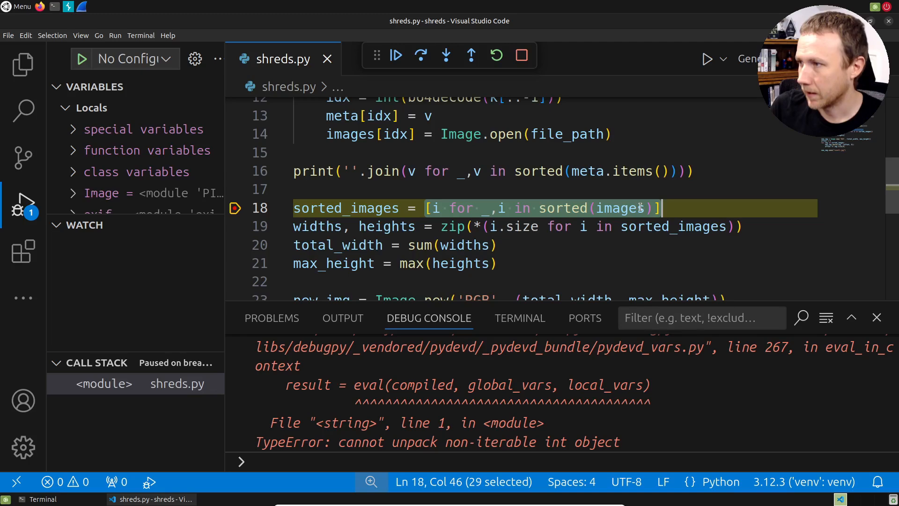
text(.iotems()
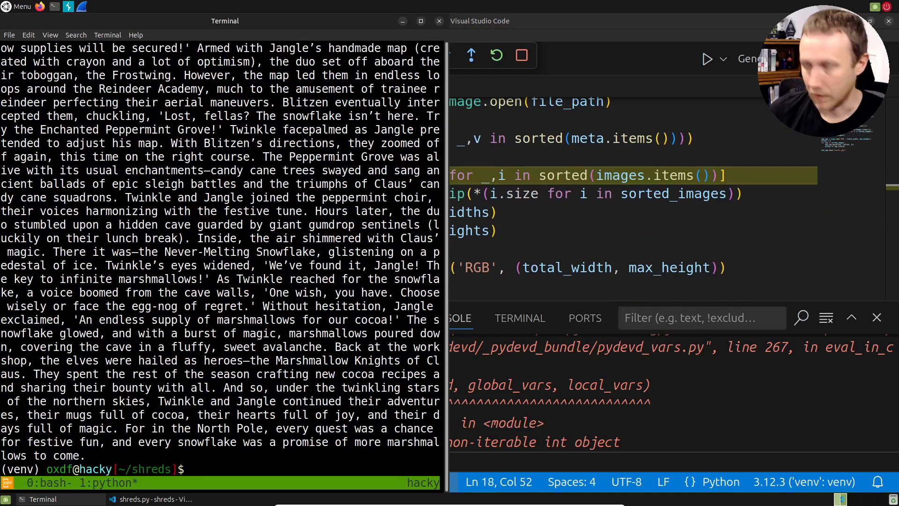
- Open result.jpg showing the serial settings scroll, then close the image viewer
text(open result.jpg)
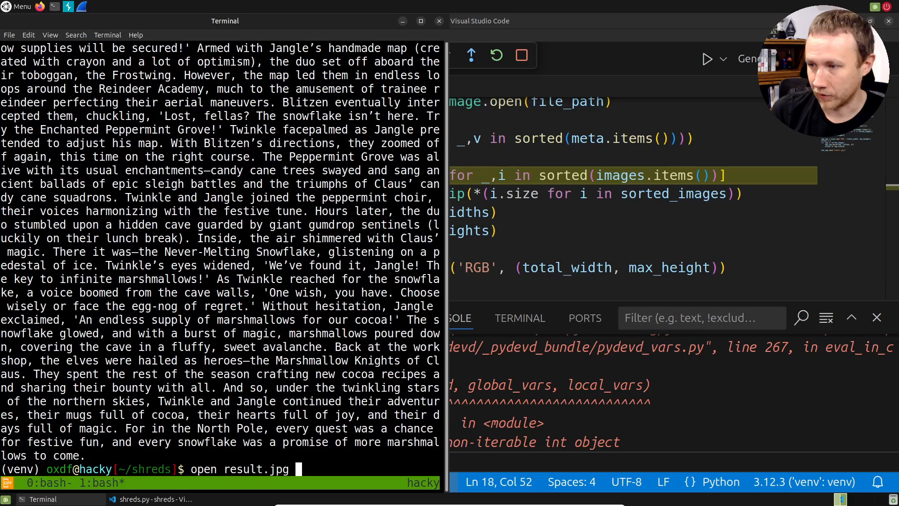
key(Return)
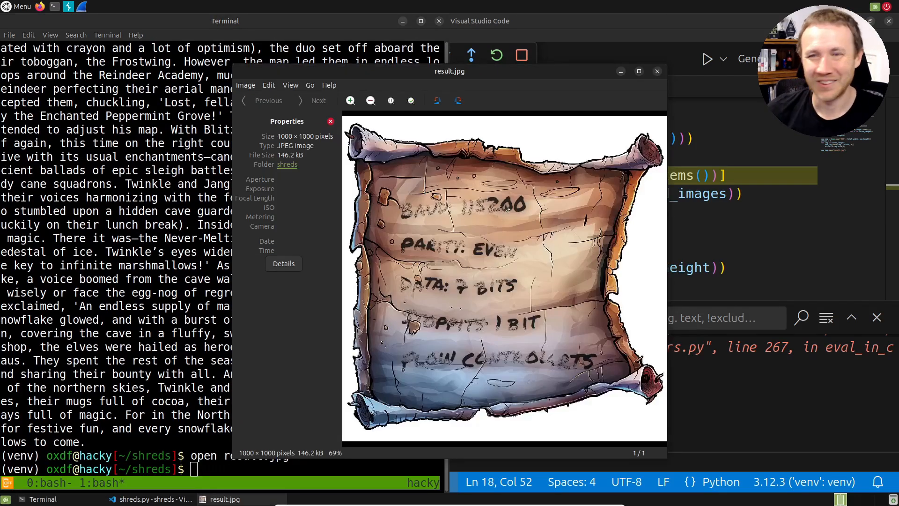
click(657, 70)
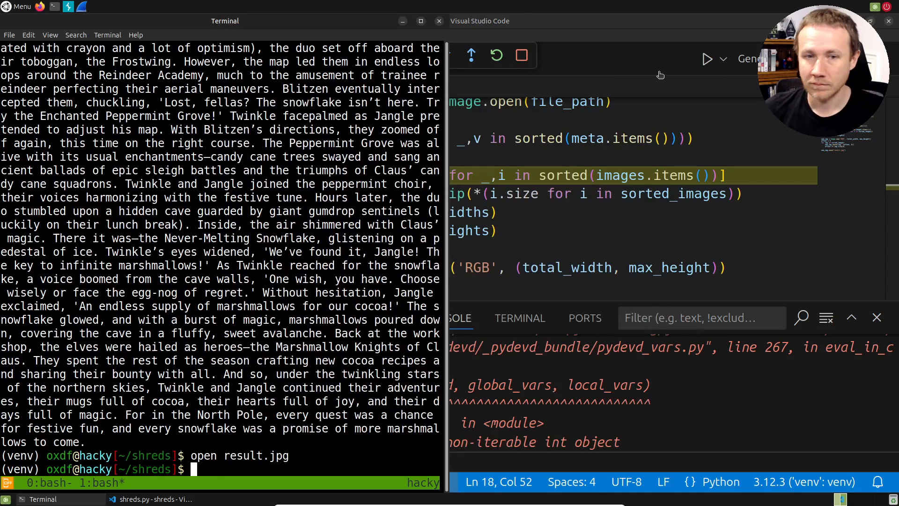